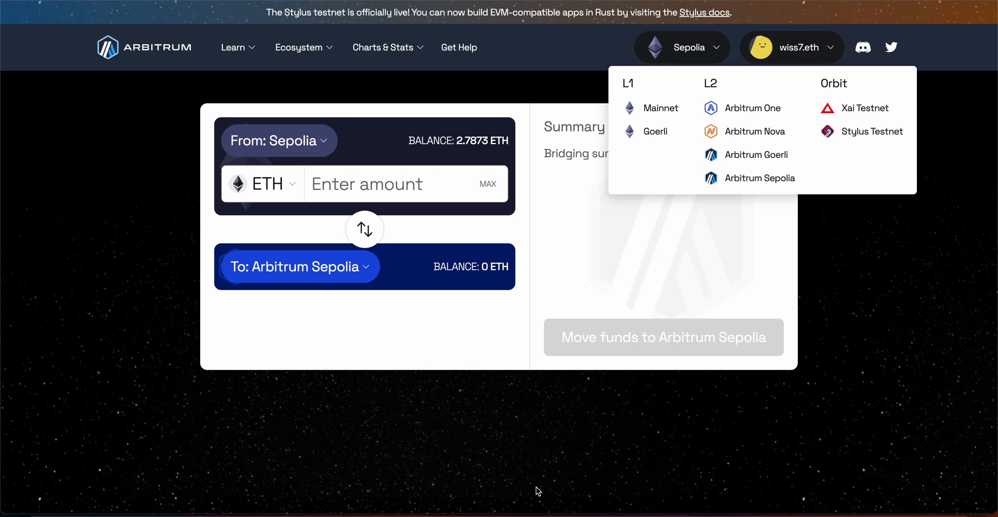
{"action": "mouse_move", "coordinate": [202, 62]}
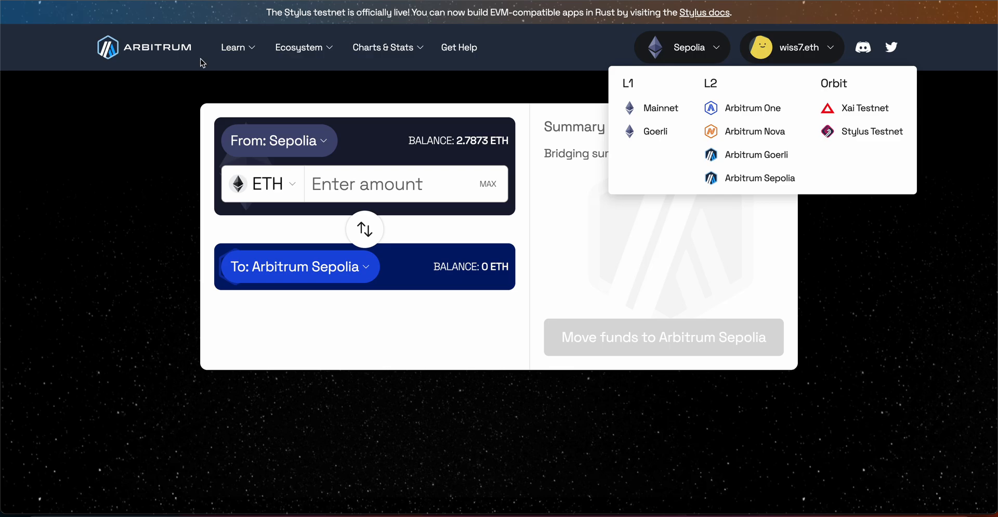
{"action": "mouse_move", "coordinate": [428, 6]}
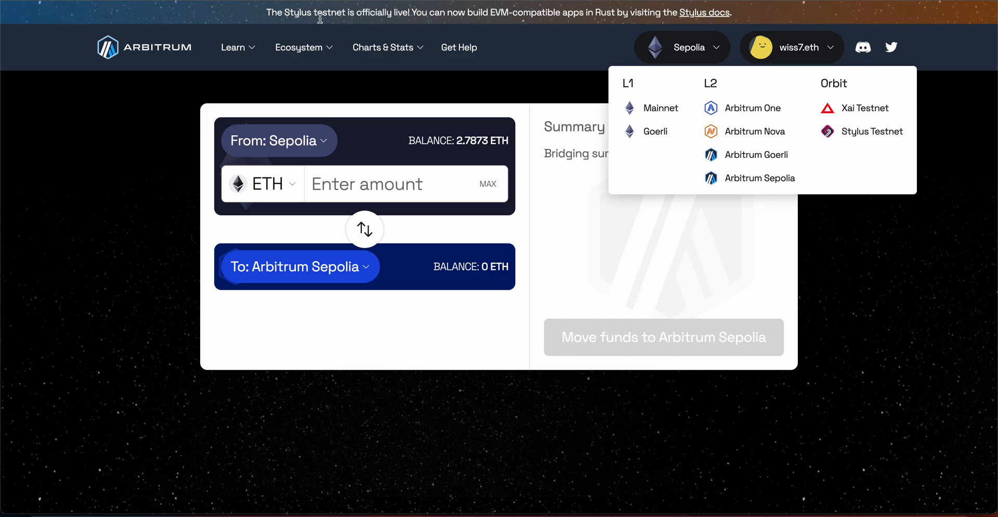
{"action": "mouse_move", "coordinate": [350, 24]}
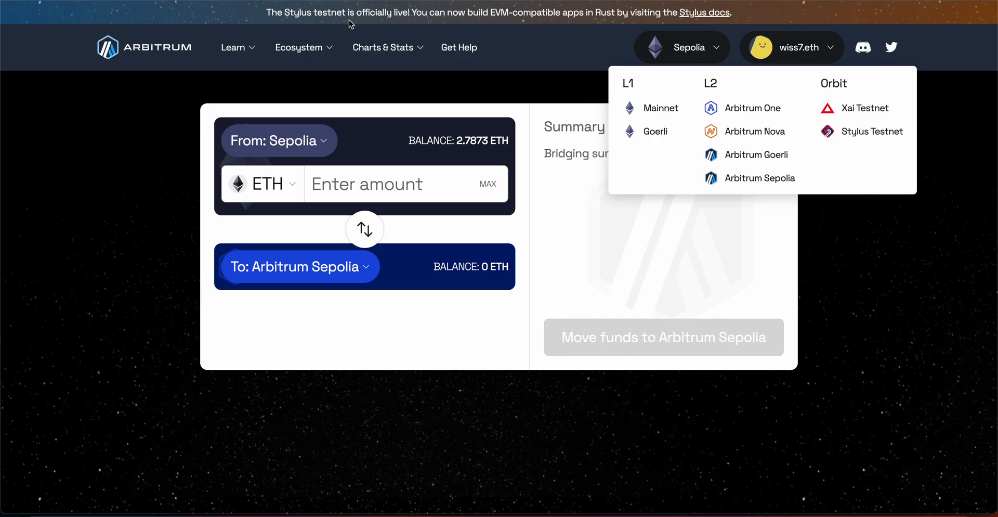
{"action": "mouse_move", "coordinate": [454, 25]}
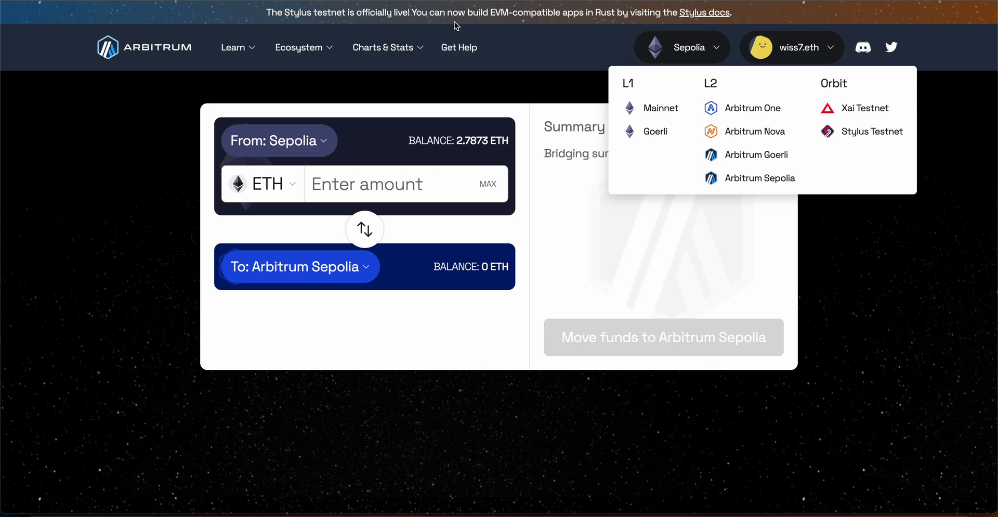
{"action": "mouse_move", "coordinate": [865, 131]}
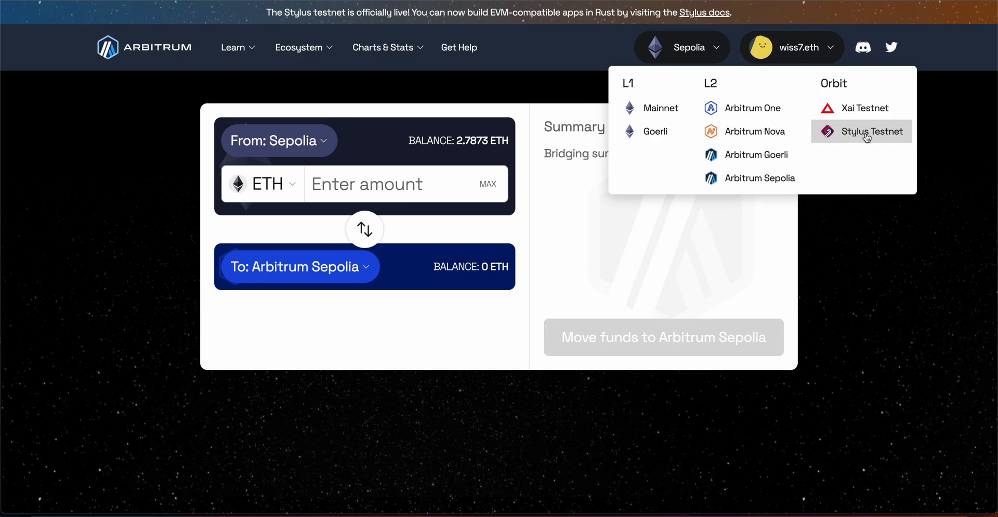
{"action": "mouse_move", "coordinate": [899, 136]}
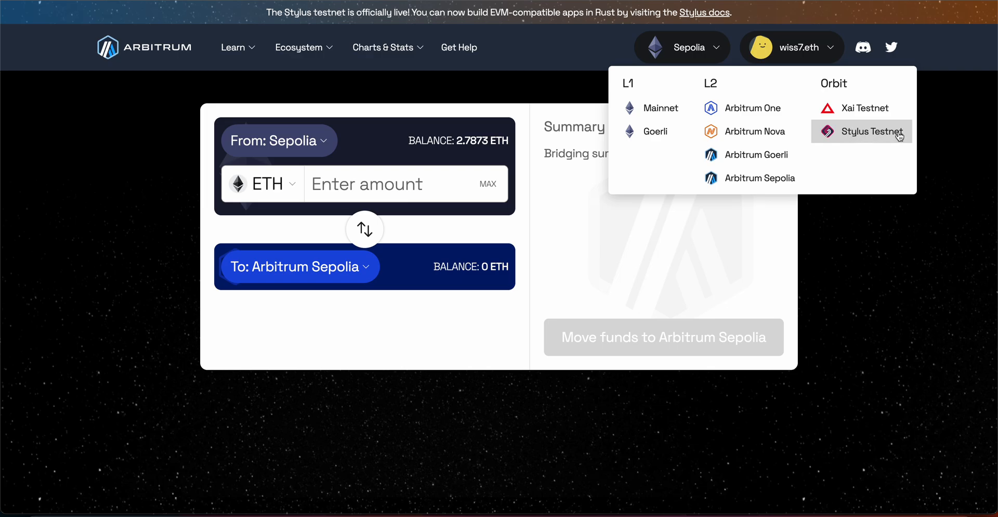
{"action": "mouse_move", "coordinate": [860, 108]}
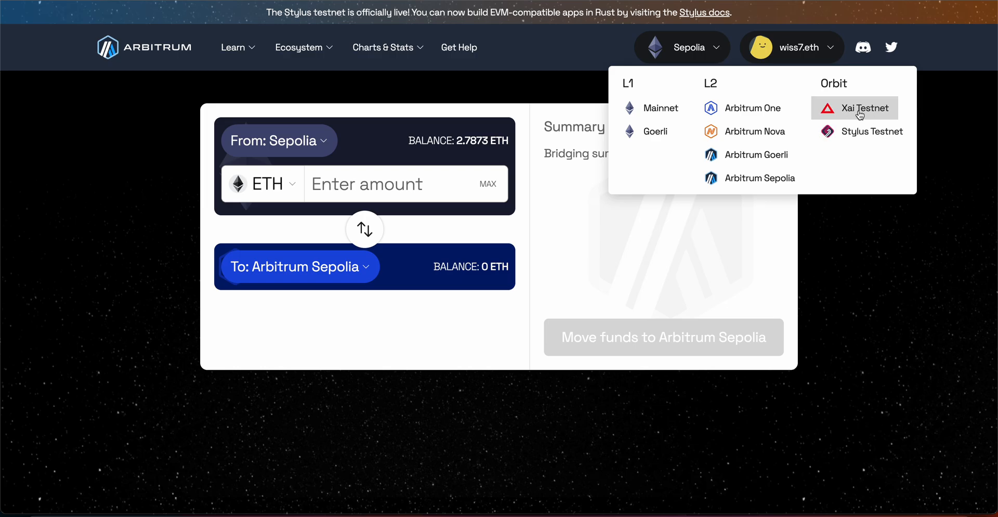
{"action": "mouse_move", "coordinate": [893, 115]}
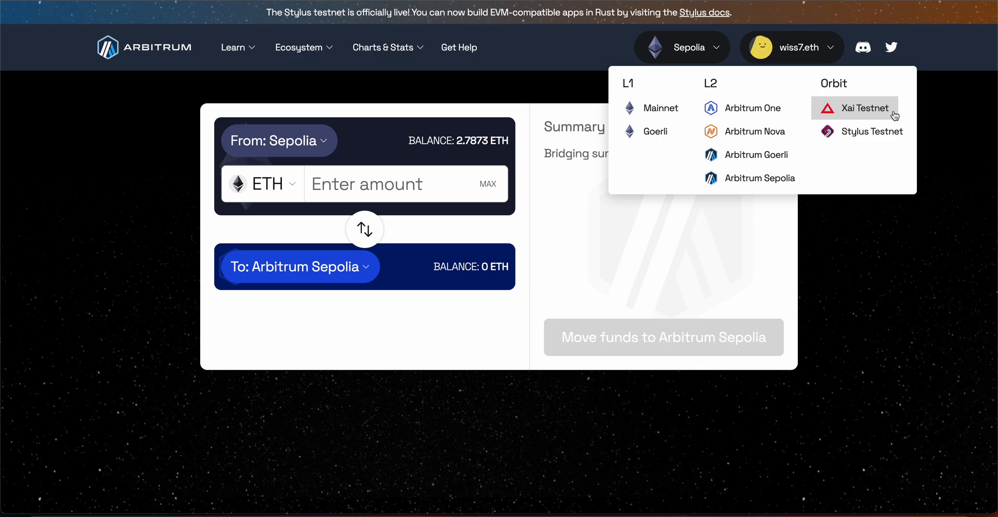
{"action": "mouse_move", "coordinate": [749, 177]}
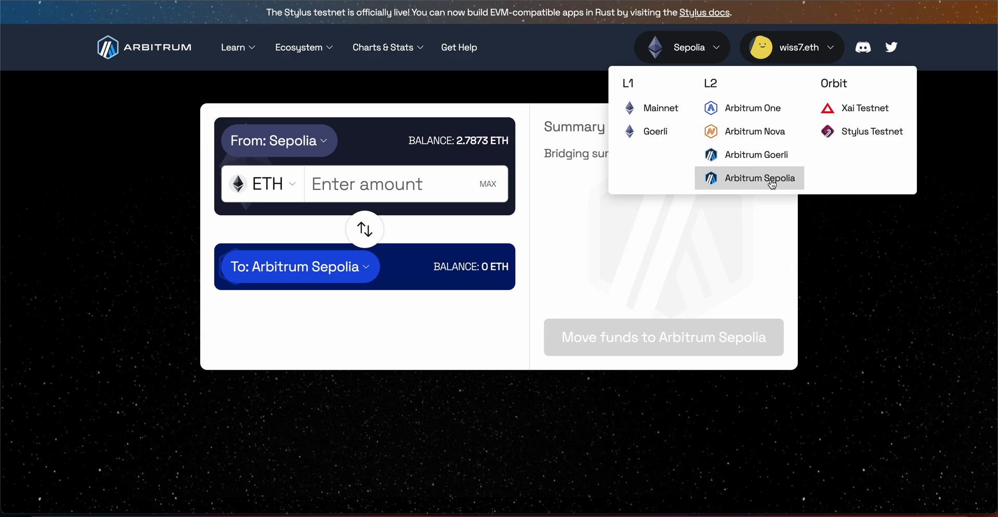
{"action": "mouse_move", "coordinate": [757, 154]}
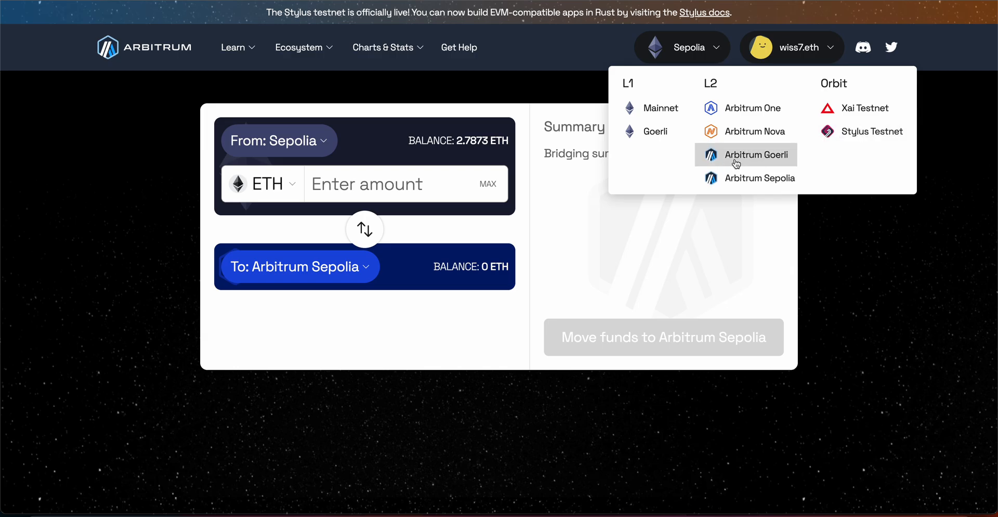
{"action": "mouse_move", "coordinate": [865, 107]}
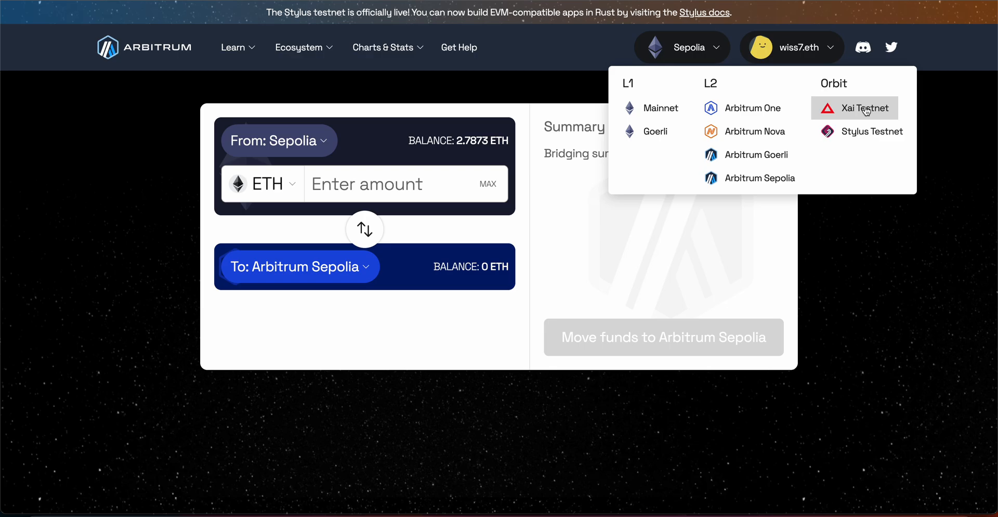
{"action": "mouse_move", "coordinate": [872, 112]}
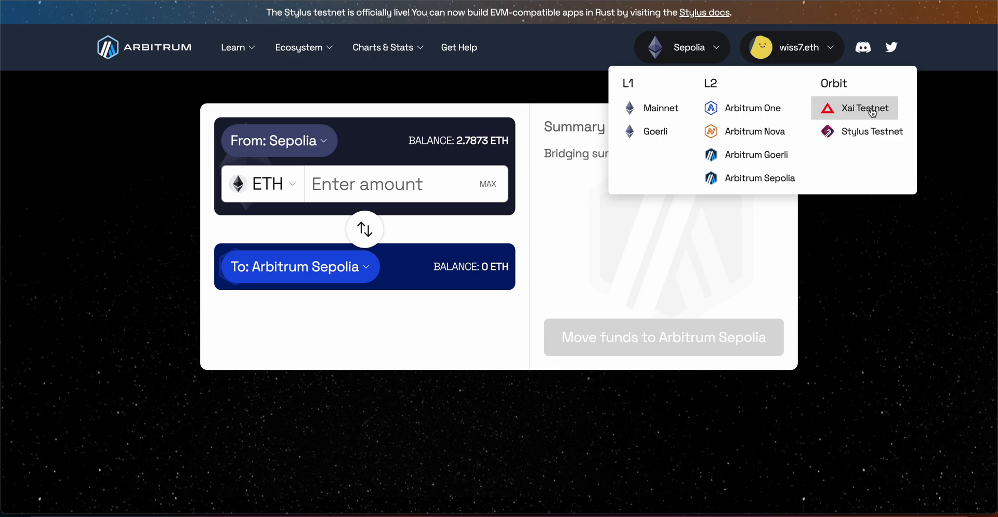
{"action": "mouse_move", "coordinate": [884, 121]}
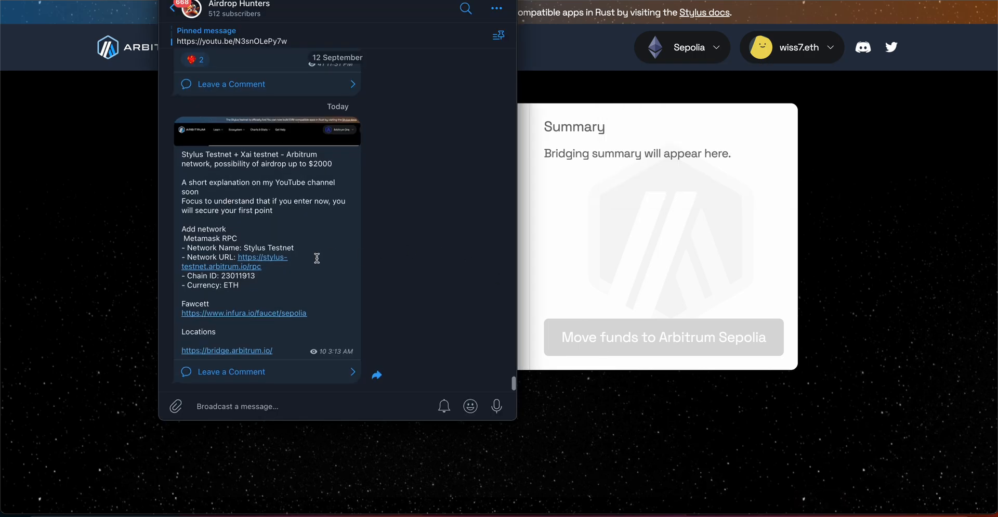
{"action": "mouse_move", "coordinate": [328, 273]}
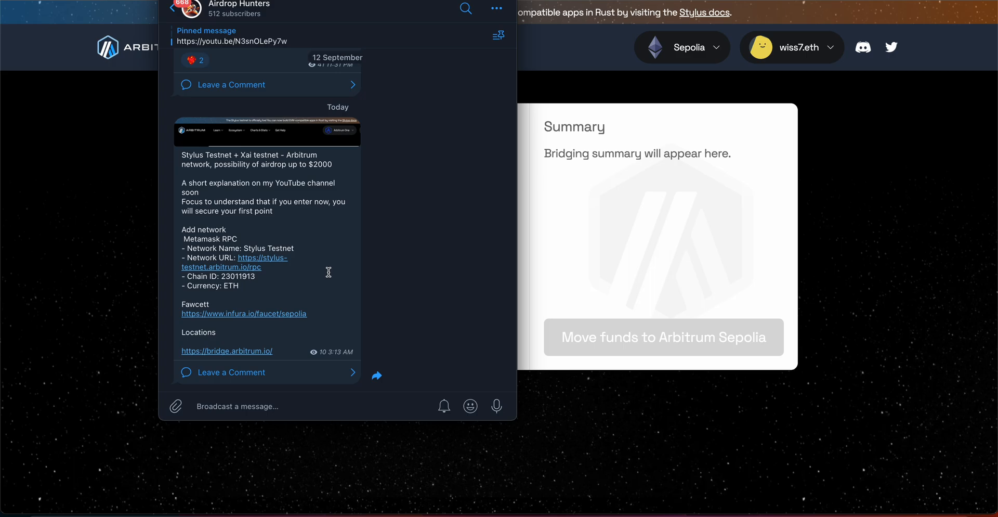
{"action": "mouse_move", "coordinate": [281, 268]}
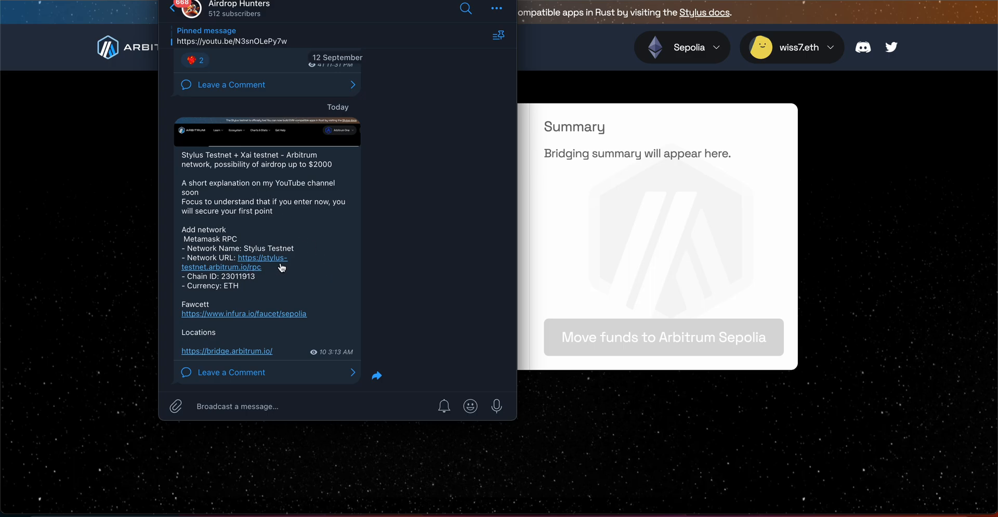
{"action": "mouse_move", "coordinate": [223, 275]}
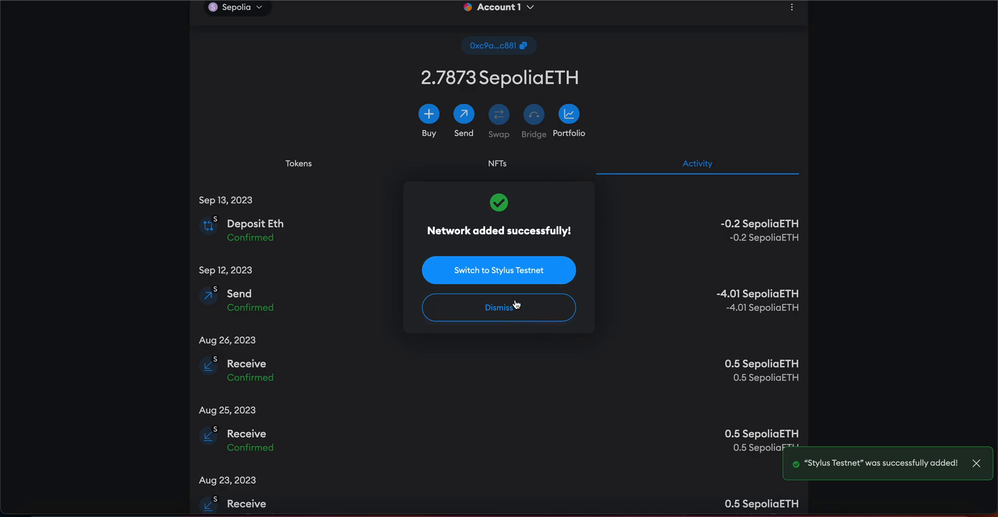
Step: Switch MetaMask to Stylus Testnet, close the extra popup, and open Settings from the ⋮ menu
{"action": "left_click", "coordinate": [498, 270]}
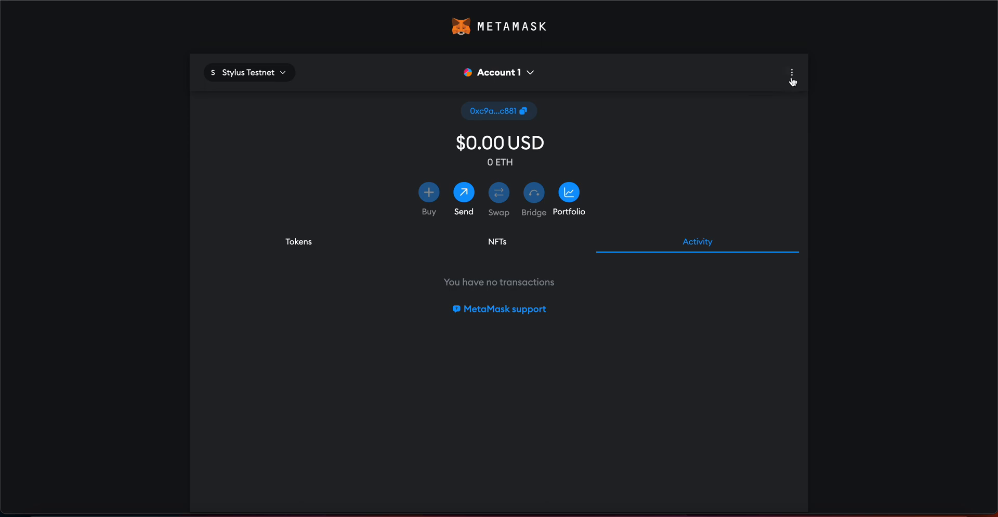
{"action": "left_click", "coordinate": [792, 72]}
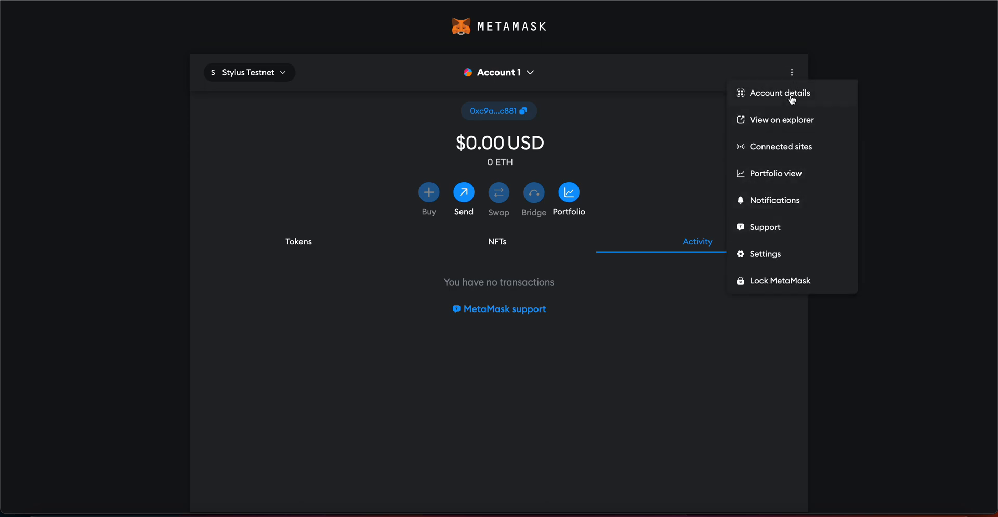
{"action": "mouse_move", "coordinate": [768, 253]}
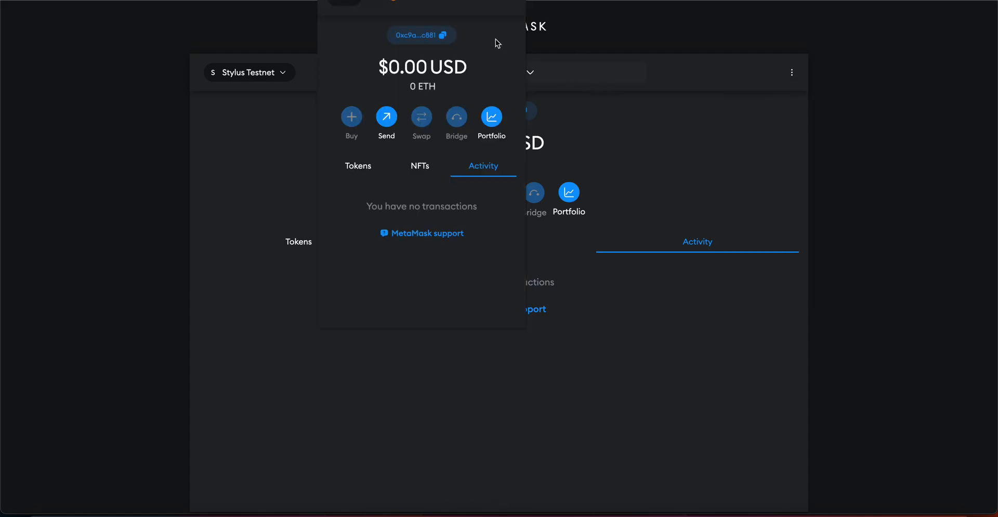
{"action": "left_click", "coordinate": [792, 72]}
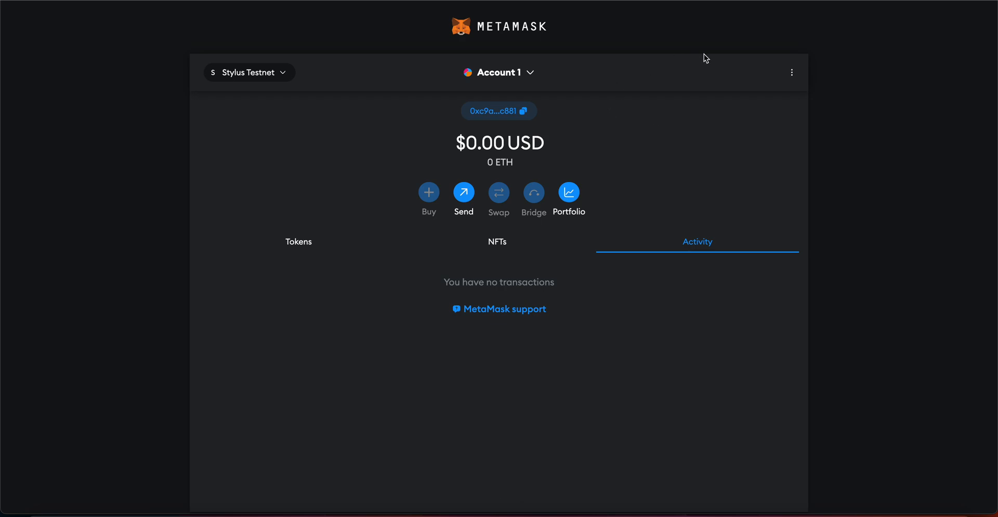
{"action": "left_click", "coordinate": [792, 71]}
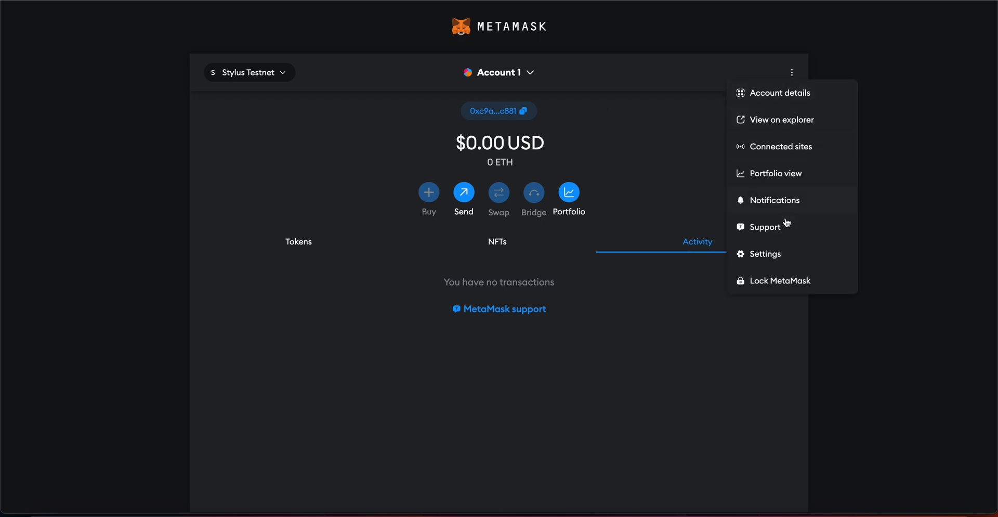
{"action": "left_click", "coordinate": [765, 253]}
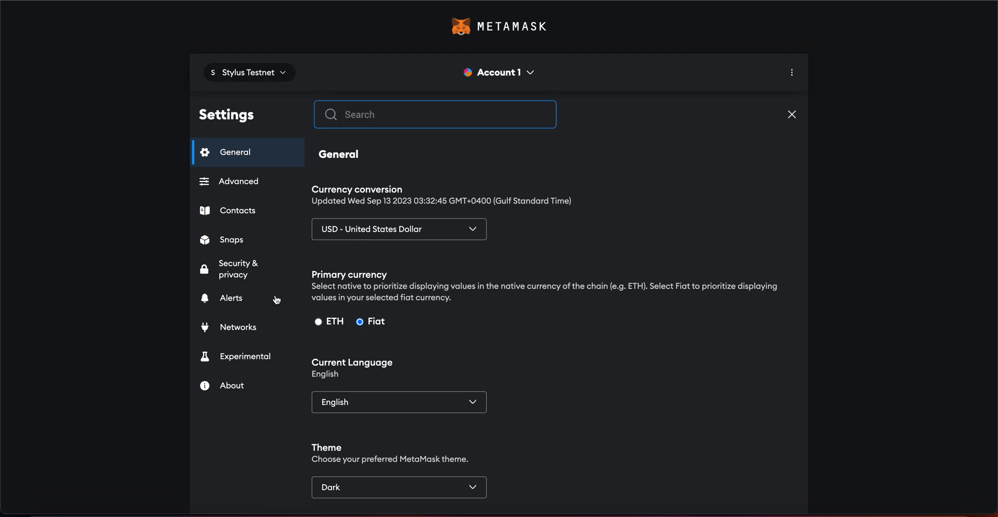
Step: Open MetaMask's Networks settings to review the saved Stylus Testnet entry
{"action": "left_click", "coordinate": [238, 327]}
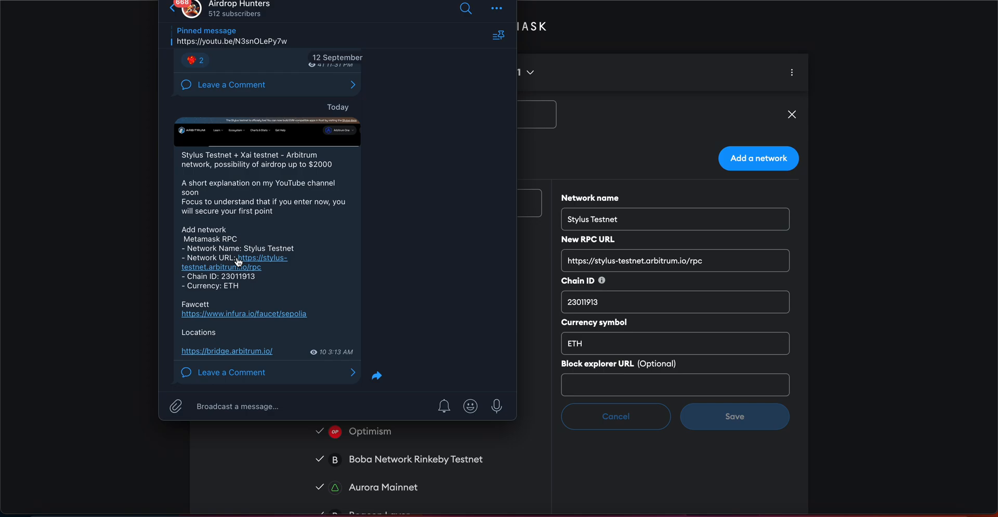
{"action": "mouse_move", "coordinate": [629, 262]}
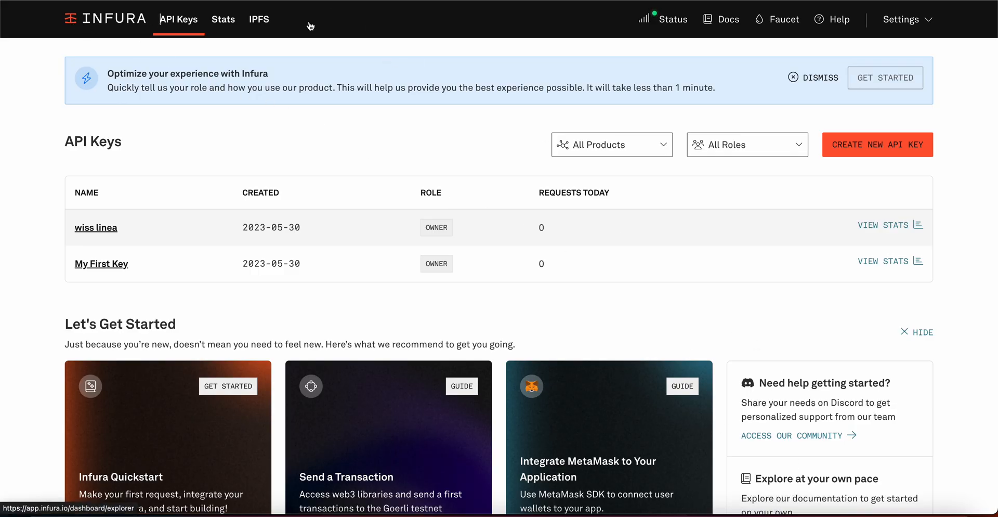
{"action": "mouse_move", "coordinate": [748, 215]}
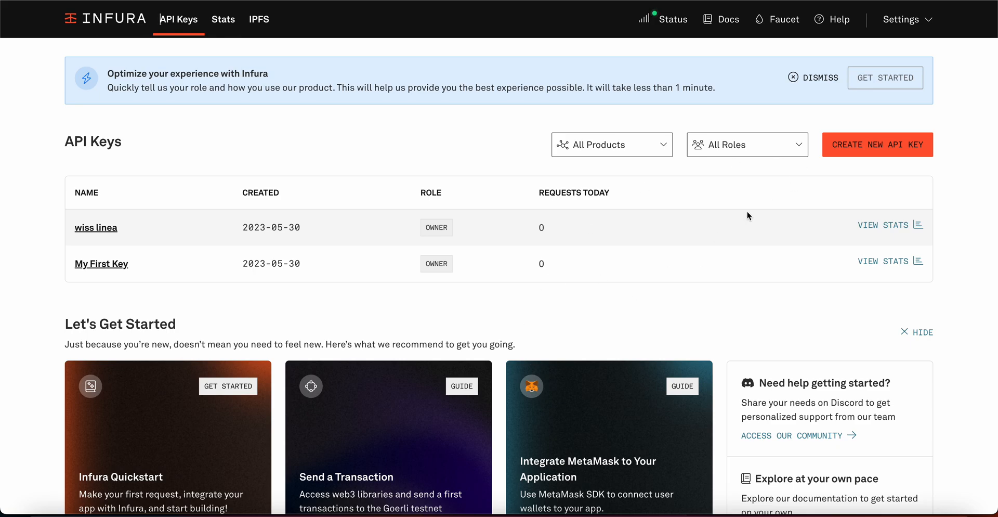
{"action": "mouse_move", "coordinate": [415, 158]}
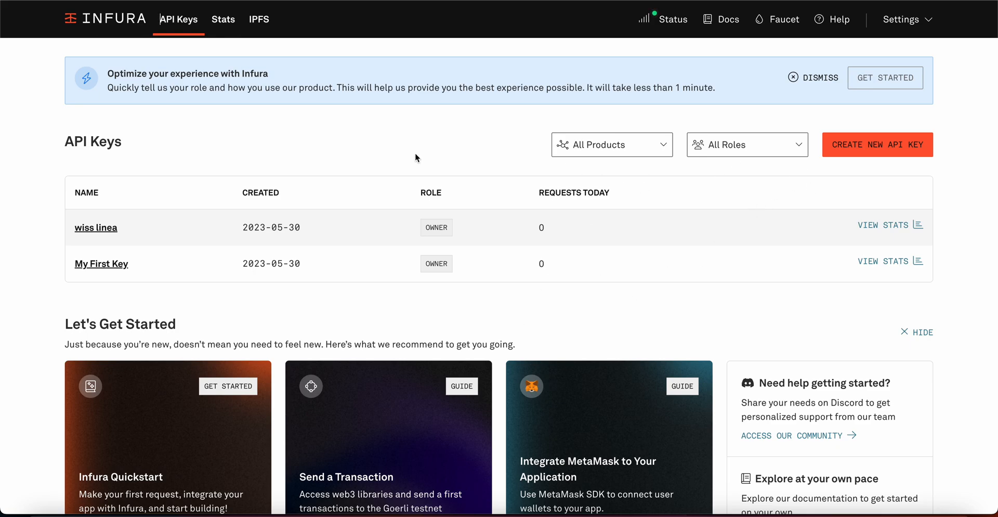
{"action": "mouse_move", "coordinate": [464, 159]}
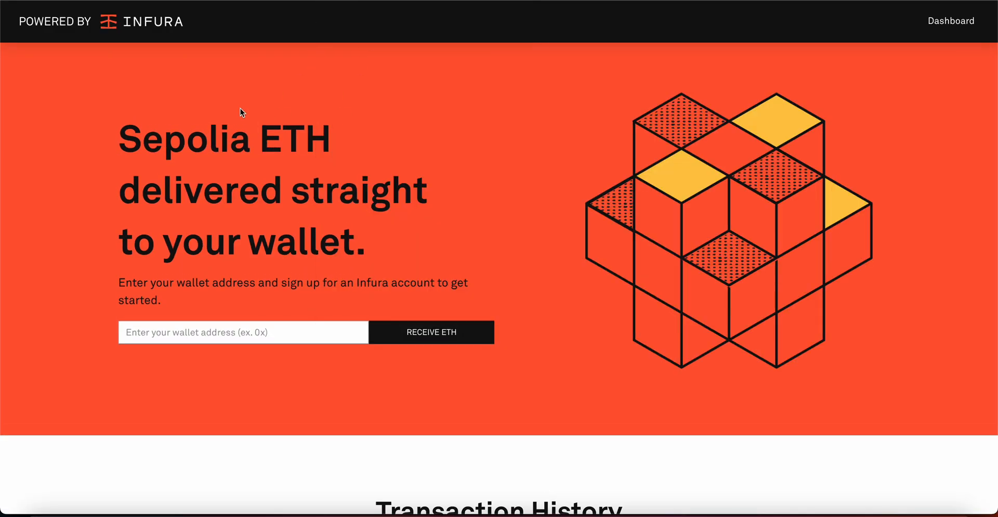
{"action": "type", "text": "0xc9a5098A1f39218C58b9BA33971B6d35aA59c881"}
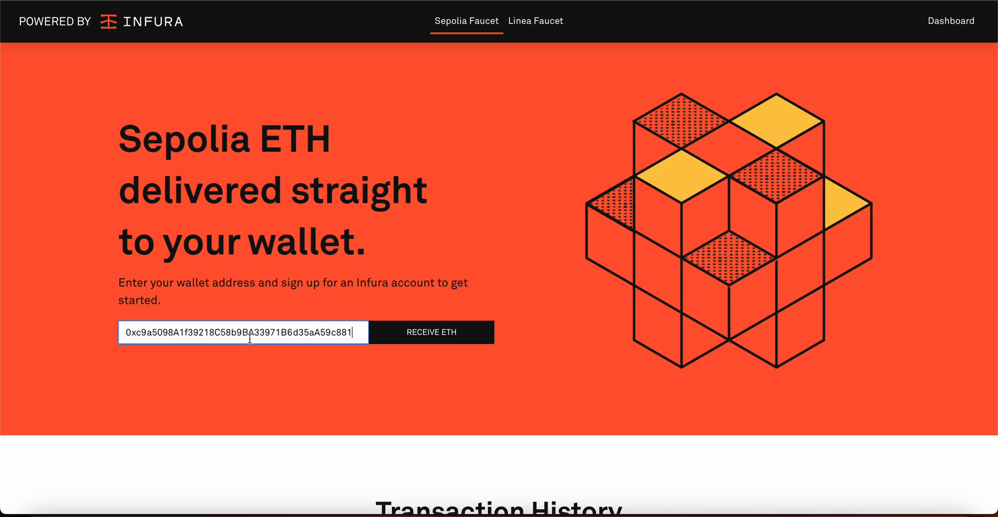
{"action": "mouse_move", "coordinate": [423, 340]}
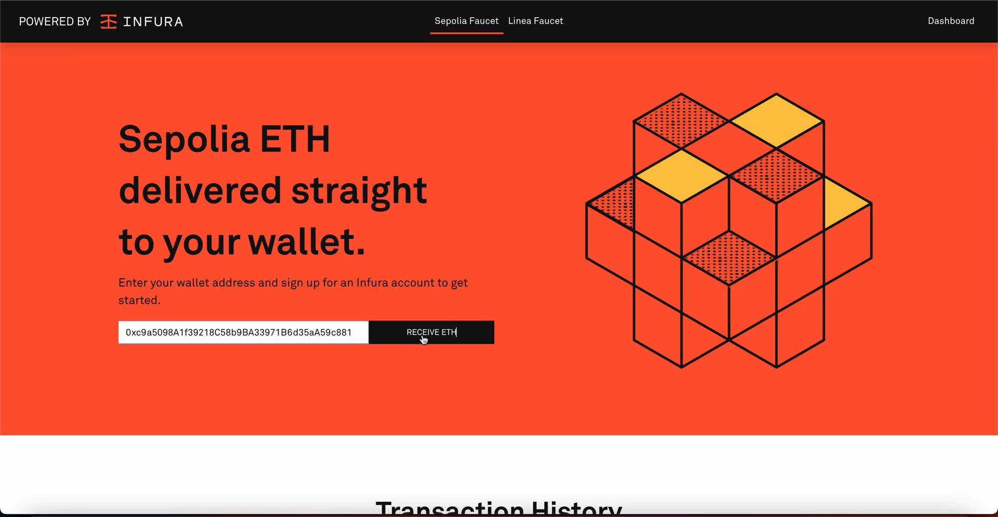
{"action": "left_click", "coordinate": [430, 332]}
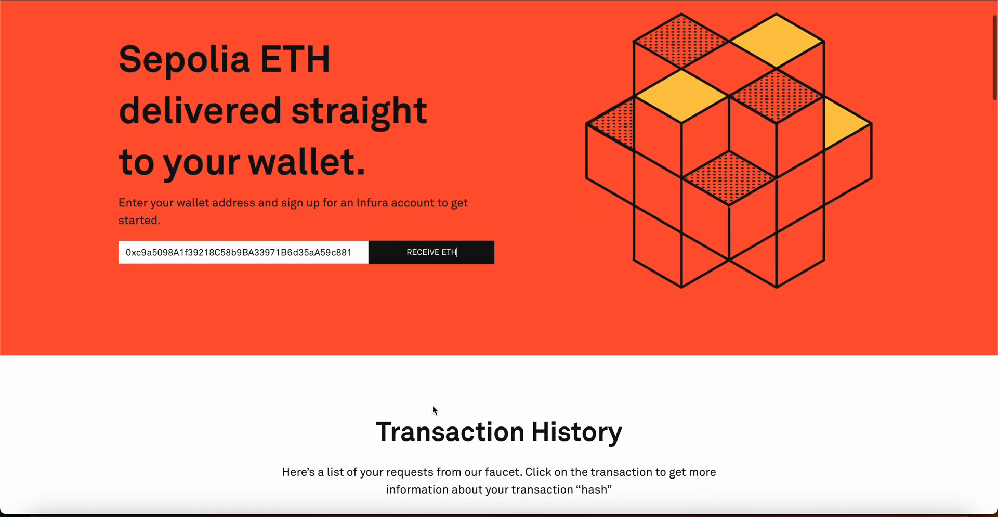
{"action": "left_click", "coordinate": [430, 252]}
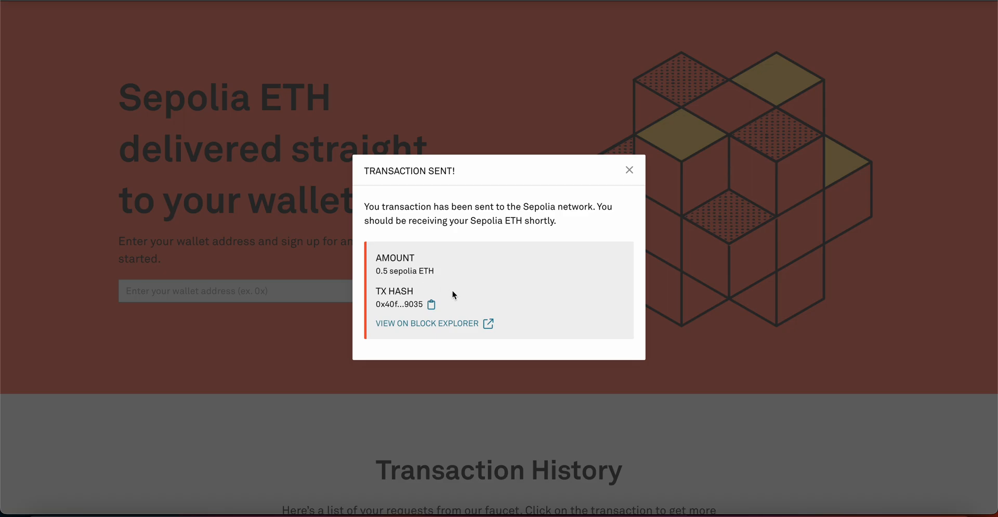
{"action": "left_click", "coordinate": [629, 170]}
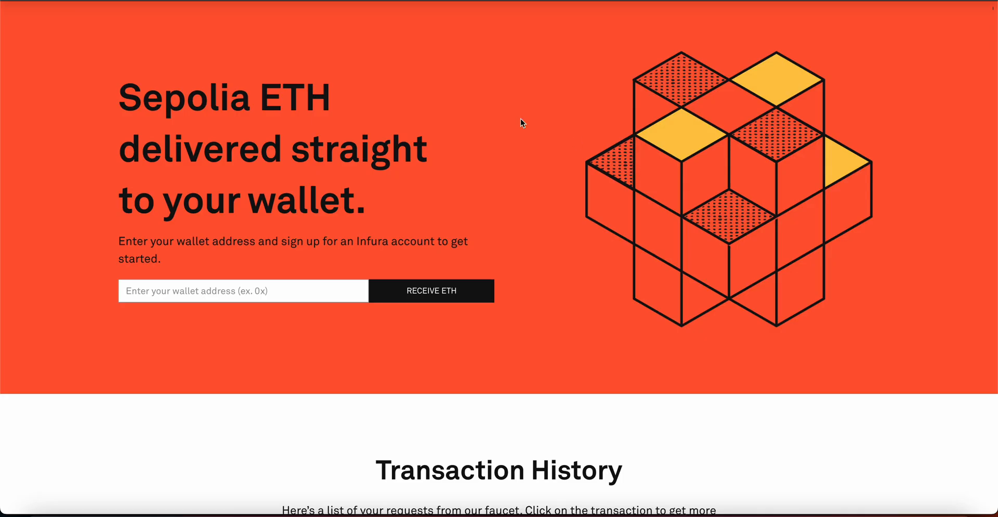
{"action": "mouse_move", "coordinate": [840, 512]}
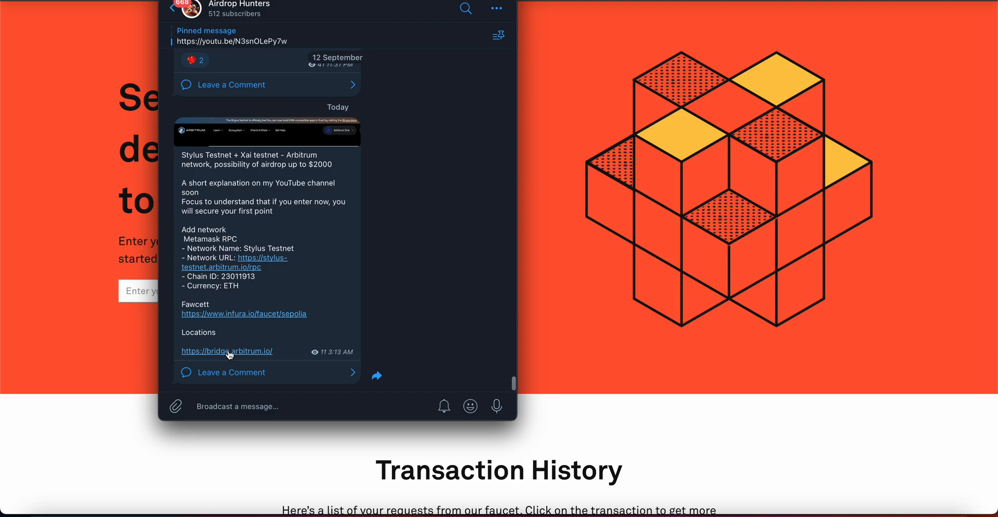
{"action": "mouse_move", "coordinate": [527, 143]}
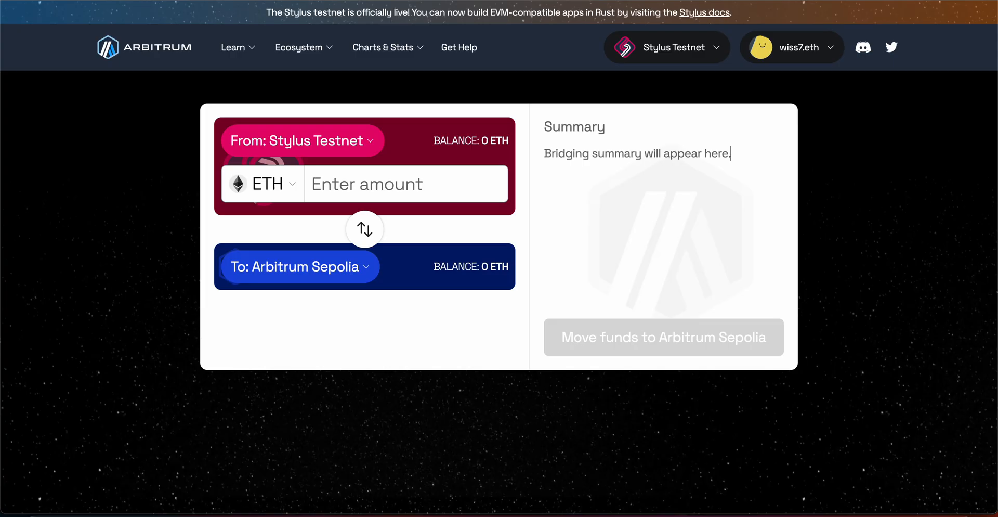
{"action": "mouse_move", "coordinate": [537, 298]}
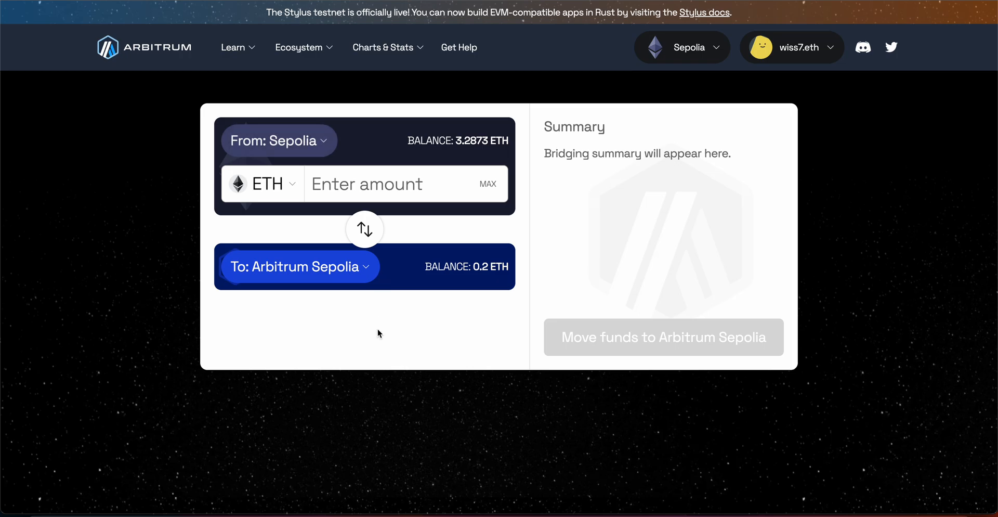
{"action": "mouse_move", "coordinate": [290, 278]}
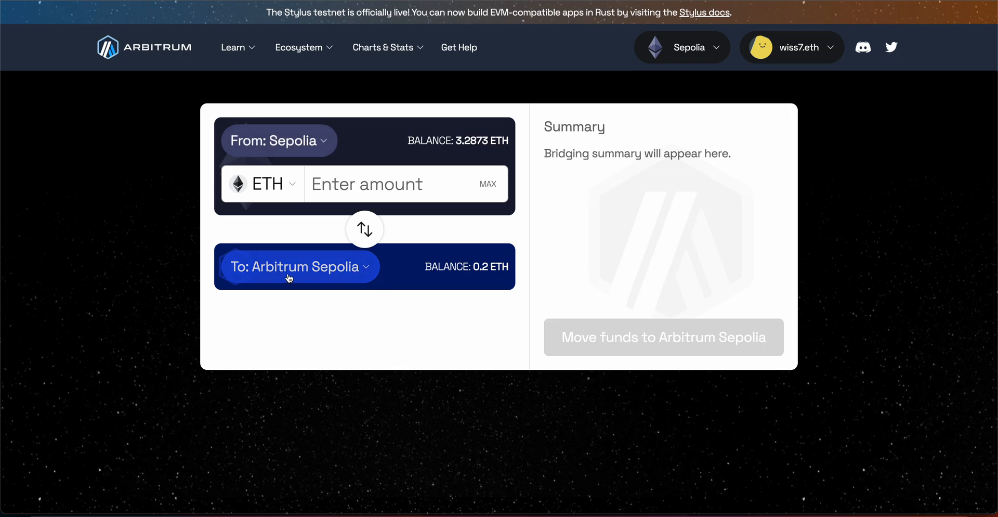
{"action": "mouse_move", "coordinate": [406, 190]}
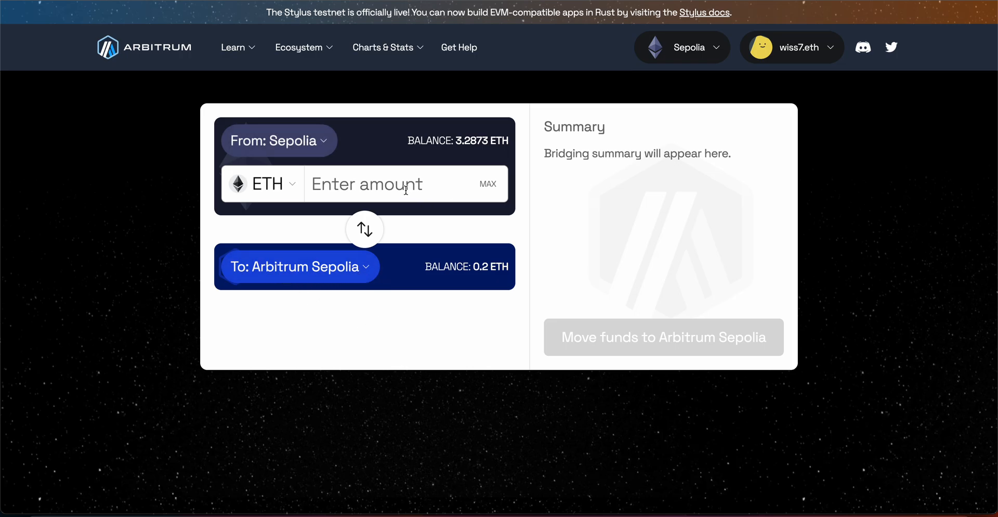
Step: Enter 0.2 ETH and submit the Sepolia to Arbitrum Sepolia transfer
{"action": "type", "text": "0"}
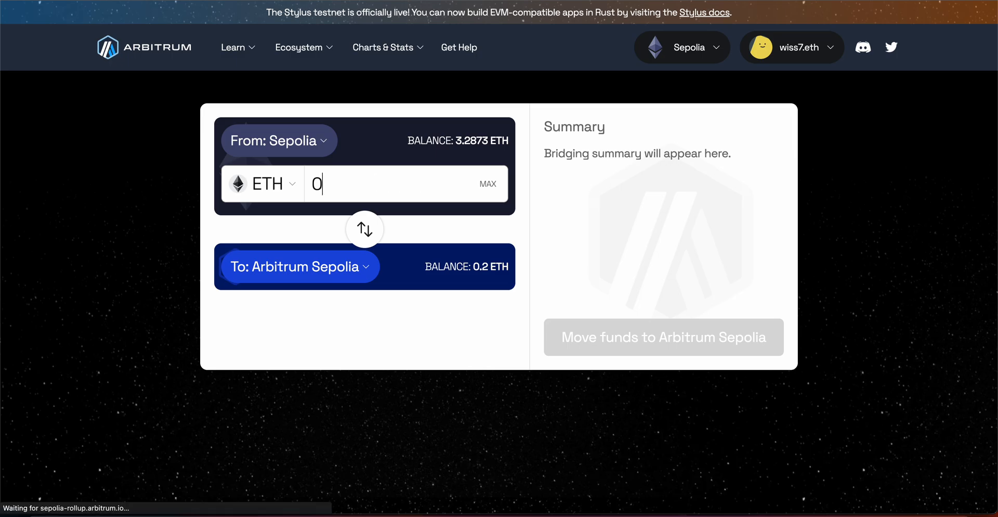
{"action": "type", "text": "0.2"}
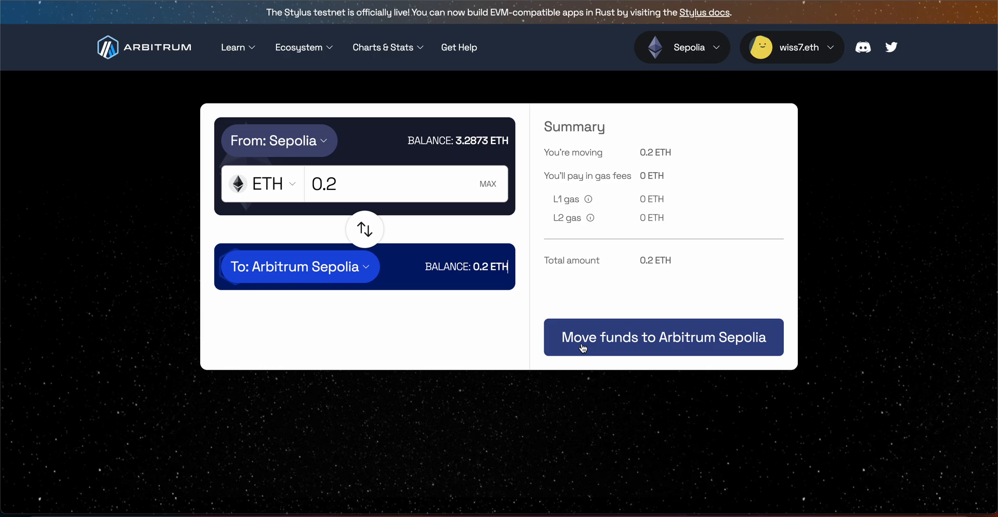
{"action": "left_click", "coordinate": [663, 337]}
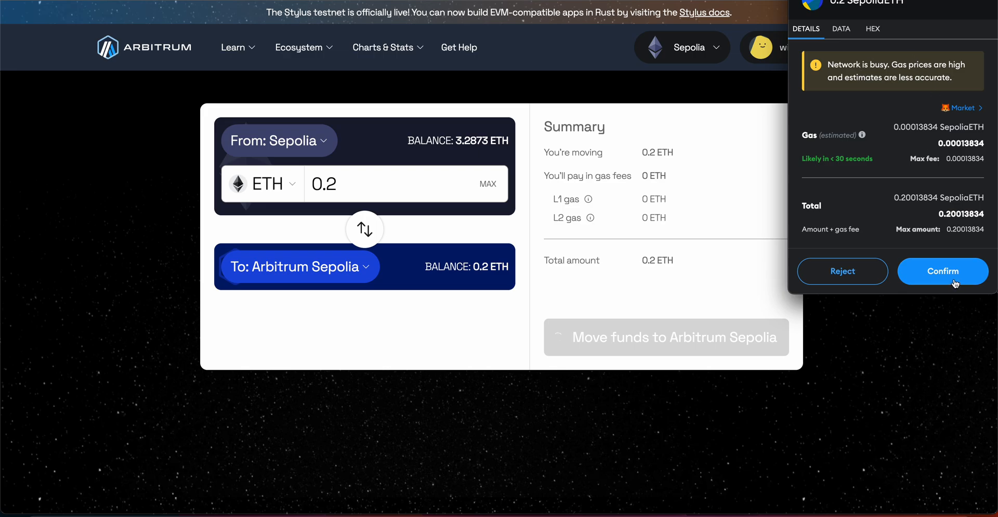
Step: Confirm the 0.2 ETH deposit, close the history, and swap the bridge direction
{"action": "left_click", "coordinate": [941, 270]}
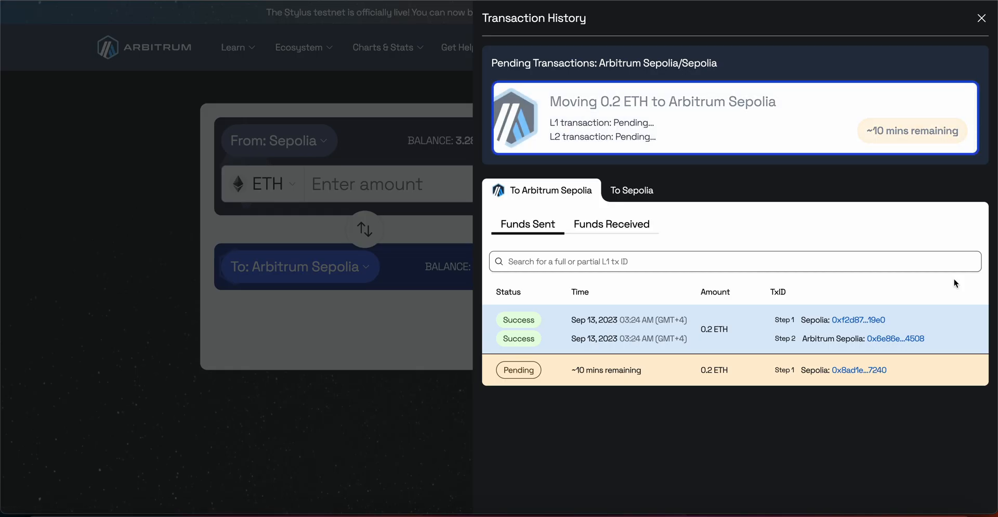
{"action": "mouse_move", "coordinate": [902, 165]}
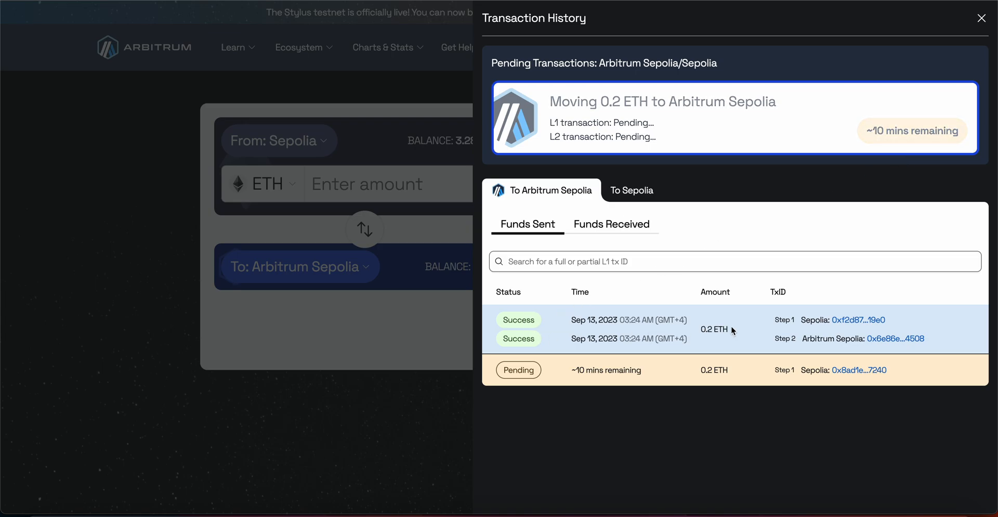
{"action": "mouse_move", "coordinate": [626, 346]}
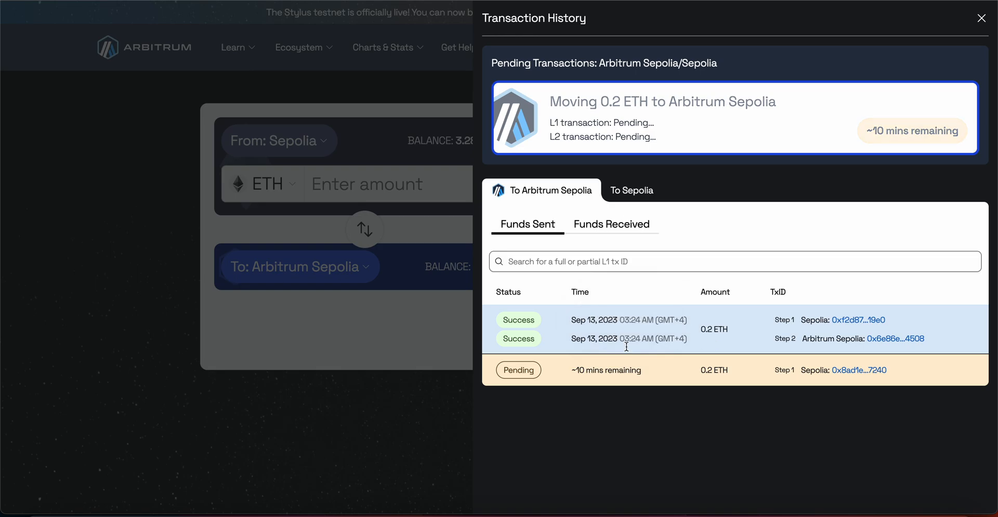
{"action": "mouse_move", "coordinate": [496, 449]}
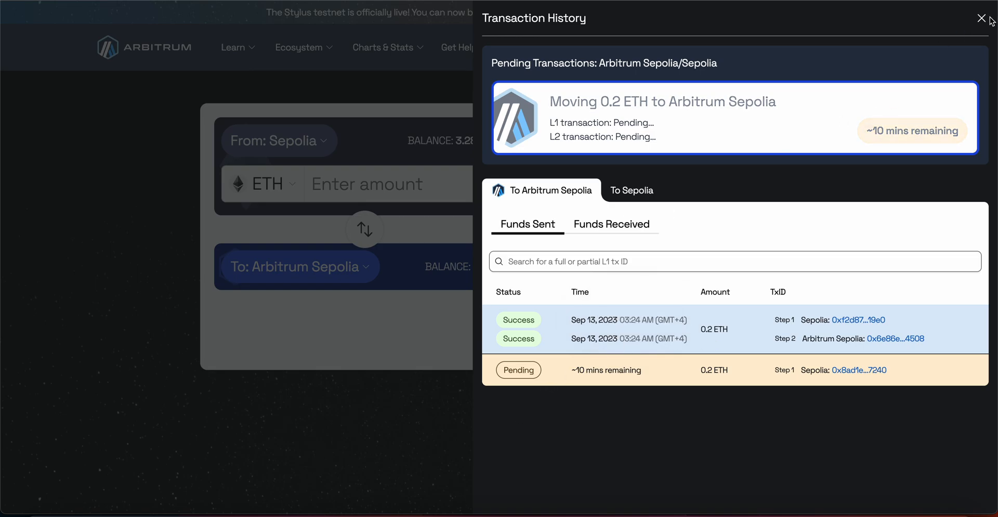
{"action": "left_click", "coordinate": [979, 19]}
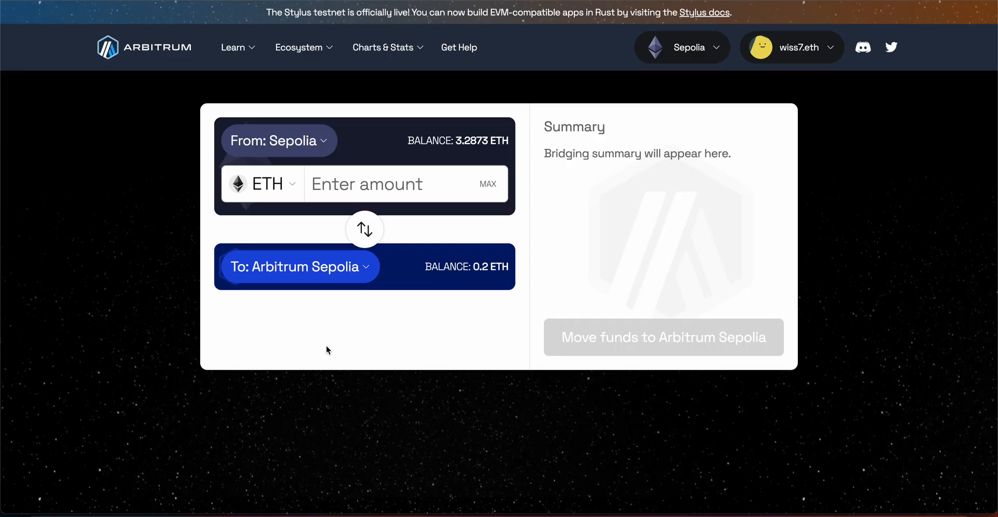
{"action": "left_click", "coordinate": [364, 228]}
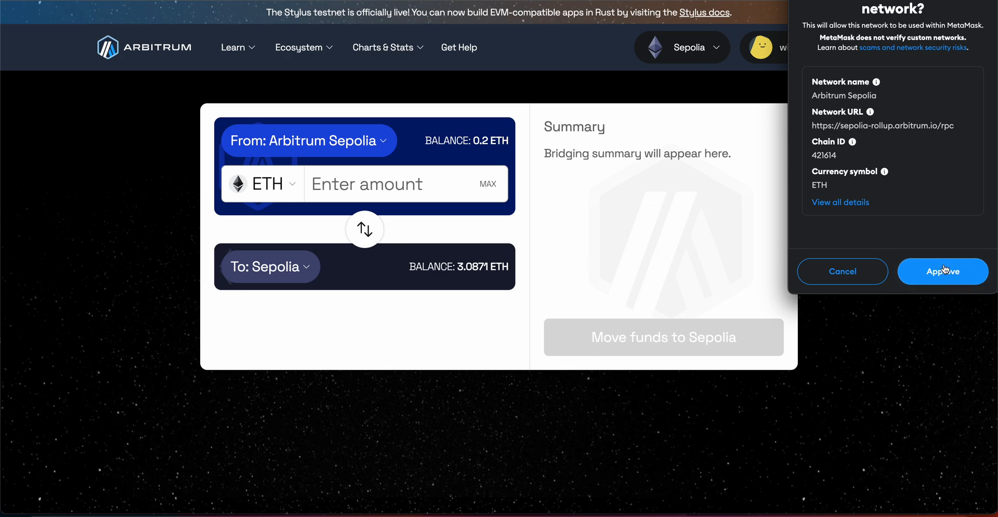
Step: Approve adding Arbitrum Sepolia to MetaMask and pick Stylus Testnet as destination
{"action": "left_click", "coordinate": [941, 270]}
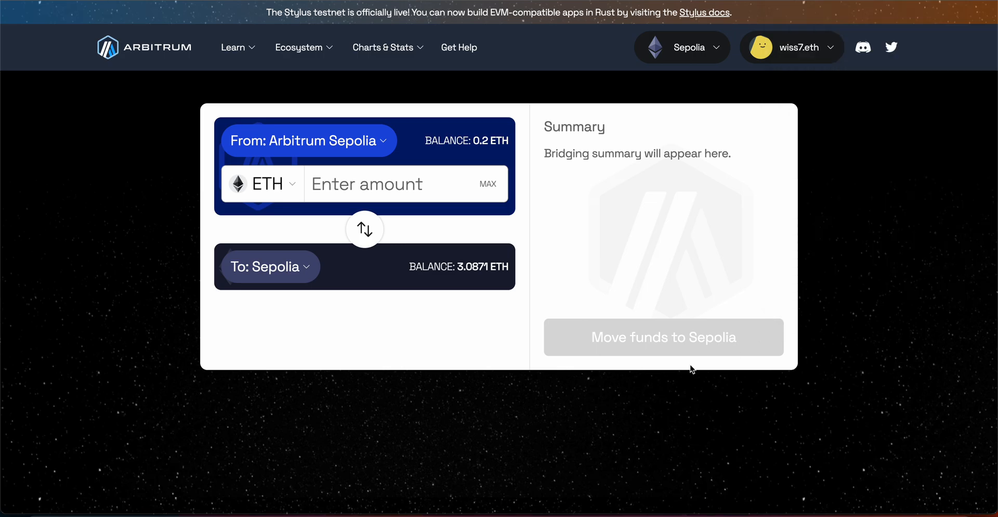
{"action": "left_click", "coordinate": [269, 266]}
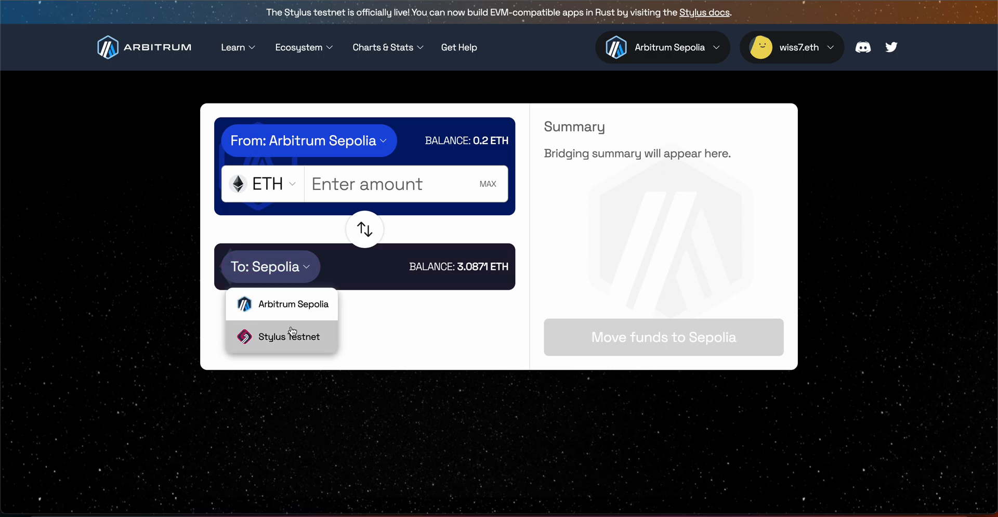
{"action": "left_click", "coordinate": [287, 336]}
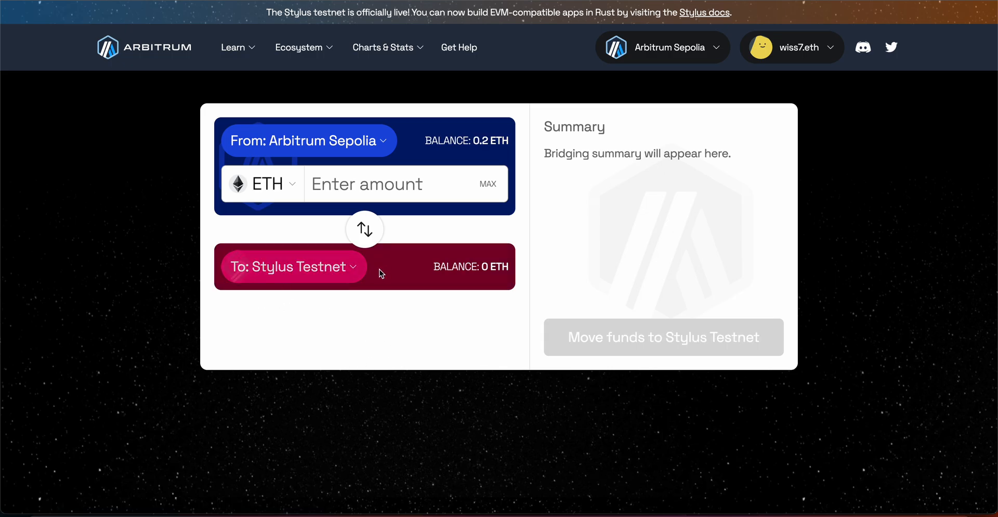
{"action": "mouse_move", "coordinate": [491, 138]}
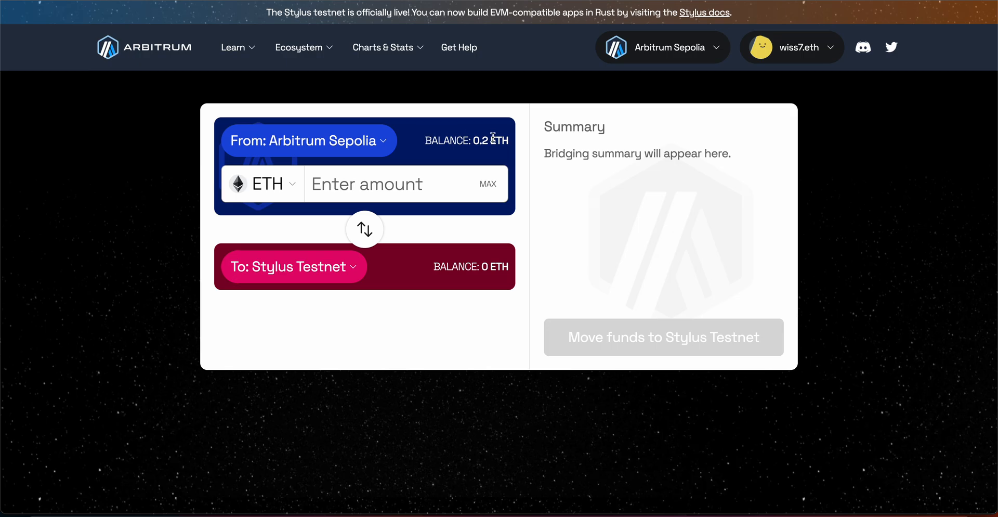
{"action": "mouse_move", "coordinate": [323, 151]}
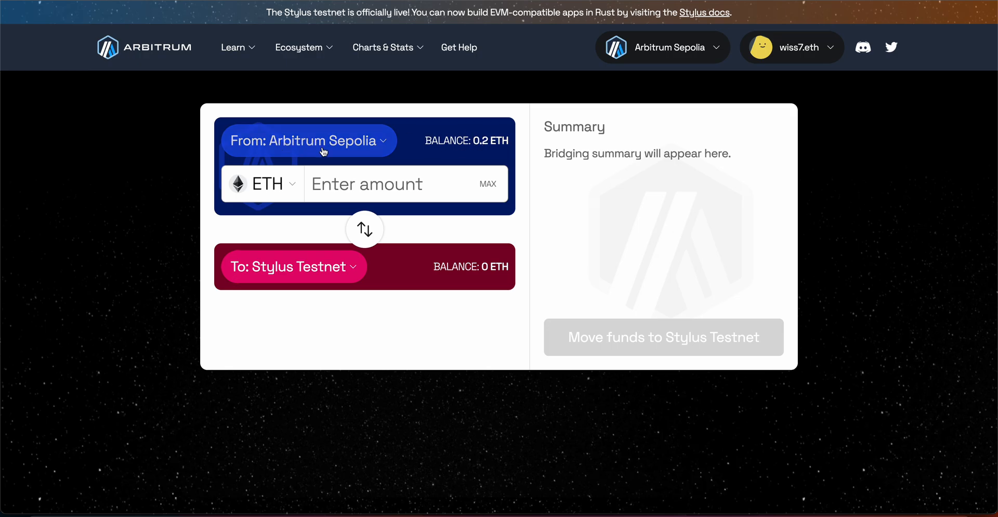
{"action": "mouse_move", "coordinate": [411, 184]}
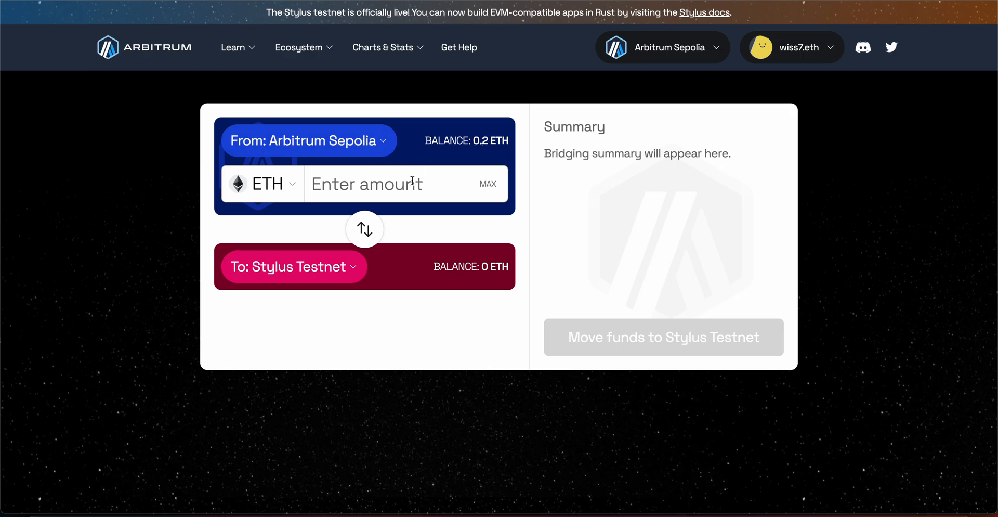
Step: Enter 0.1 ETH, submit the transfer to Stylus Testnet, and confirm it in MetaMask
{"action": "type", "text": "0.1"}
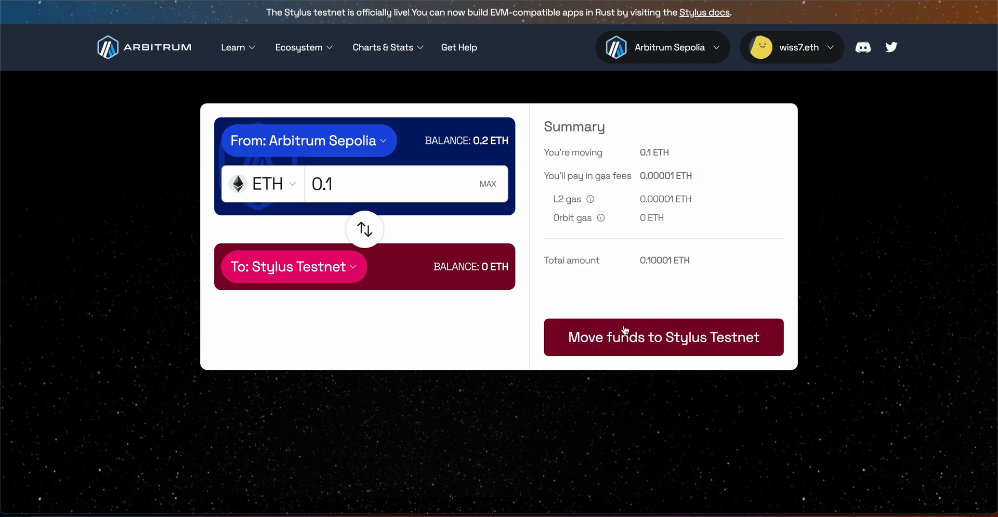
{"action": "left_click", "coordinate": [663, 337]}
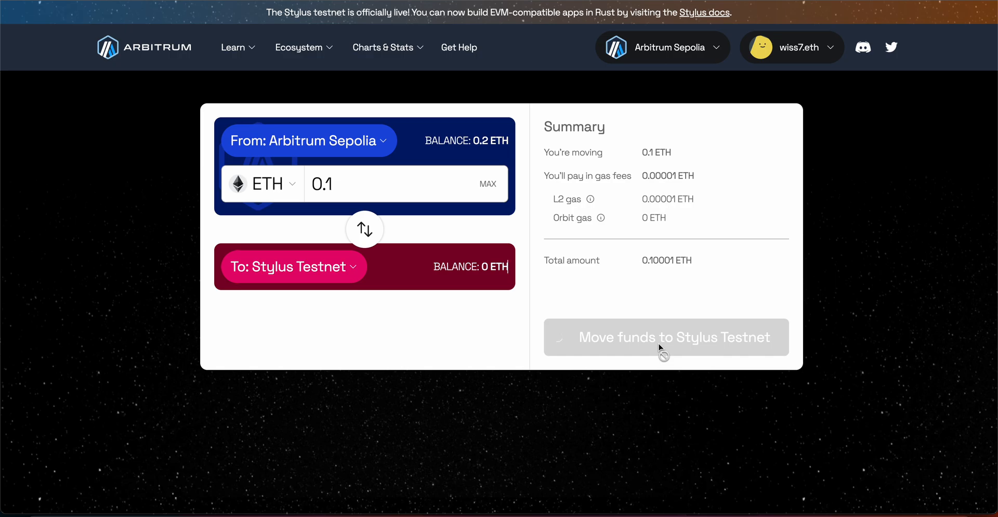
{"action": "left_click", "coordinate": [666, 337]}
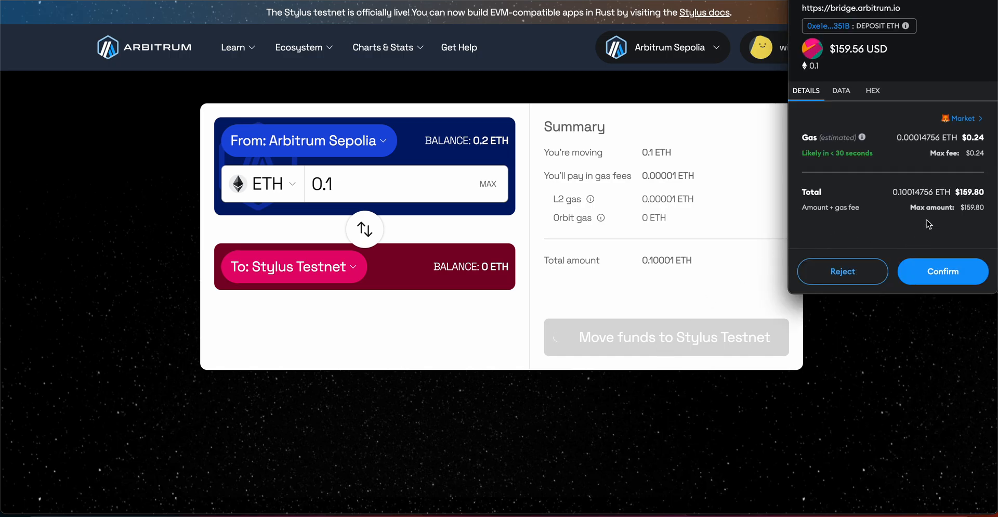
{"action": "left_click", "coordinate": [942, 271]}
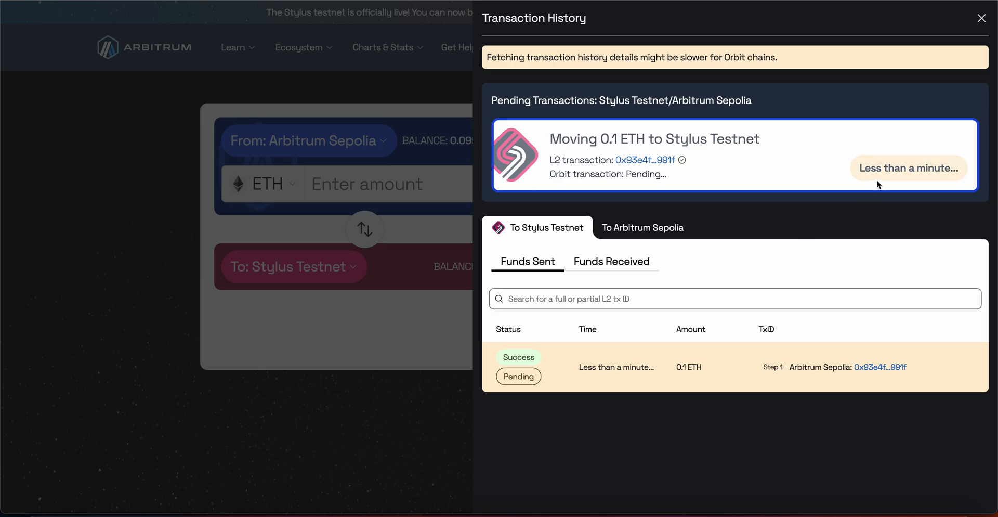
{"action": "mouse_move", "coordinate": [953, 191]}
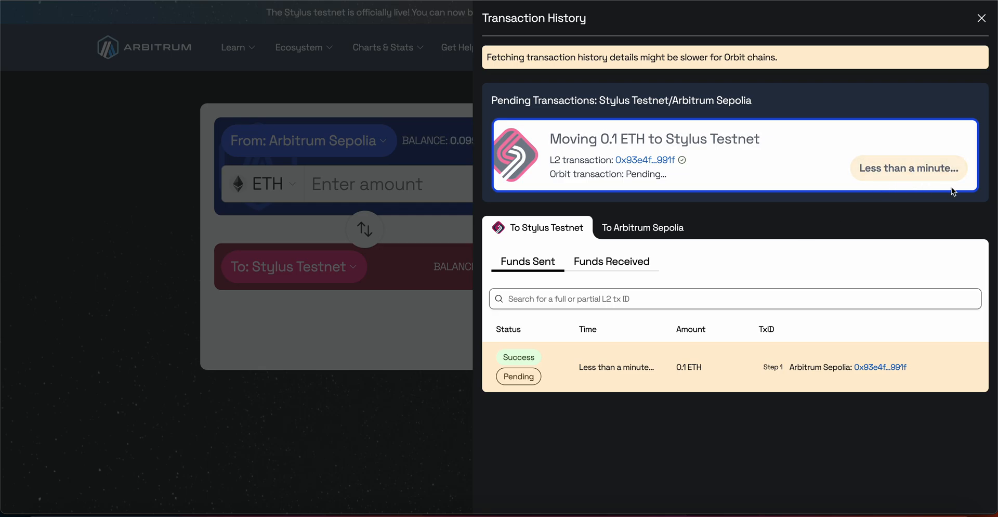
{"action": "mouse_move", "coordinate": [918, 246]}
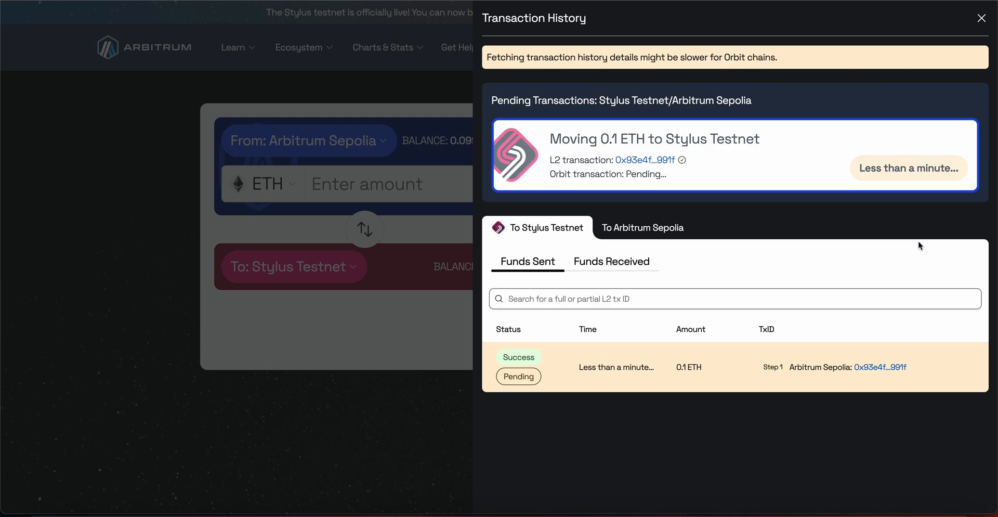
{"action": "mouse_move", "coordinate": [899, 264]}
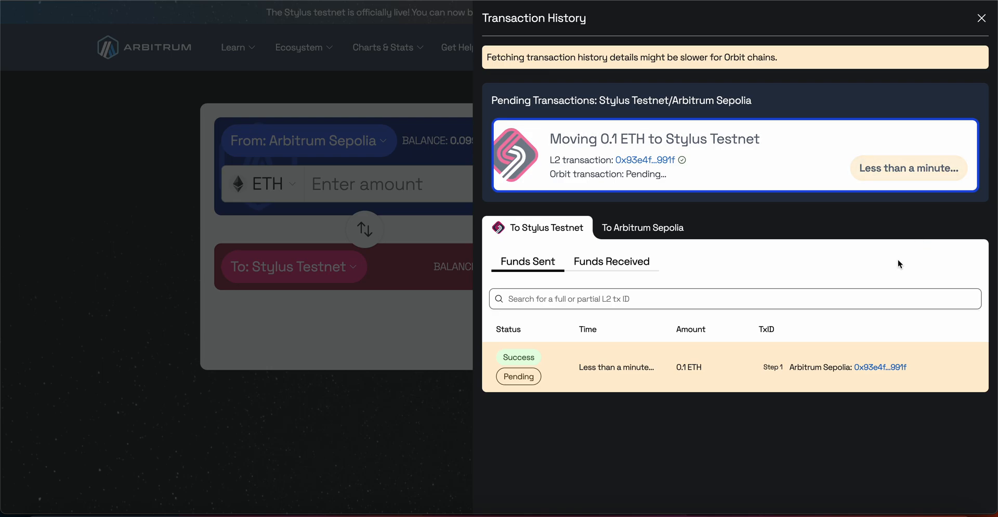
{"action": "mouse_move", "coordinate": [806, 278]}
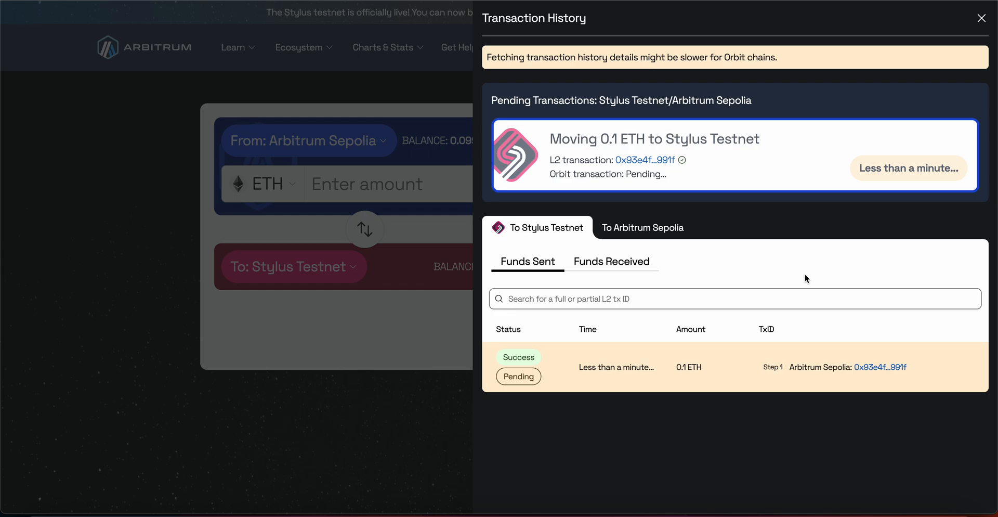
{"action": "mouse_move", "coordinate": [267, 317]}
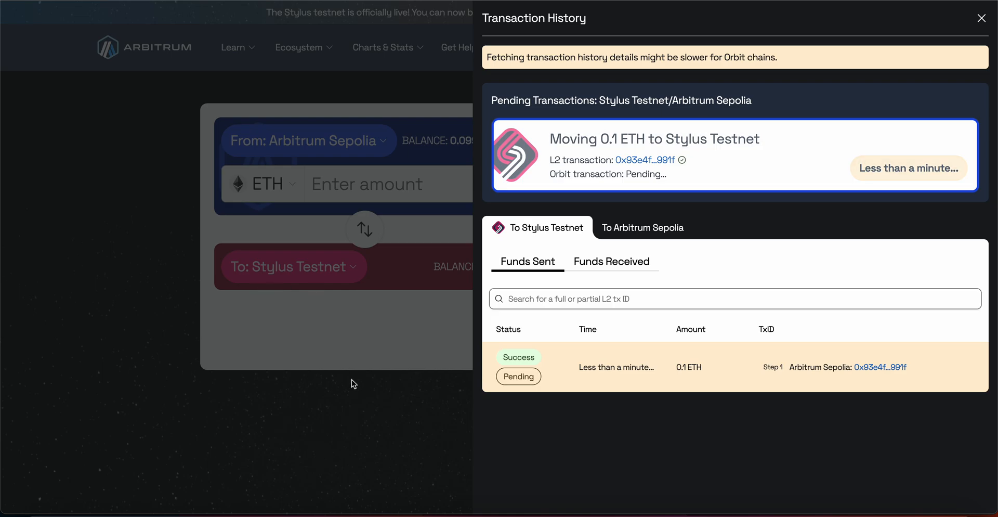
{"action": "mouse_move", "coordinate": [408, 412]}
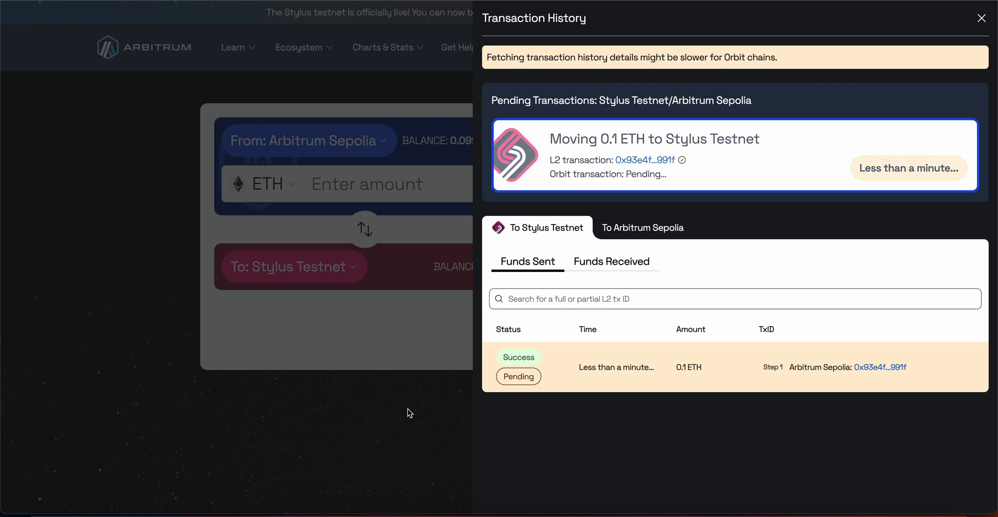
{"action": "mouse_move", "coordinate": [834, 281]}
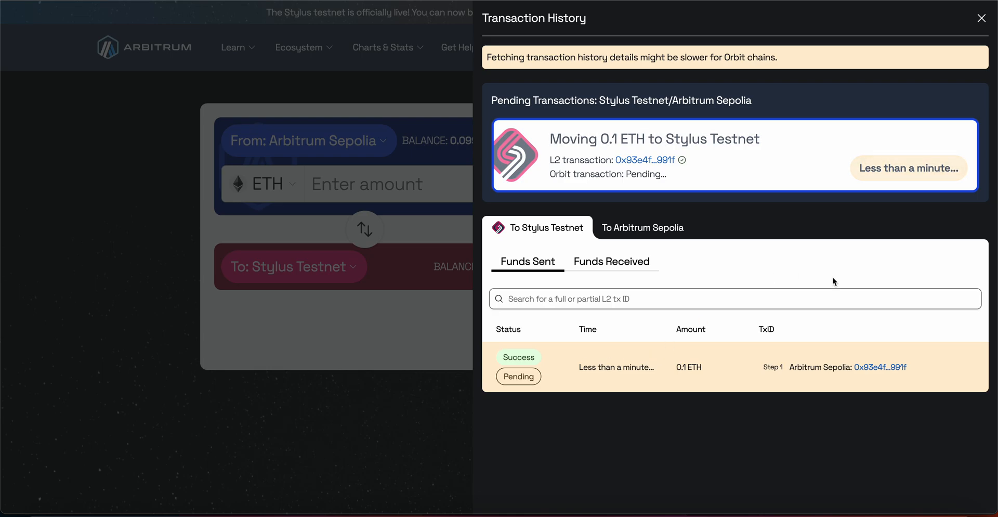
{"action": "mouse_move", "coordinate": [736, 321]}
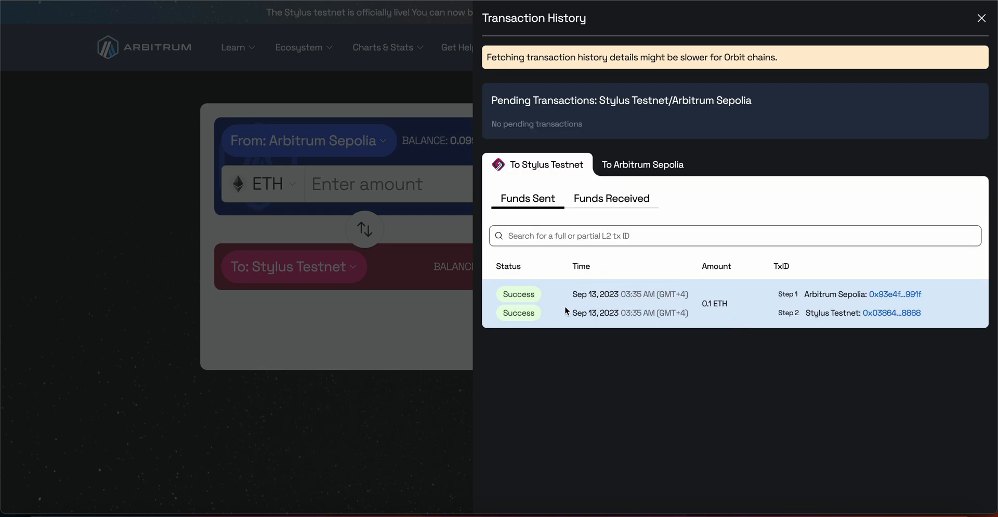
{"action": "mouse_move", "coordinate": [509, 160]}
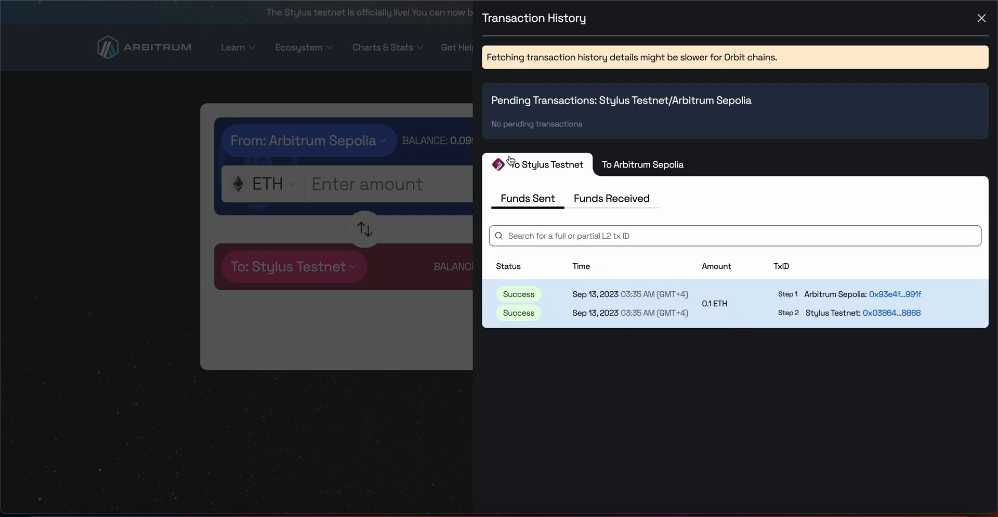
Step: Close the transaction history after seeing the 0.1 ETH Stylus deposit succeed
{"action": "left_click", "coordinate": [981, 18]}
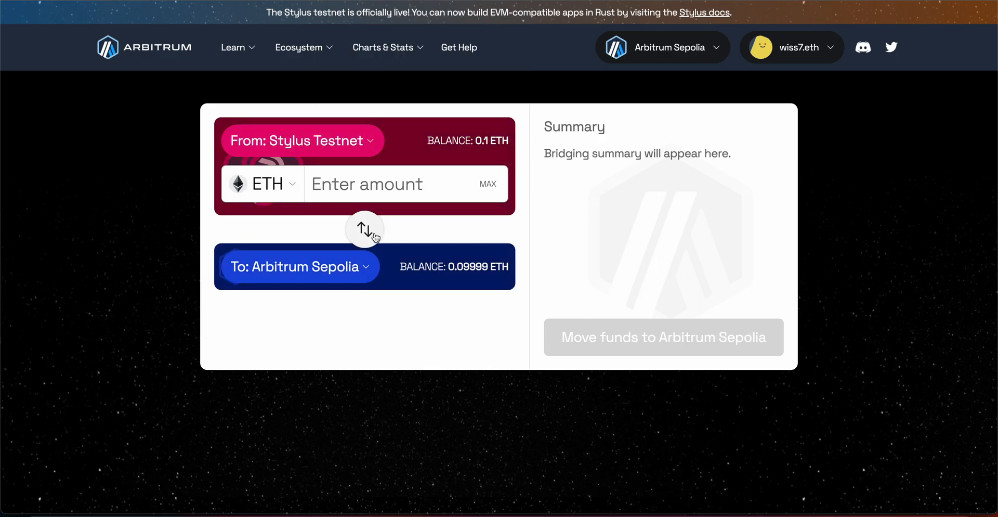
Step: Enter 0.09 ETH and start the Stylus Testnet to Arbitrum Sepolia transfer
{"action": "left_click", "coordinate": [661, 47]}
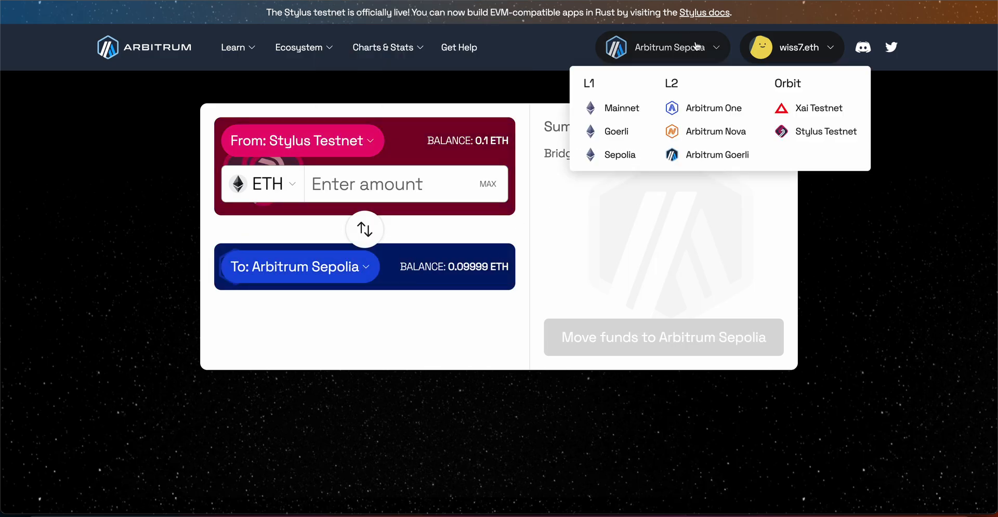
{"action": "left_click", "coordinate": [378, 168]}
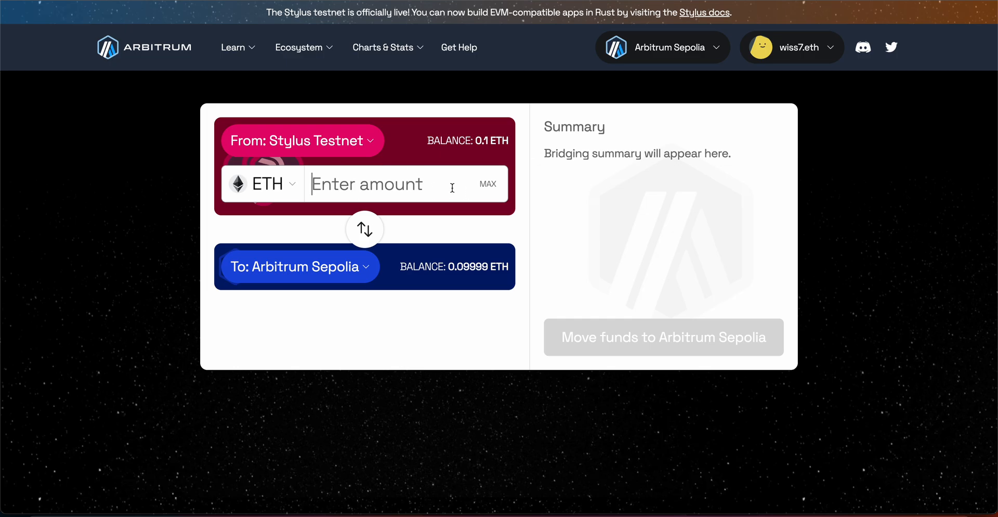
{"action": "mouse_move", "coordinate": [495, 117]}
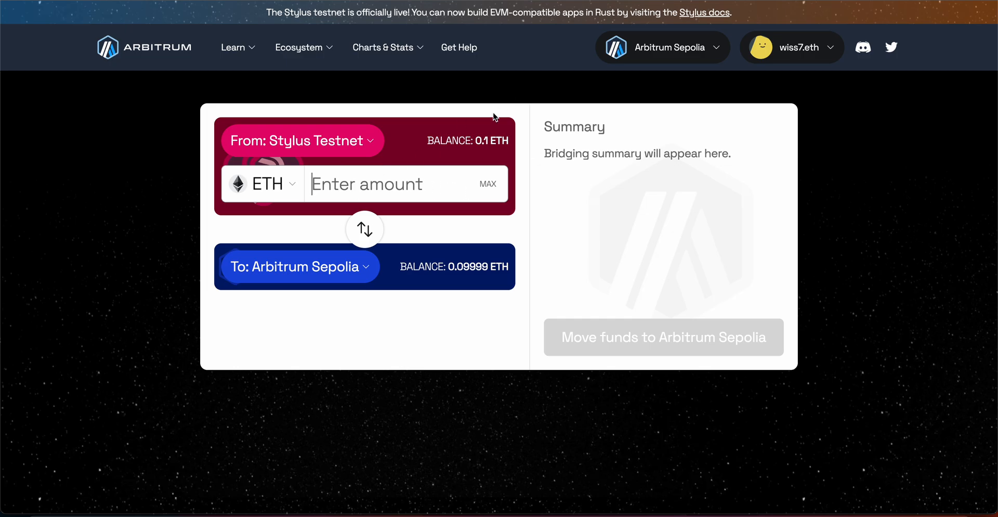
{"action": "mouse_move", "coordinate": [502, 144]}
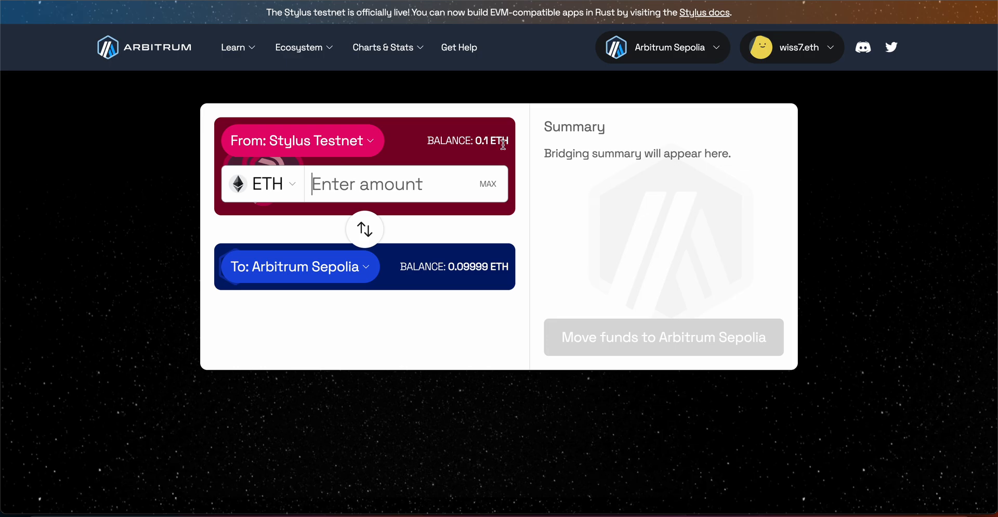
{"action": "mouse_move", "coordinate": [365, 282]}
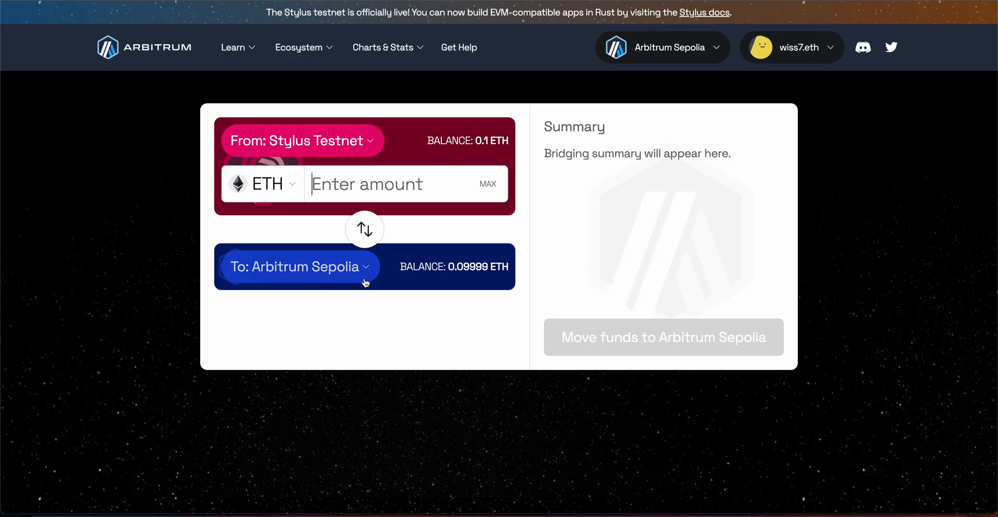
{"action": "type", "text": "0.09"}
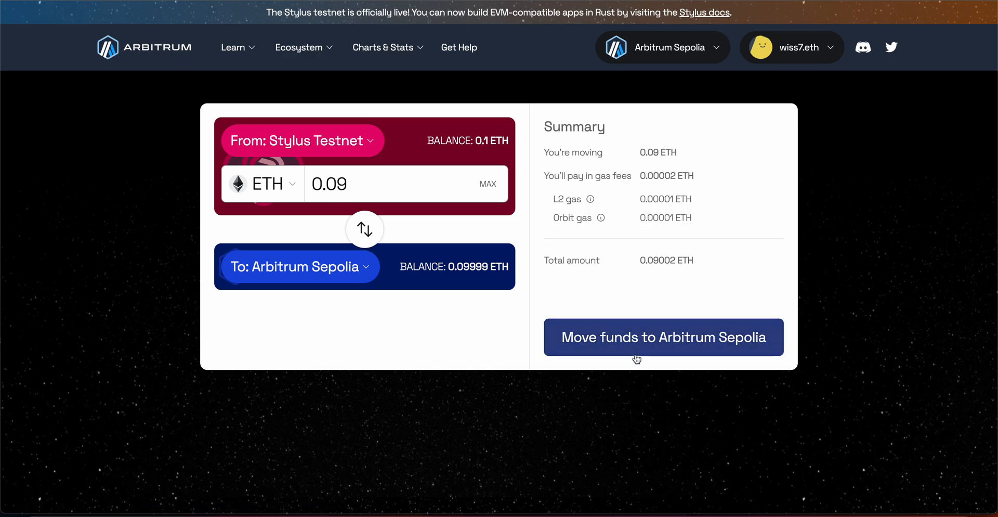
{"action": "left_click", "coordinate": [663, 337]}
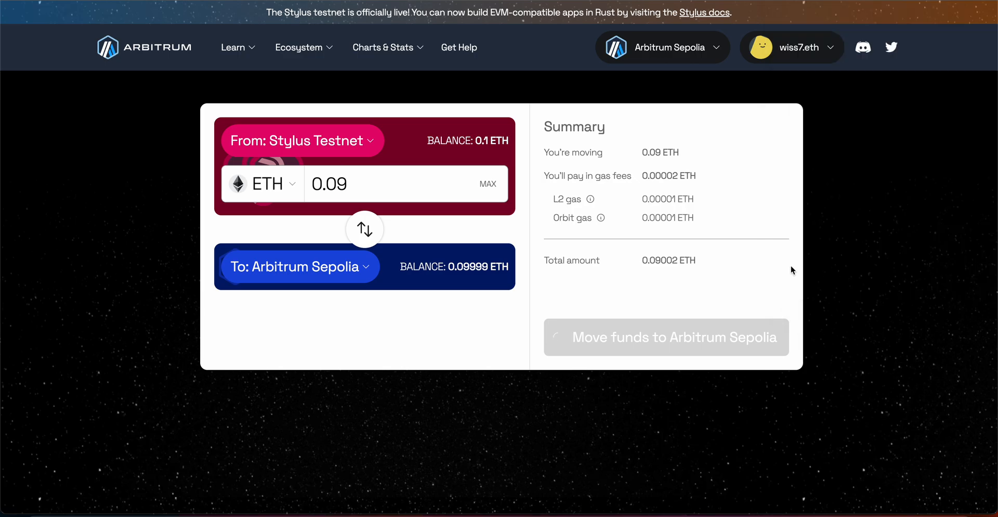
Step: Tick both one-hour withdrawal acknowledgements, continue, and confirm the 0.09 ETH withdrawal
{"action": "left_click", "coordinate": [662, 47]}
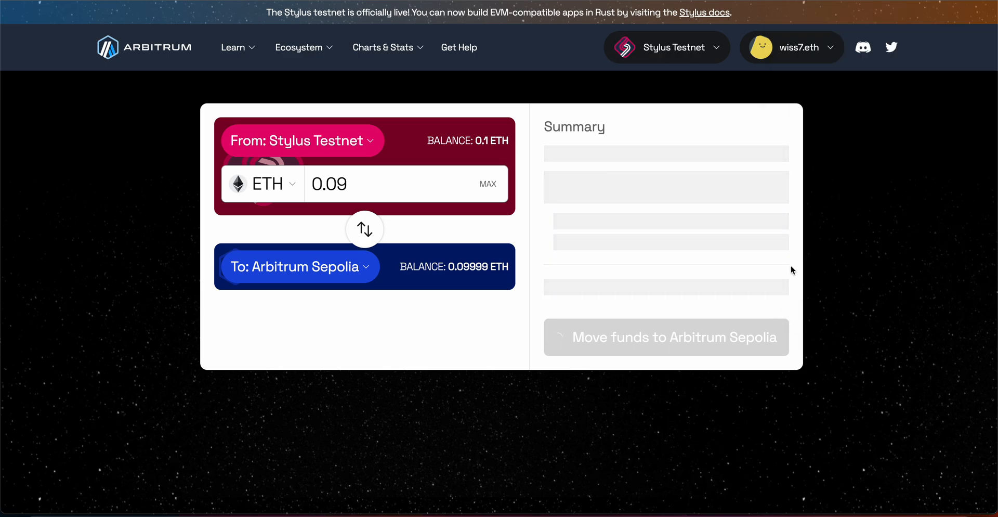
{"action": "left_click", "coordinate": [665, 337]}
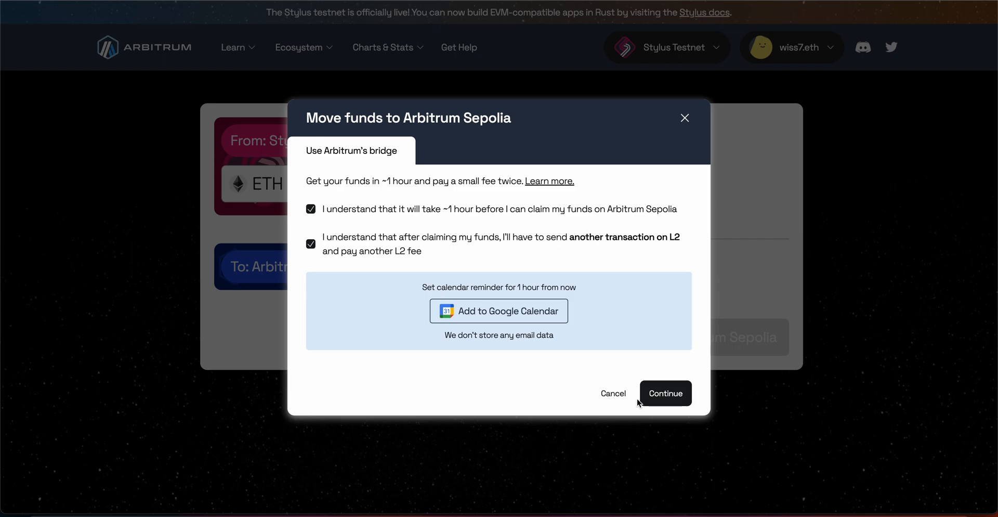
{"action": "left_click", "coordinate": [665, 392]}
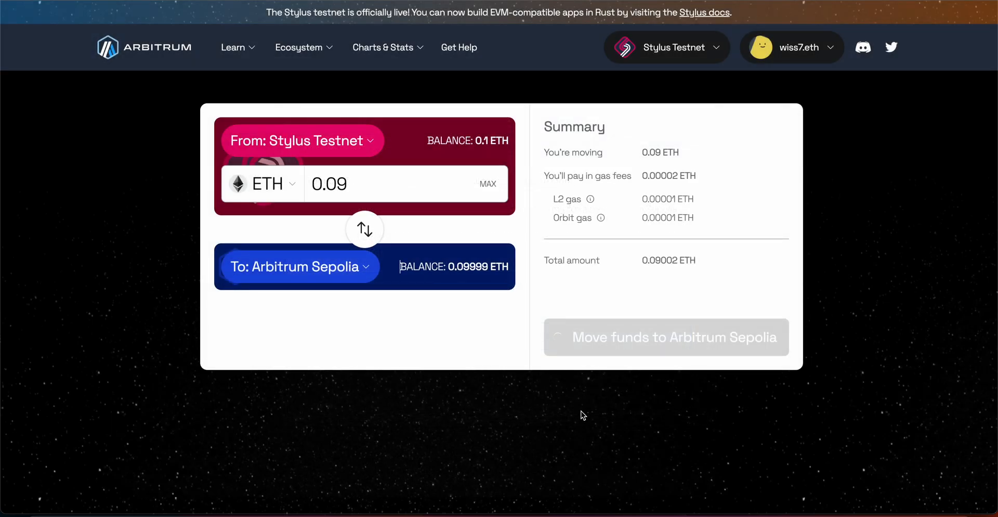
{"action": "left_click", "coordinate": [666, 337]}
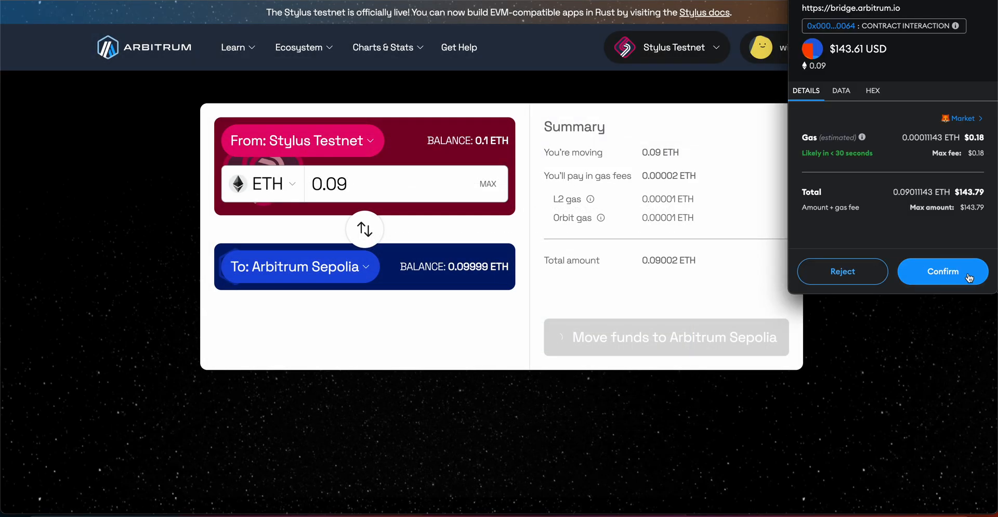
{"action": "left_click", "coordinate": [942, 271]}
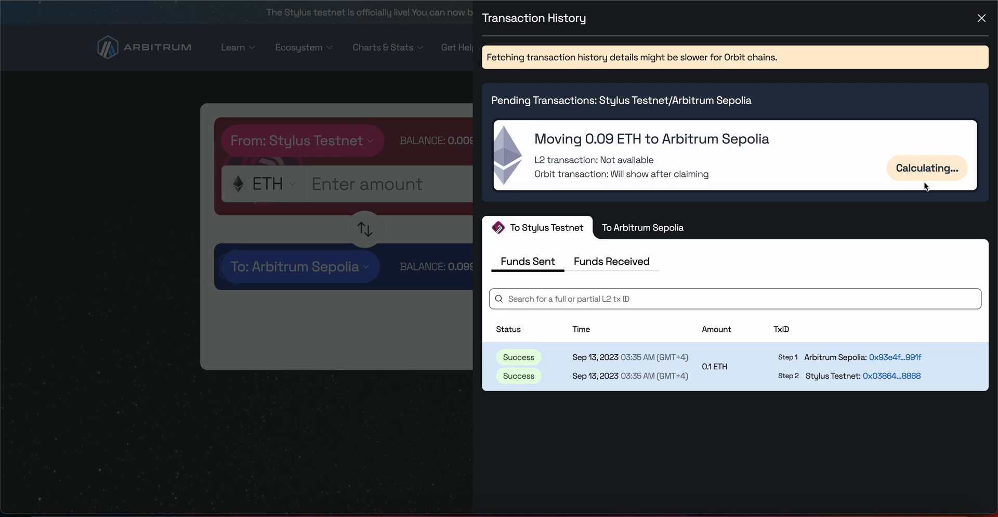
{"action": "mouse_move", "coordinate": [938, 197]}
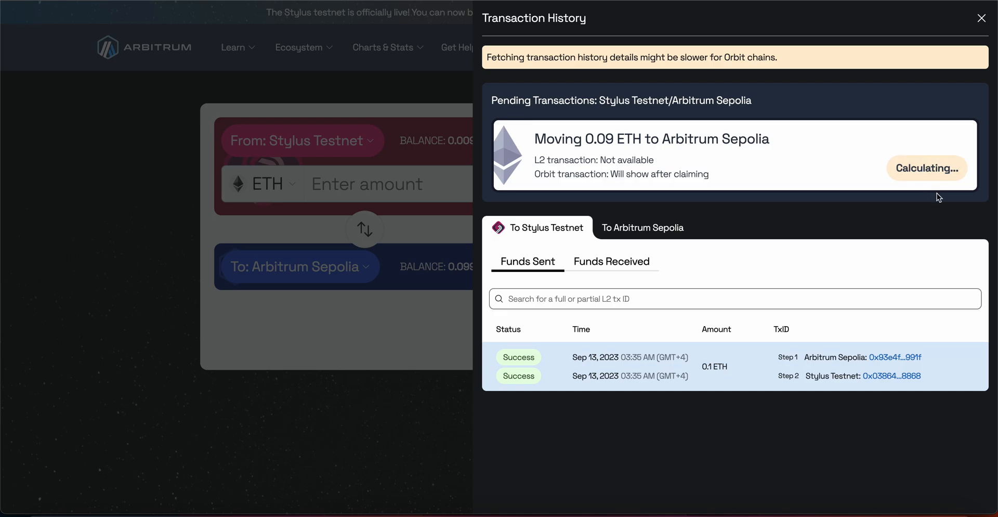
{"action": "mouse_move", "coordinate": [910, 206]}
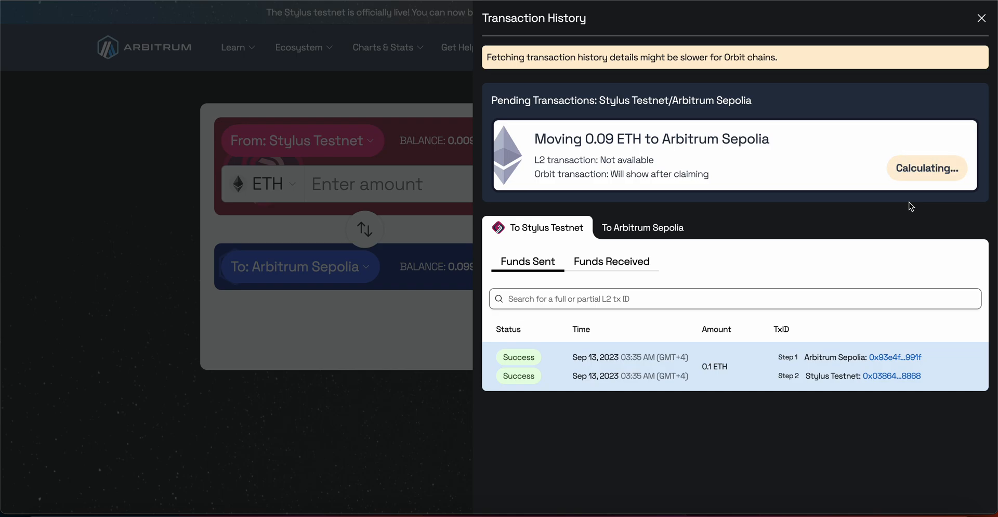
{"action": "mouse_move", "coordinate": [859, 282]}
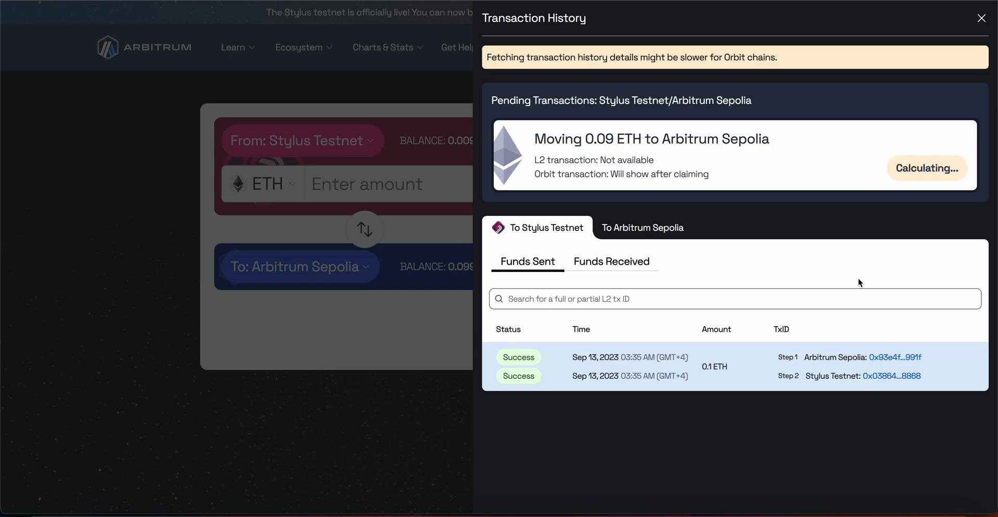
{"action": "mouse_move", "coordinate": [958, 178]}
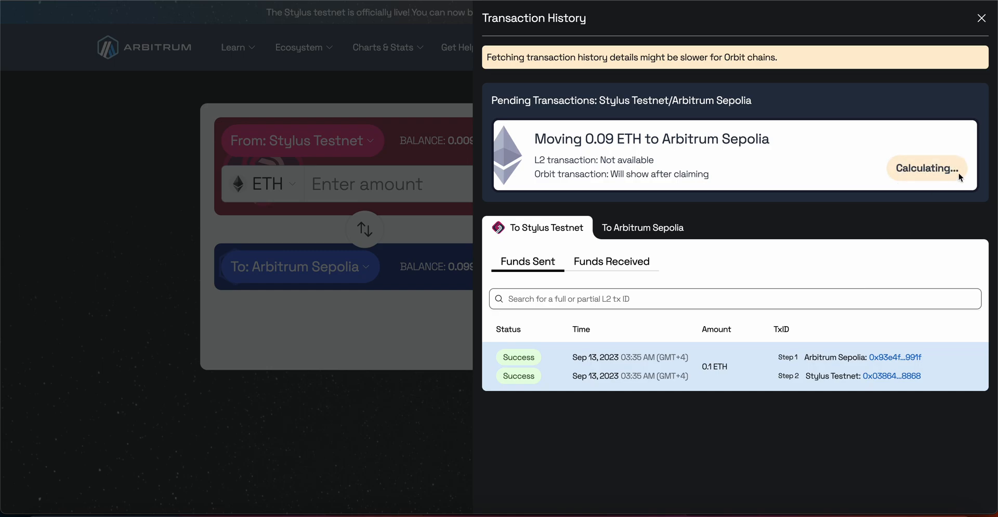
{"action": "mouse_move", "coordinate": [927, 172]}
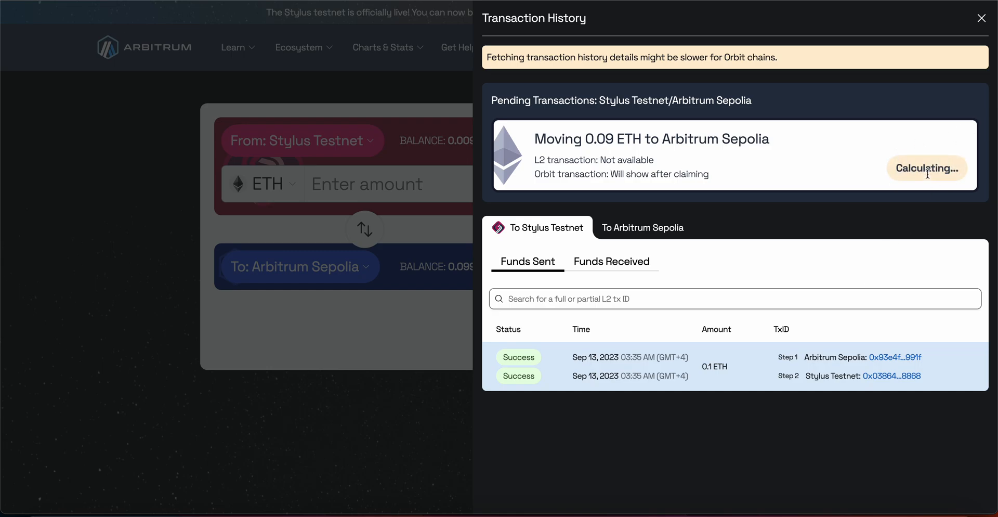
{"action": "mouse_move", "coordinate": [903, 238]}
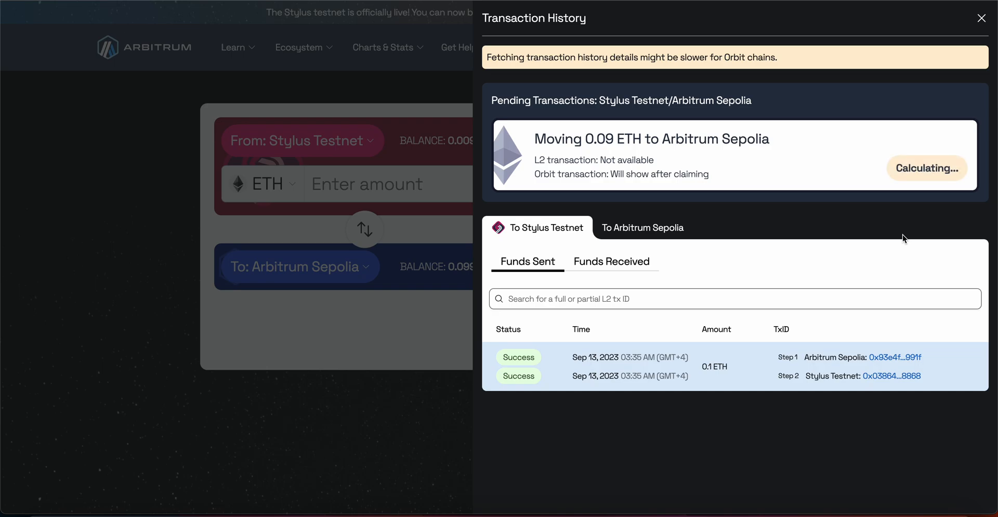
{"action": "mouse_move", "coordinate": [350, 284]}
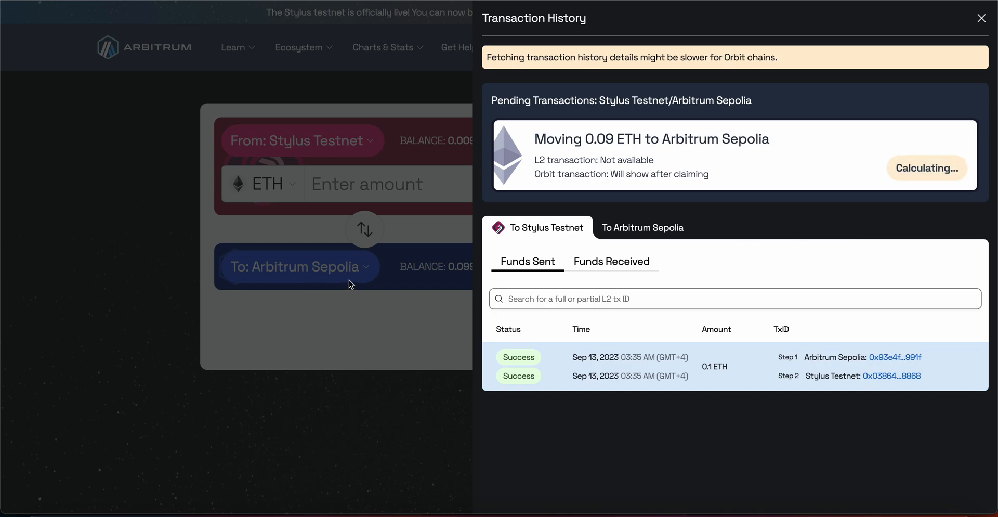
{"action": "mouse_move", "coordinate": [311, 289]}
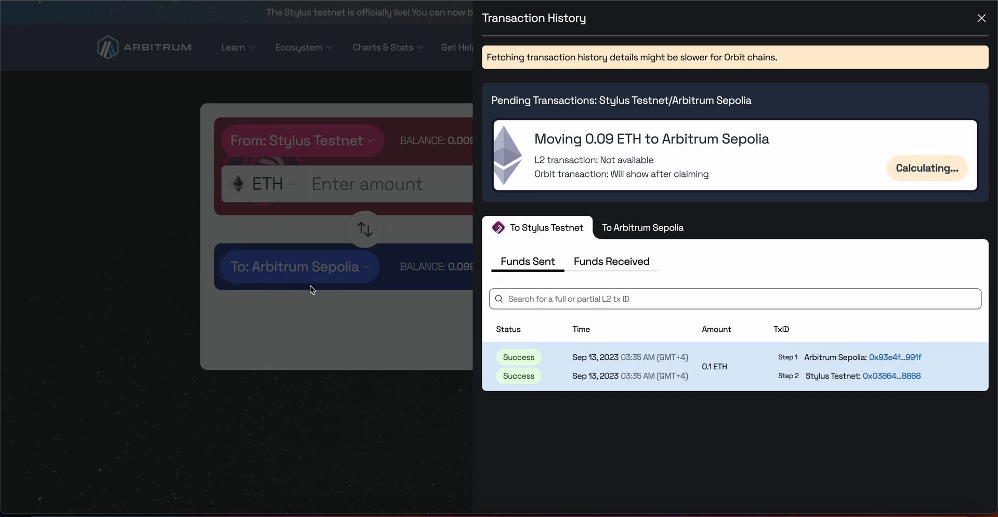
{"action": "mouse_move", "coordinate": [404, 285]}
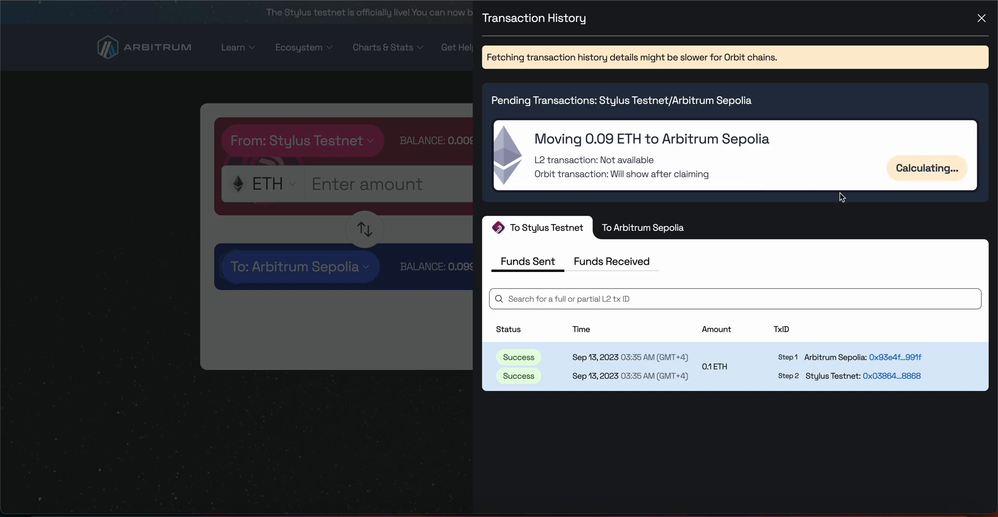
{"action": "mouse_move", "coordinate": [701, 238]}
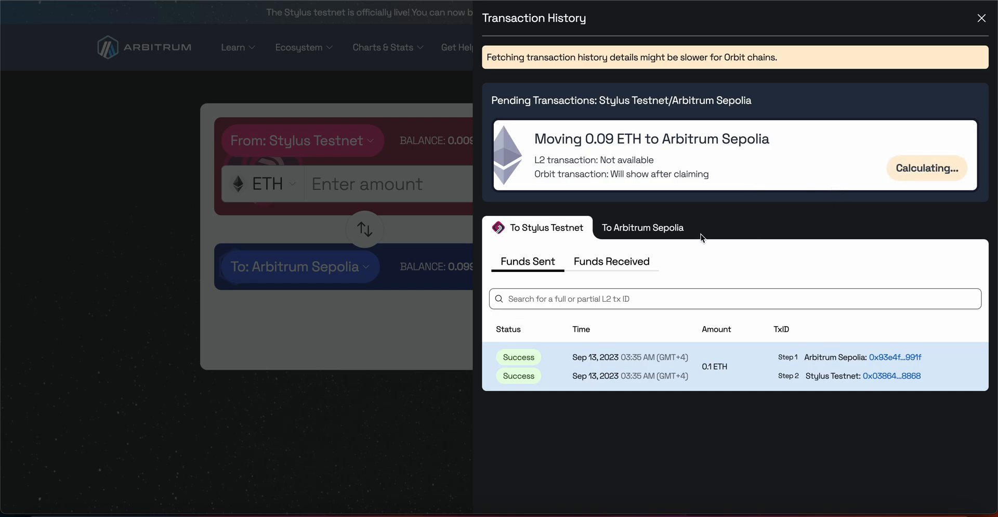
{"action": "mouse_move", "coordinate": [756, 315]}
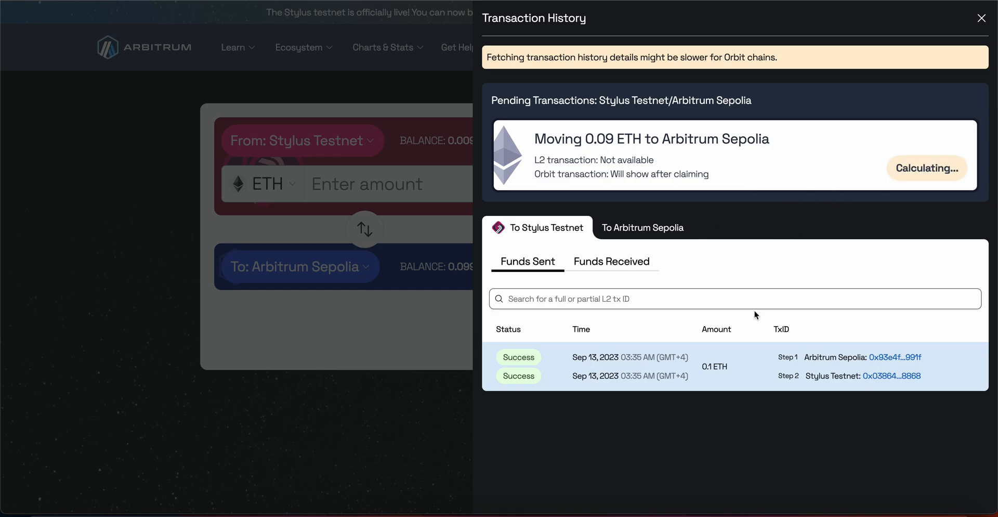
{"action": "mouse_move", "coordinate": [612, 261]}
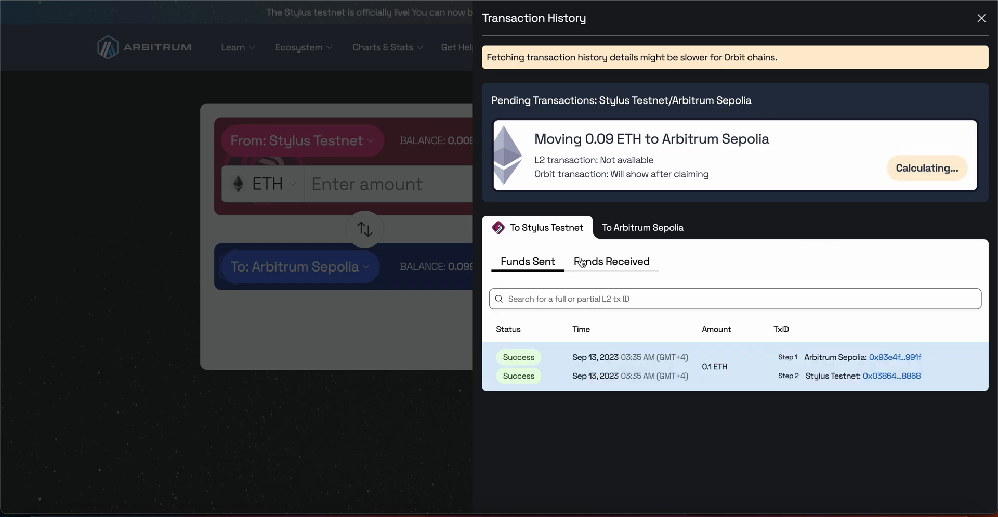
Step: Check the pending 0.09 ETH withdrawal under To Arbitrum Sepolia and To Stylus Testnet, then close history
{"action": "left_click", "coordinate": [642, 227]}
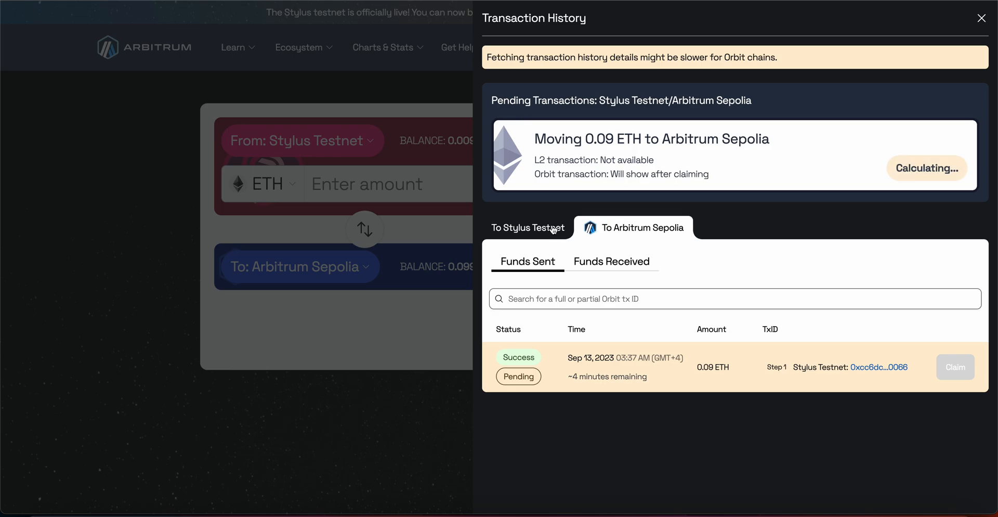
{"action": "left_click", "coordinate": [525, 227]}
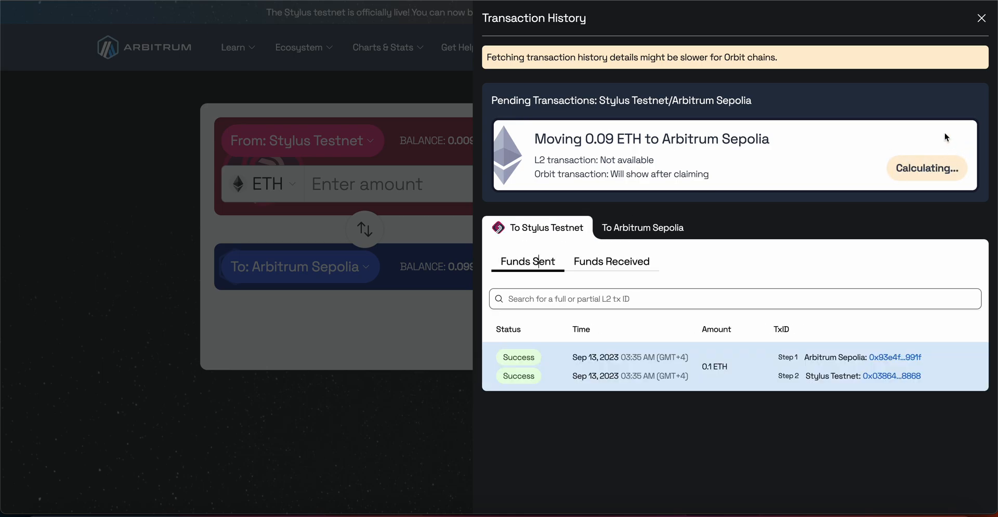
{"action": "left_click", "coordinate": [980, 18]}
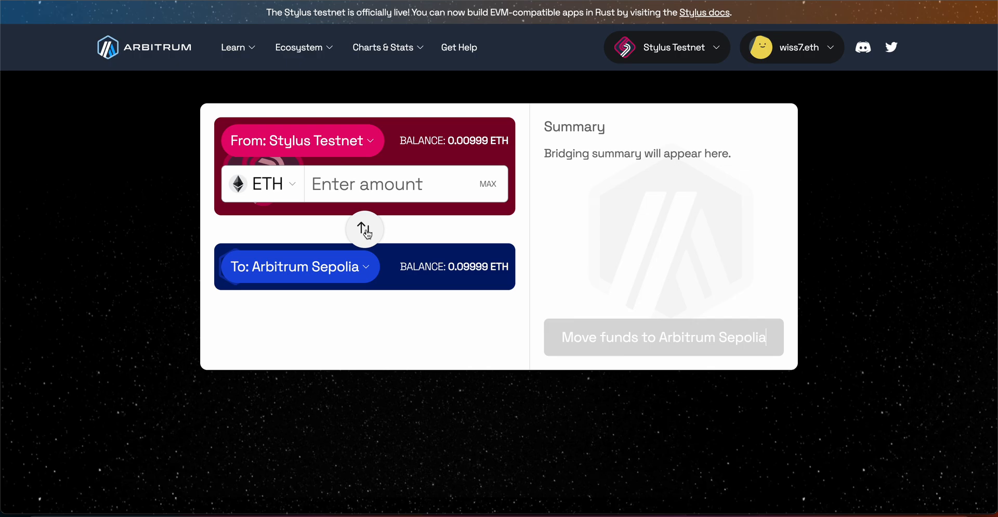
Step: Reverse the bridge direction and switch the wallet to Goerli, approving it in MetaMask
{"action": "left_click", "coordinate": [365, 228]}
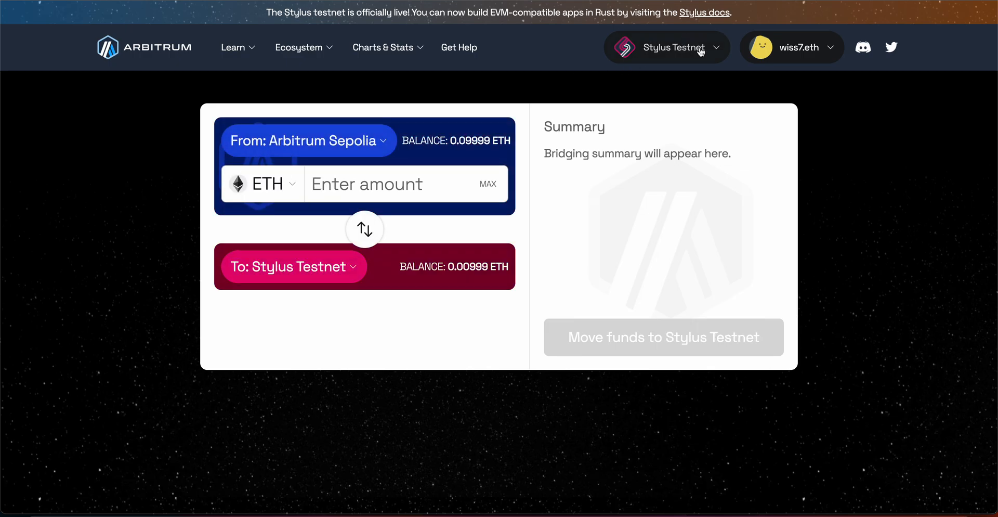
{"action": "left_click", "coordinate": [666, 47]}
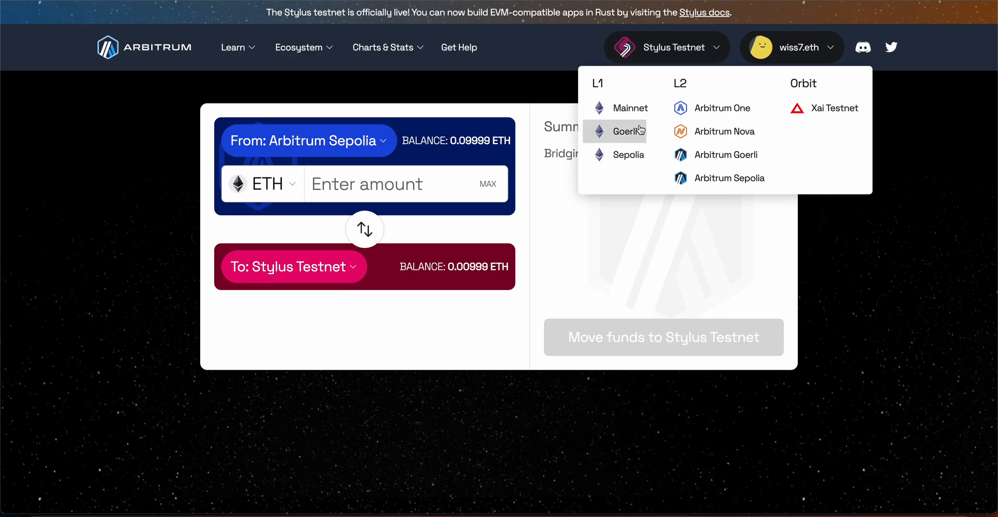
{"action": "left_click", "coordinate": [626, 131]}
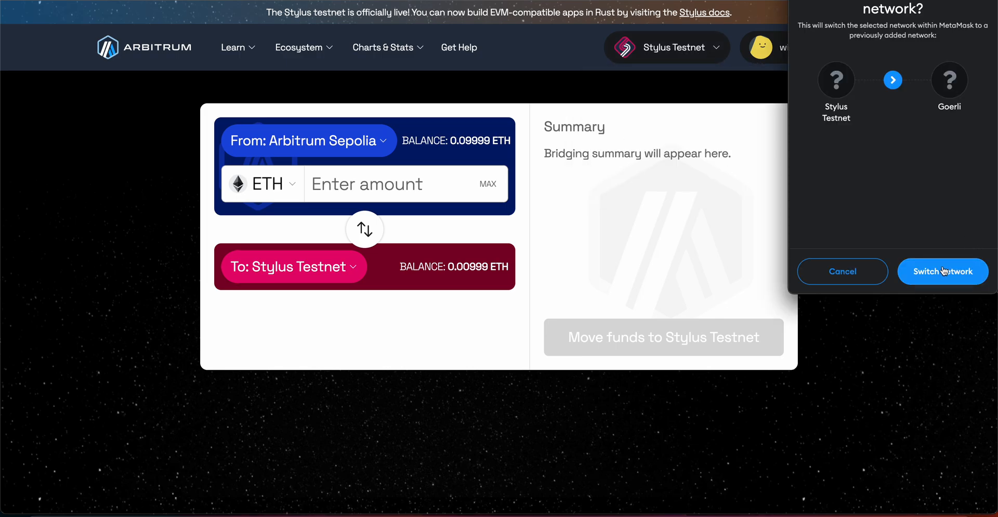
{"action": "left_click", "coordinate": [942, 271]}
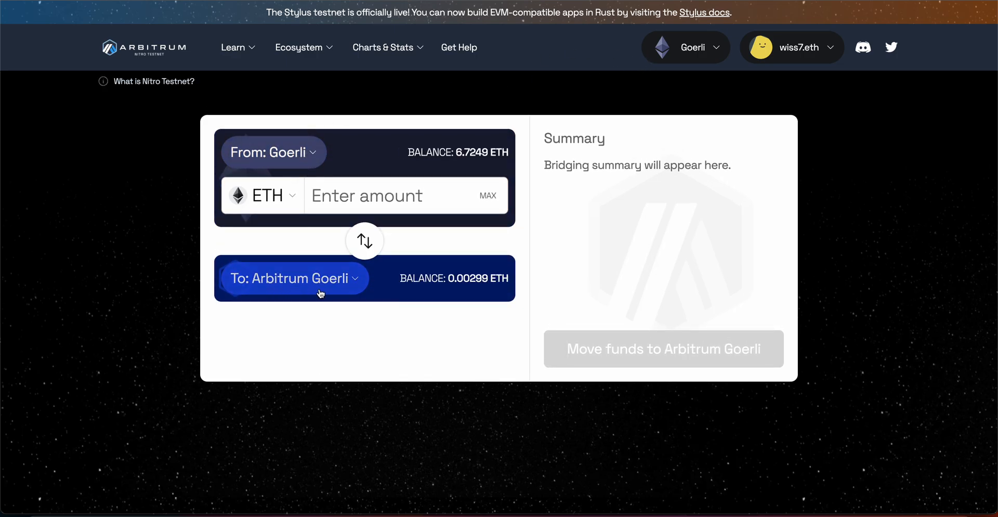
Step: Enter 0.5 ETH and confirm the Goerli-to-Arbitrum Goerli deposit in MetaMask
{"action": "type", "text": "0"}
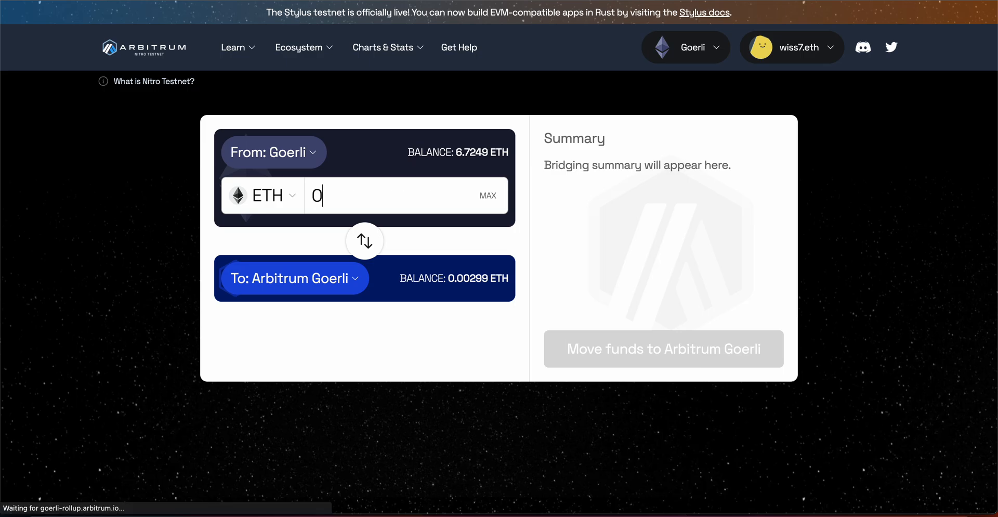
{"action": "type", "text": "."}
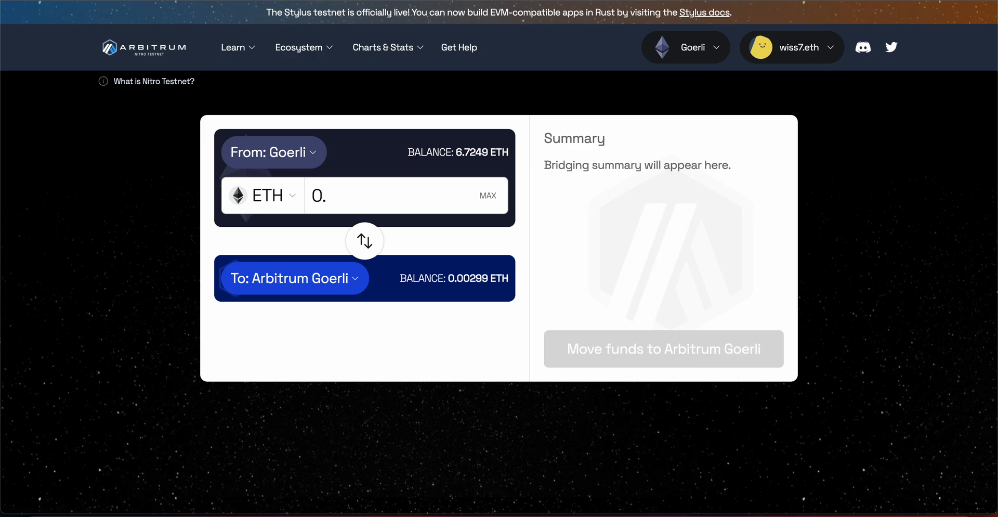
{"action": "mouse_move", "coordinate": [479, 173]}
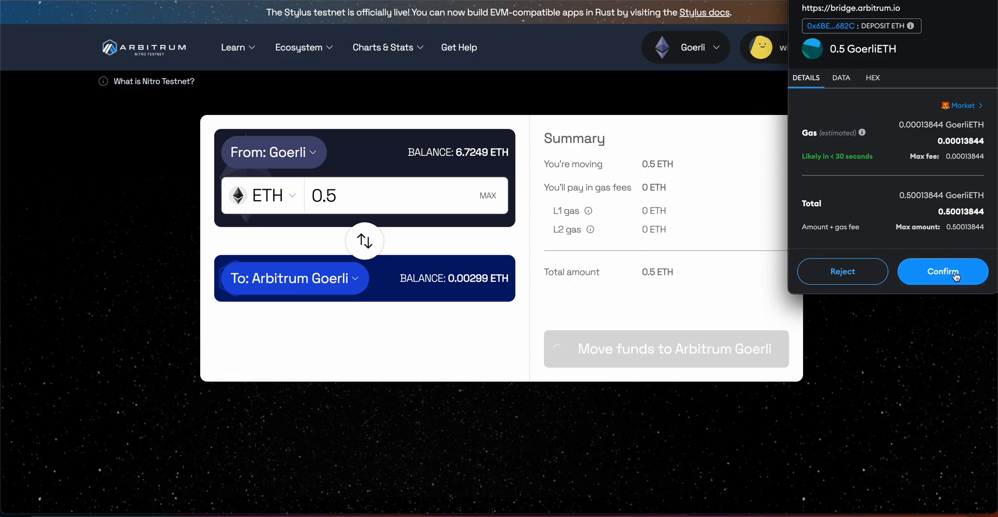
{"action": "left_click", "coordinate": [942, 271]}
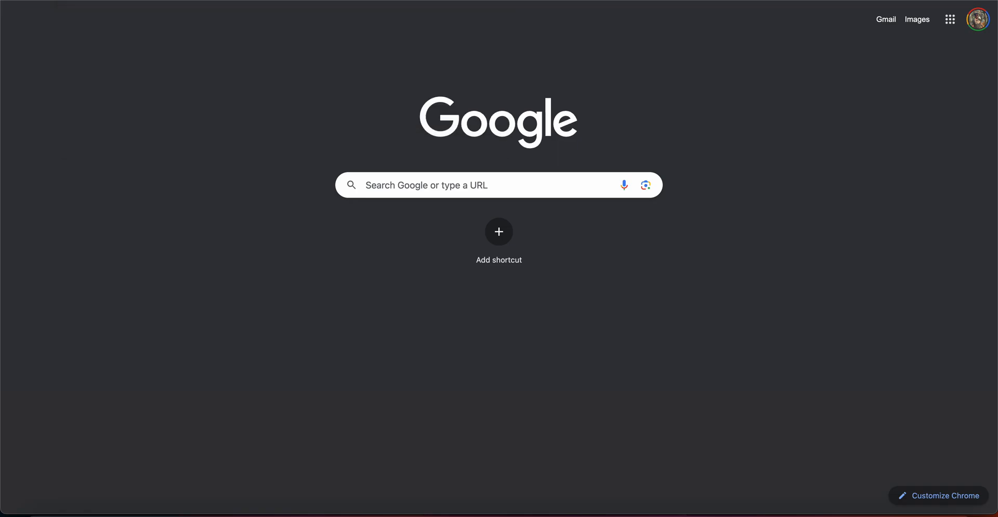
{"action": "mouse_move", "coordinate": [261, 105]}
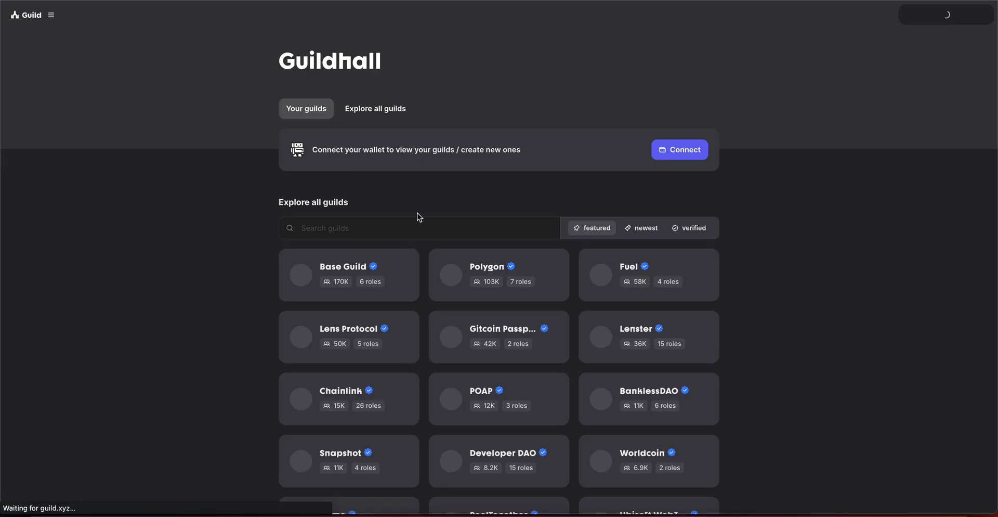
Step: Search the Guild.xyz guild list for 'arb' and open the Arbitrum guild page
{"action": "left_click", "coordinate": [678, 150]}
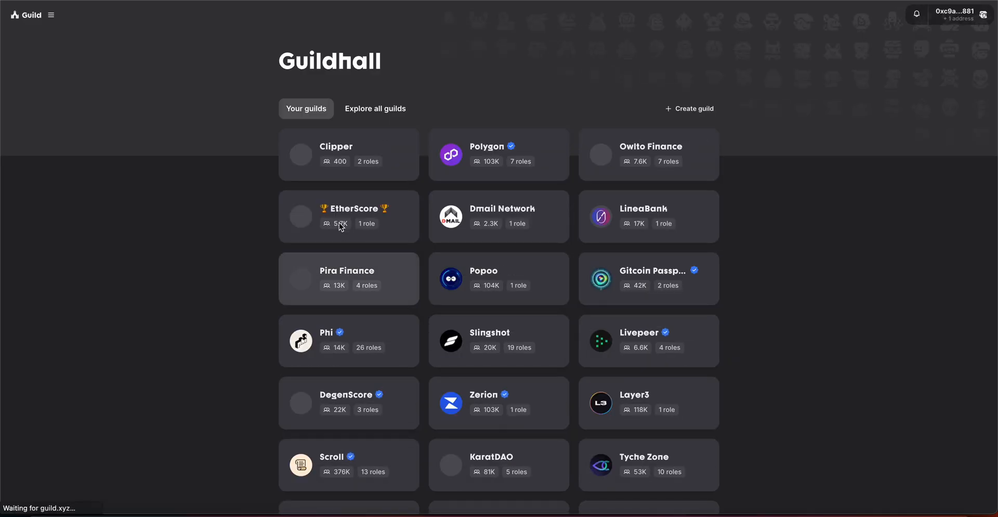
{"action": "scroll", "scroll_direction": "down", "scroll_amount": 3}
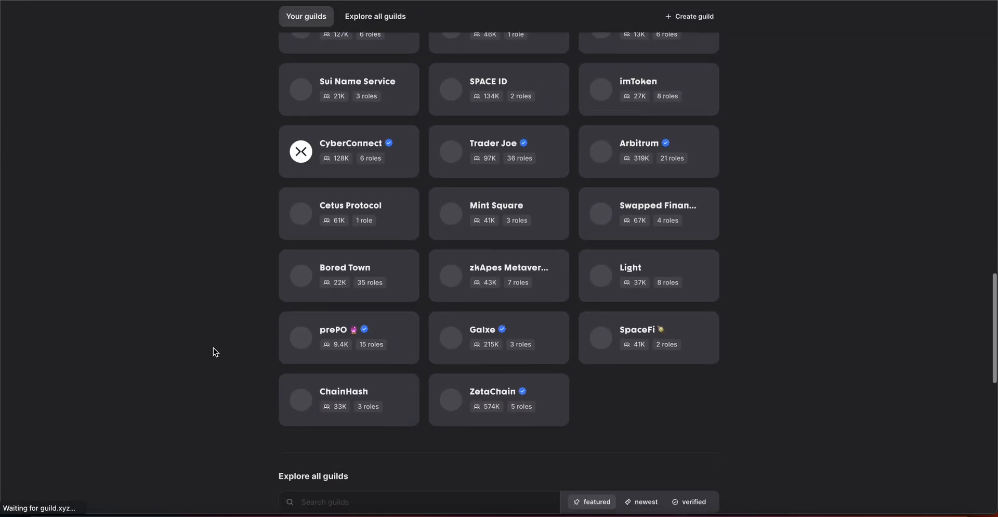
{"action": "scroll", "scroll_direction": "down", "scroll_amount": 3}
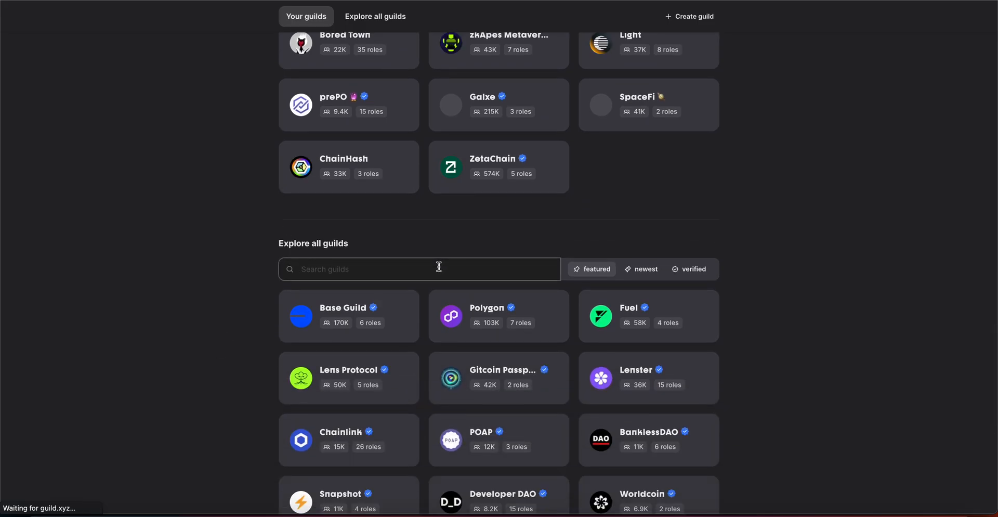
{"action": "type", "text": "arb"}
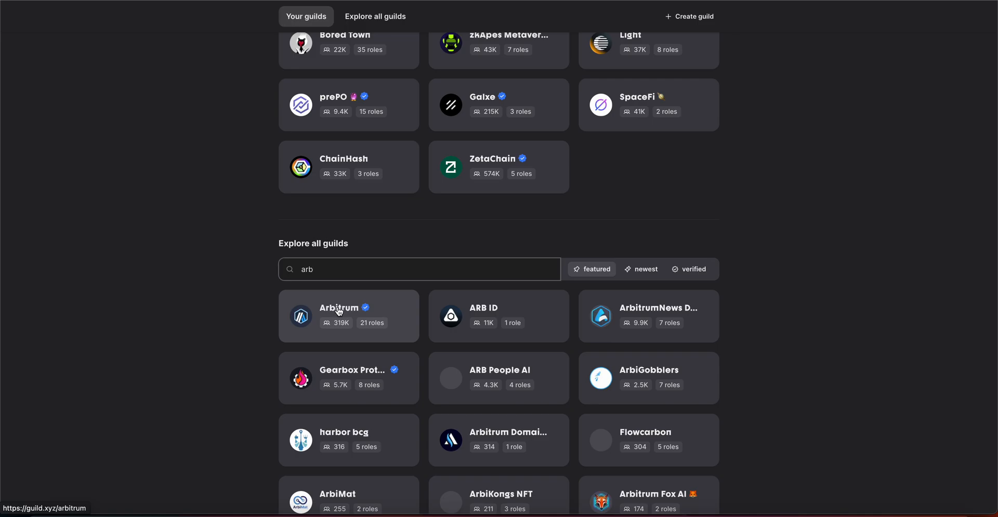
{"action": "left_click", "coordinate": [348, 315]}
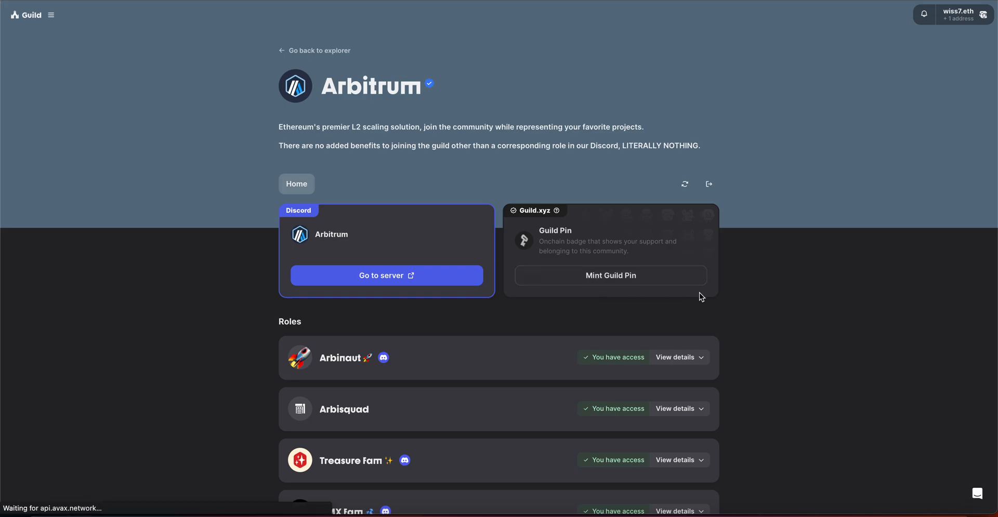
{"action": "scroll", "scroll_direction": "down", "scroll_amount": 3}
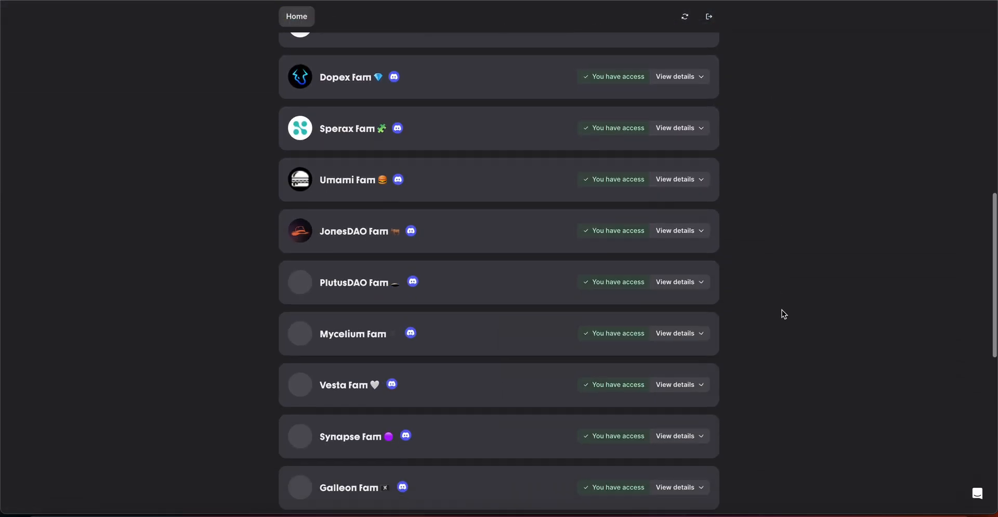
{"action": "scroll", "scroll_direction": "down", "scroll_amount": 3}
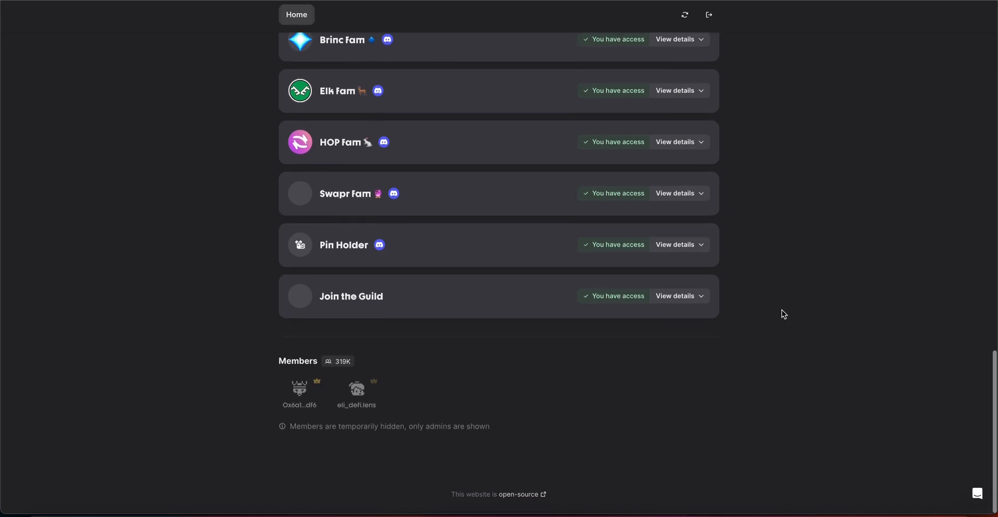
{"action": "scroll", "scroll_direction": "up", "scroll_amount": 3}
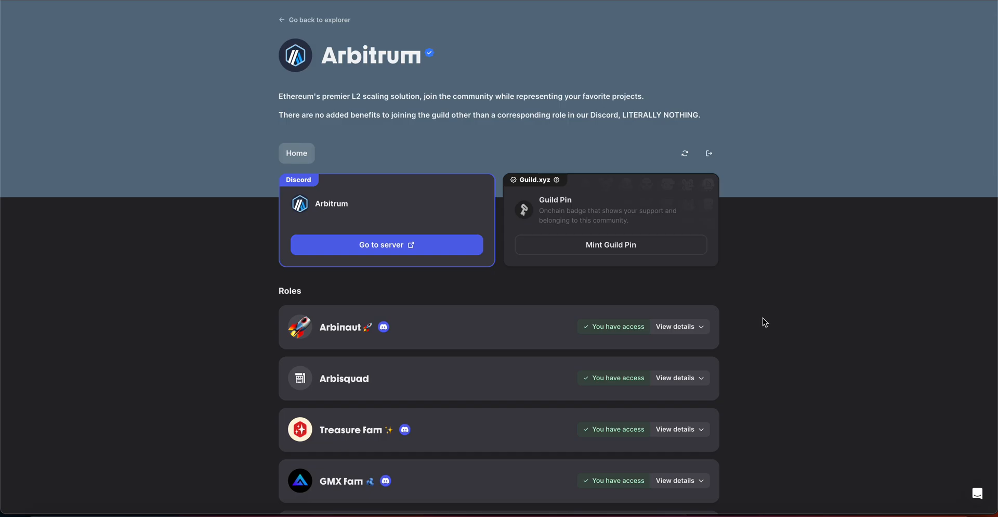
{"action": "scroll", "scroll_direction": "down", "scroll_amount": 3}
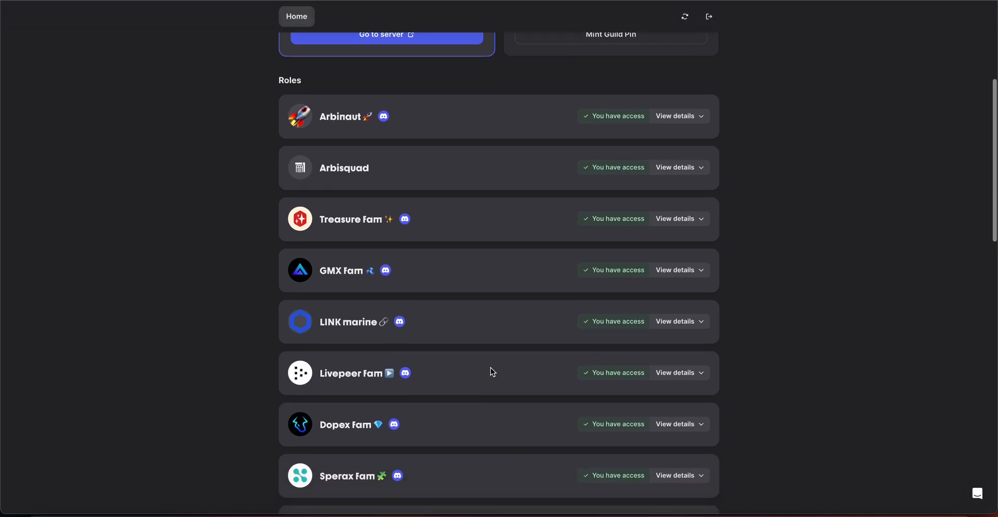
{"action": "scroll", "scroll_direction": "down", "scroll_amount": 3}
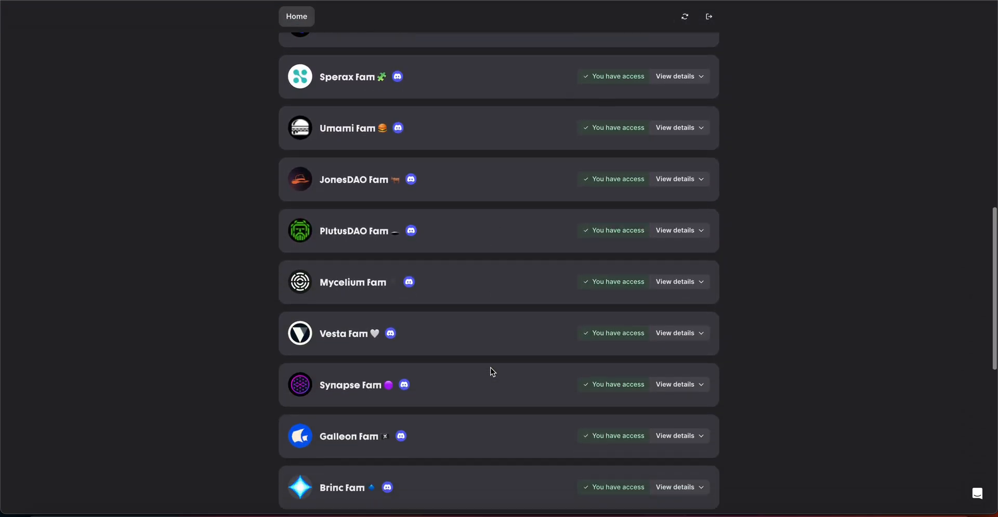
{"action": "scroll", "scroll_direction": "down", "scroll_amount": 3}
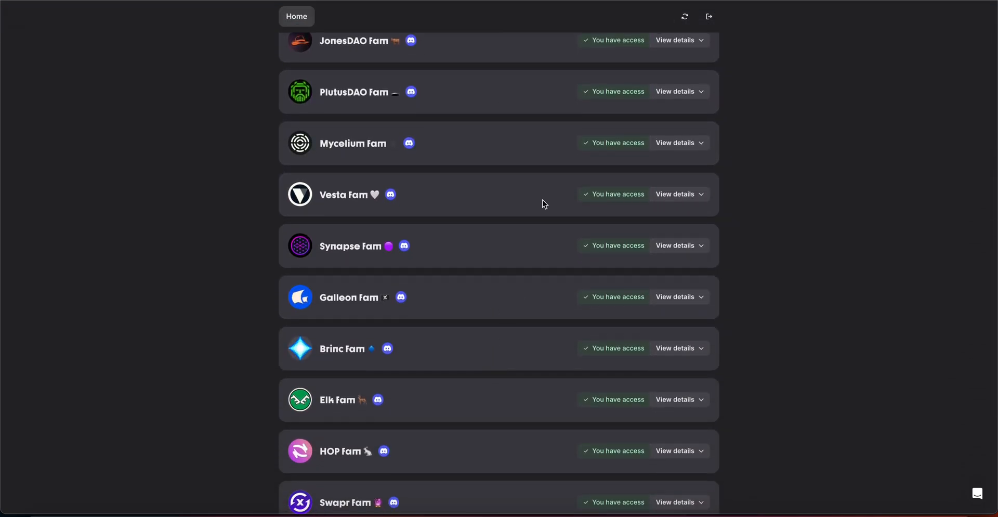
Step: Expand the Vesta Fam and Synapse Fam roles to see their 0.01 VSTA and SYN requirements
{"action": "left_click", "coordinate": [675, 193]}
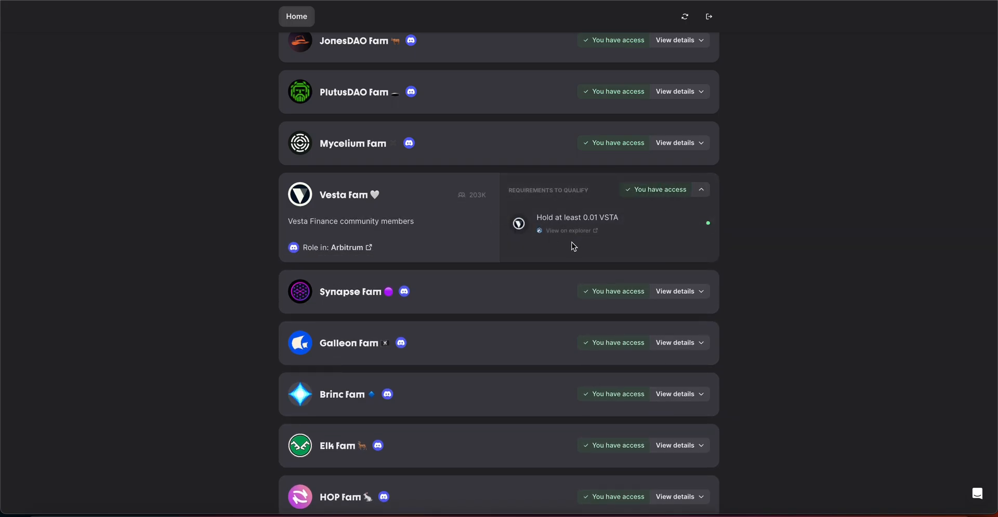
{"action": "mouse_move", "coordinate": [420, 246]}
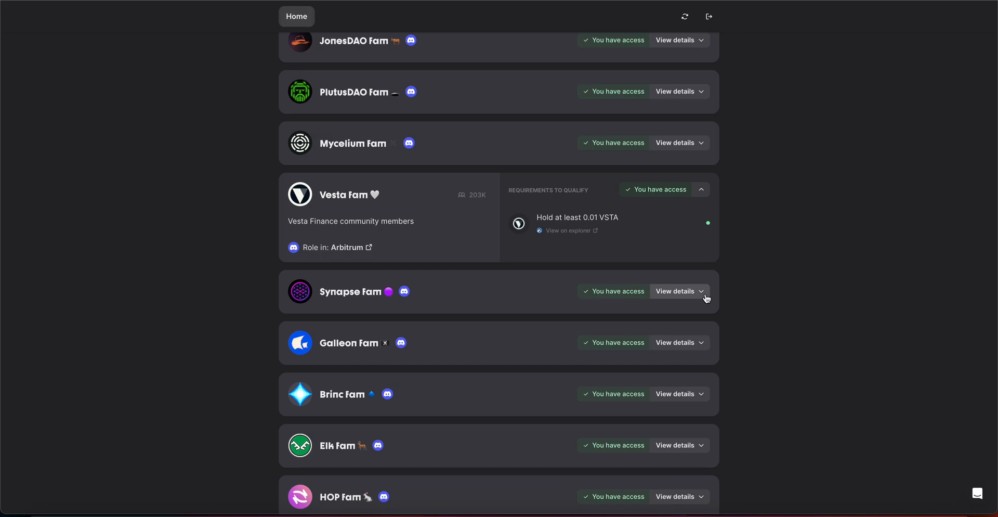
{"action": "left_click", "coordinate": [674, 290]}
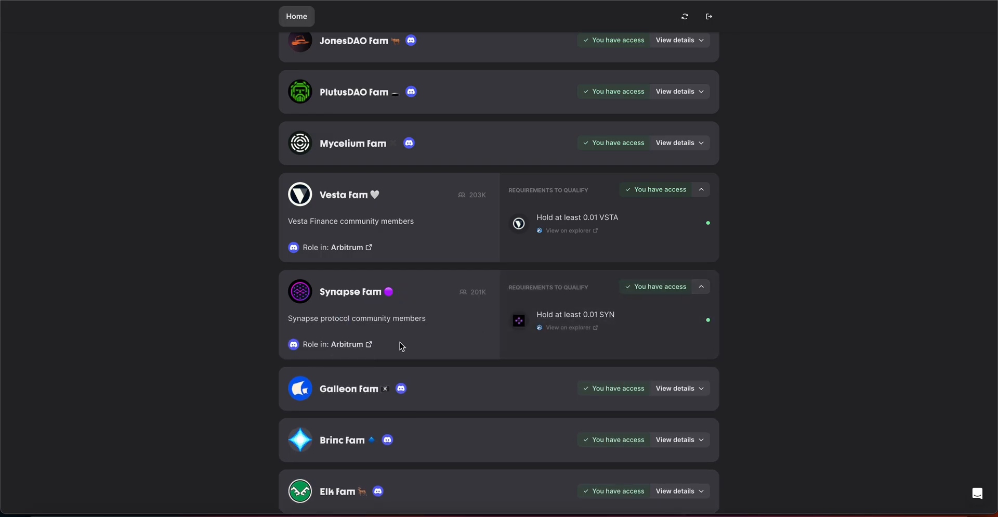
{"action": "mouse_move", "coordinate": [579, 327]}
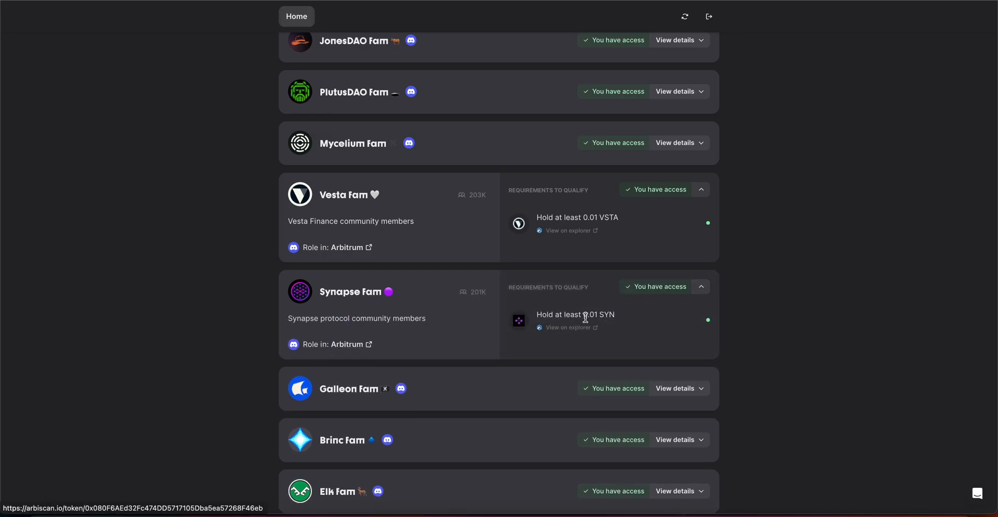
{"action": "mouse_move", "coordinate": [603, 323]}
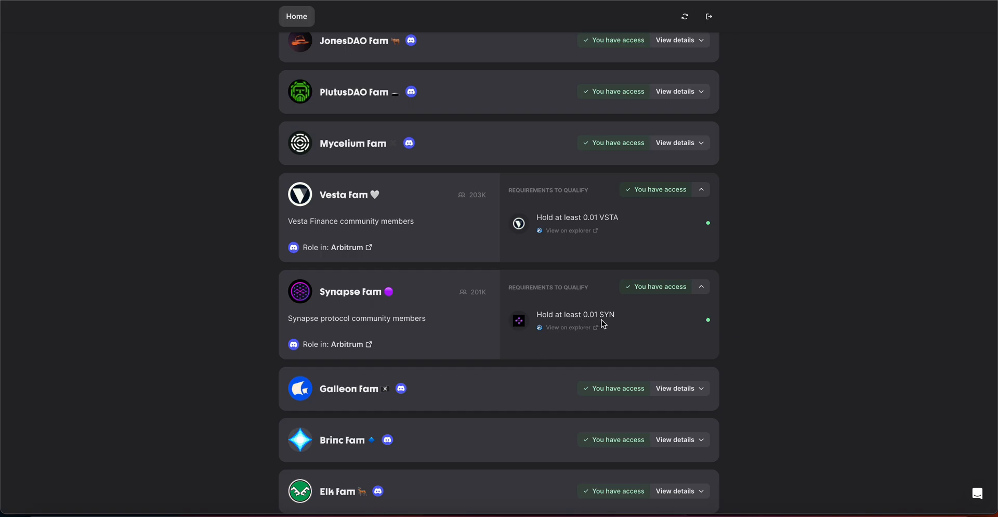
{"action": "mouse_move", "coordinate": [617, 323]}
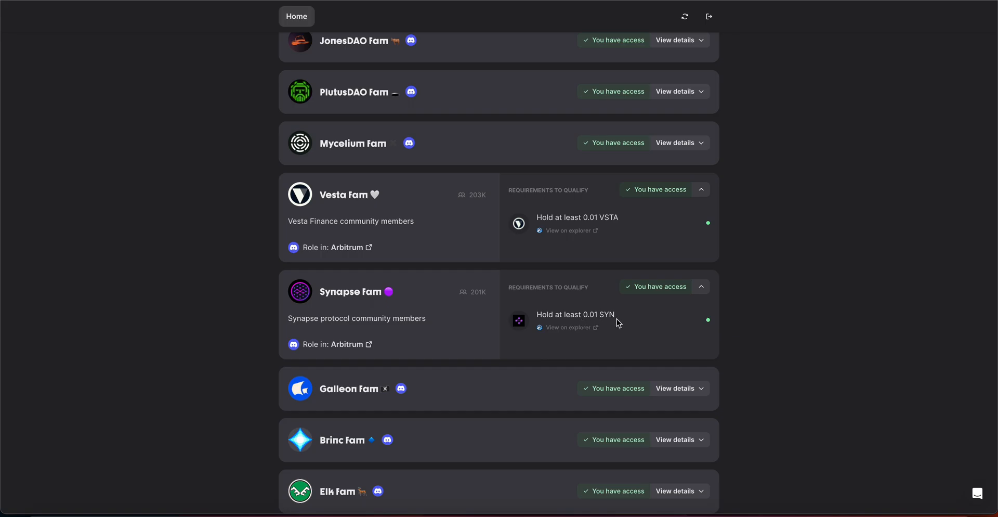
{"action": "mouse_move", "coordinate": [566, 327]}
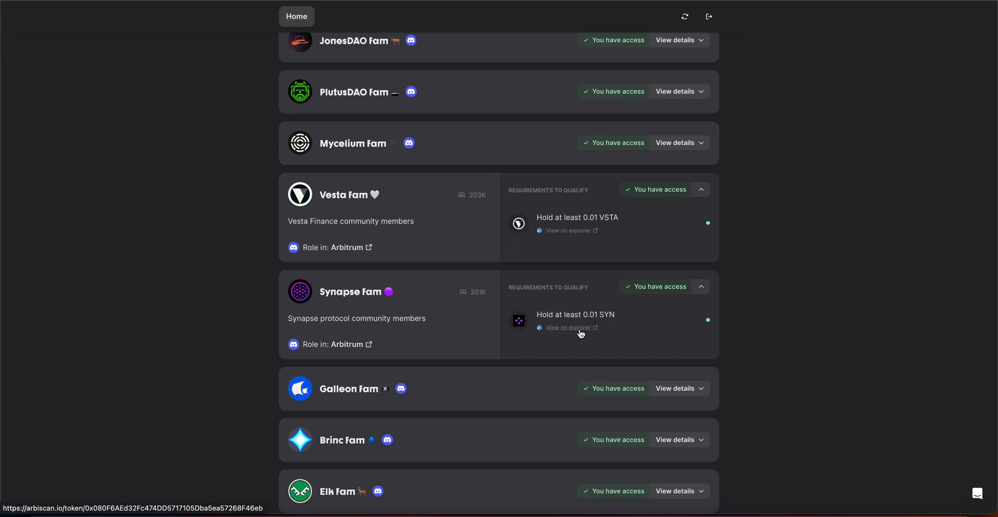
{"action": "mouse_move", "coordinate": [560, 326]}
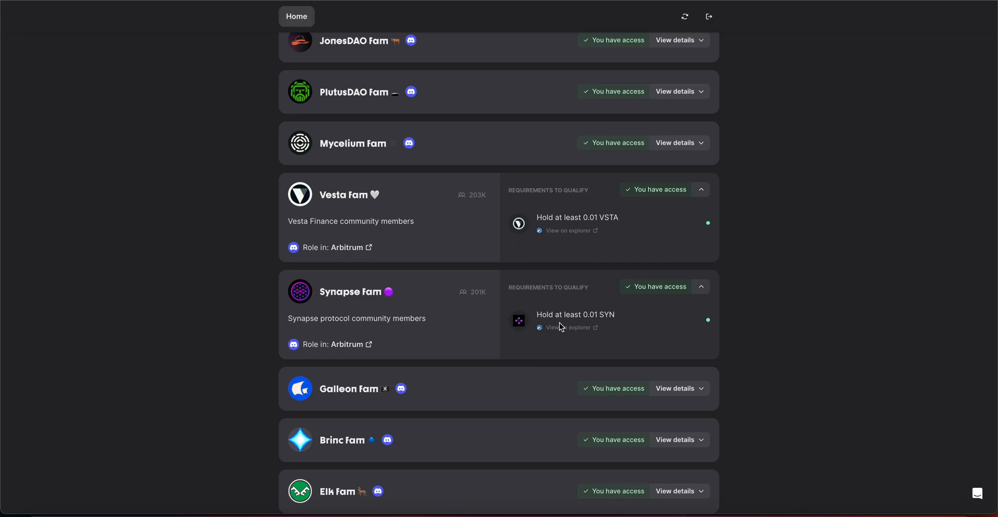
{"action": "mouse_move", "coordinate": [584, 314]}
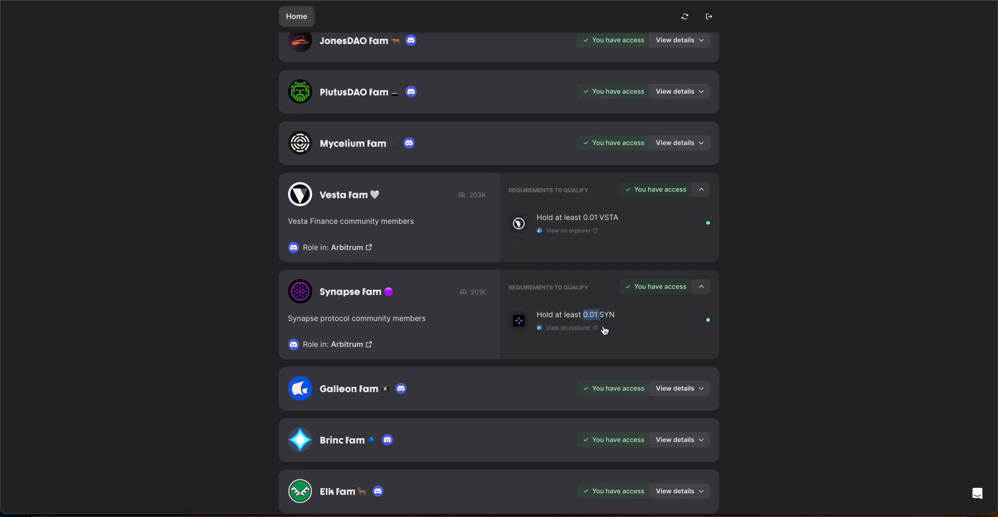
{"action": "scroll", "scroll_direction": "down", "scroll_amount": 3}
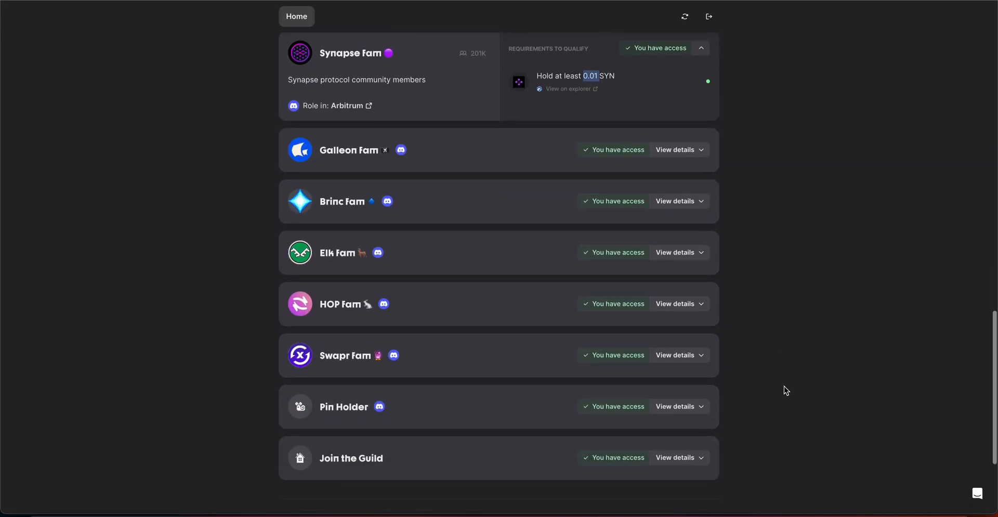
{"action": "scroll", "scroll_direction": "down", "scroll_amount": 3}
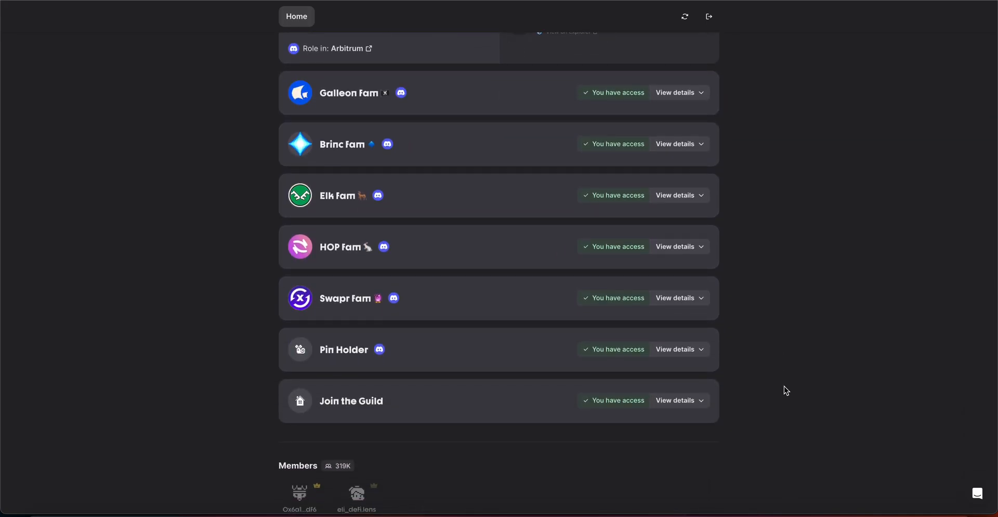
{"action": "scroll", "scroll_direction": "down", "scroll_amount": 3}
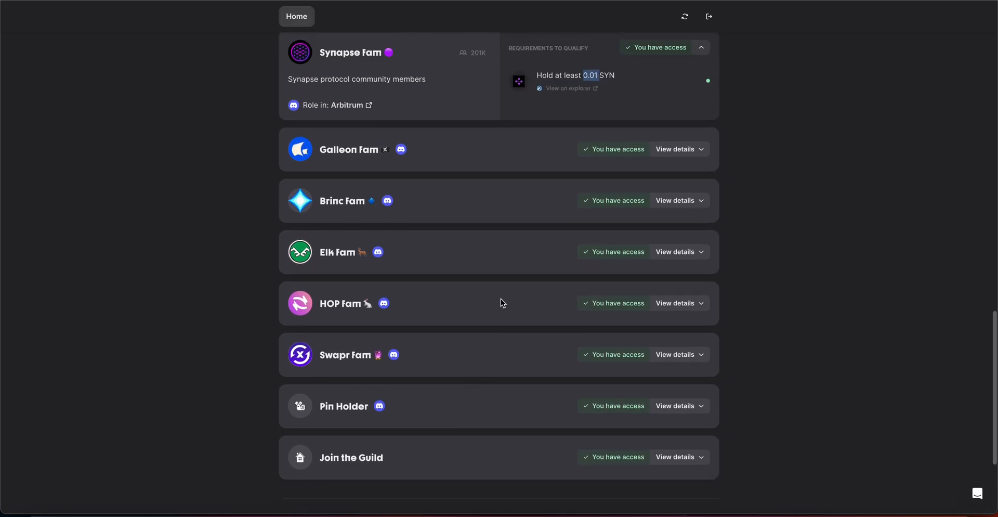
{"action": "mouse_move", "coordinate": [417, 470]}
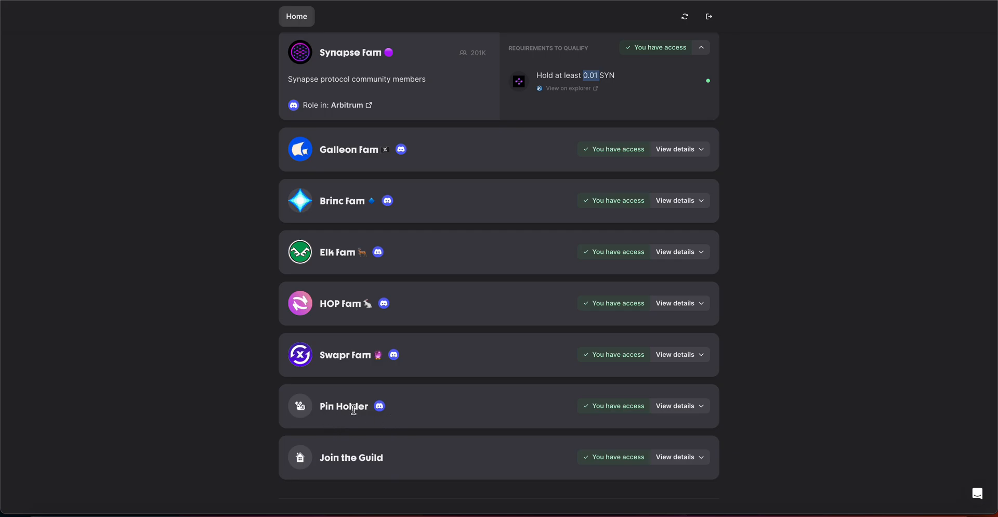
{"action": "mouse_move", "coordinate": [340, 417]}
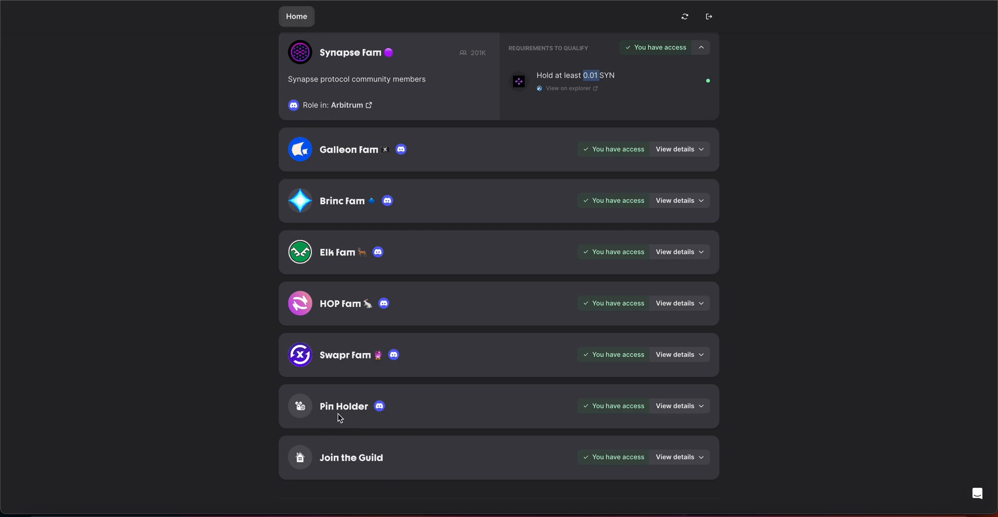
{"action": "mouse_move", "coordinate": [393, 358]}
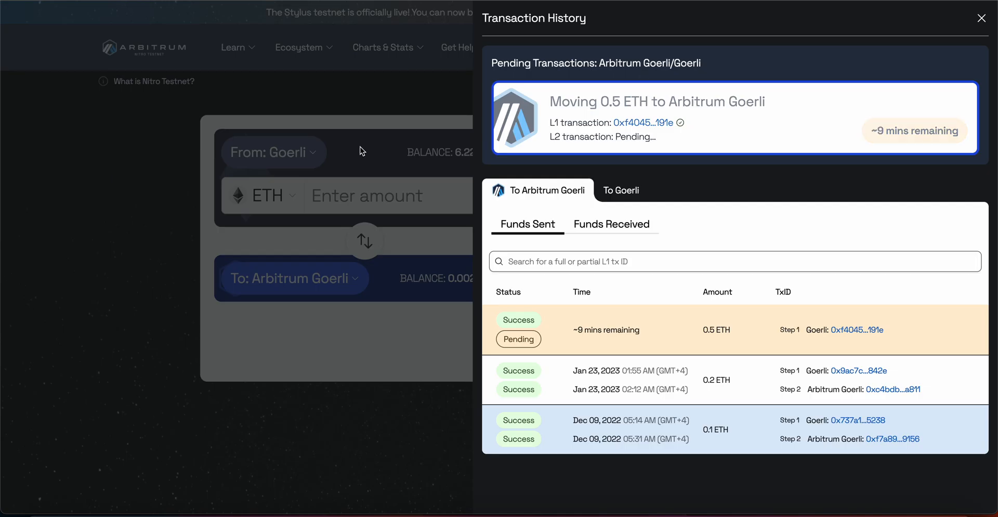
{"action": "mouse_move", "coordinate": [322, 144]}
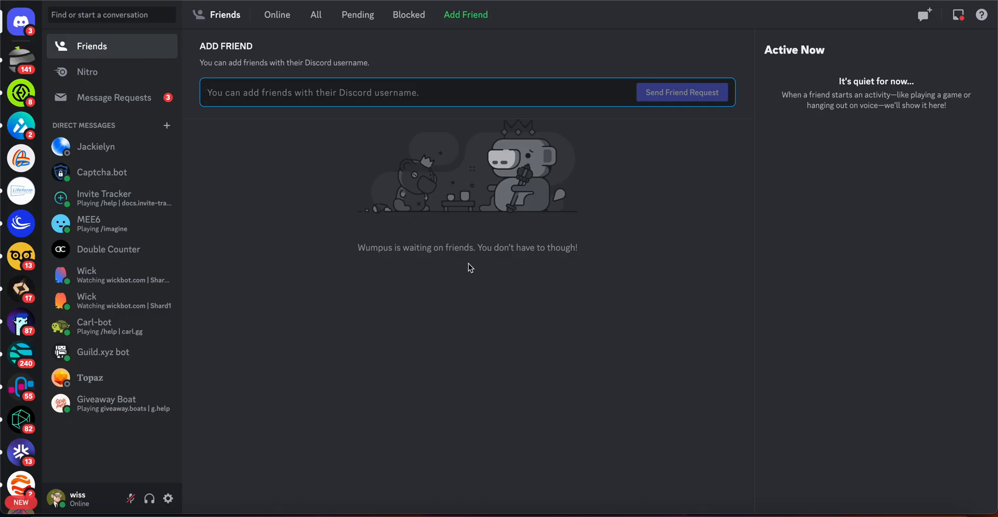
{"action": "mouse_move", "coordinate": [21, 292]}
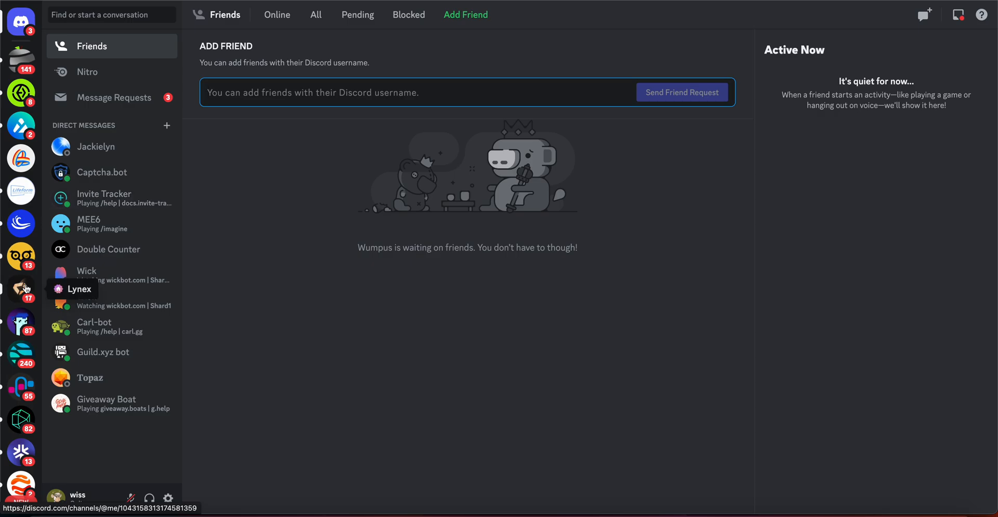
{"action": "mouse_move", "coordinate": [79, 15]}
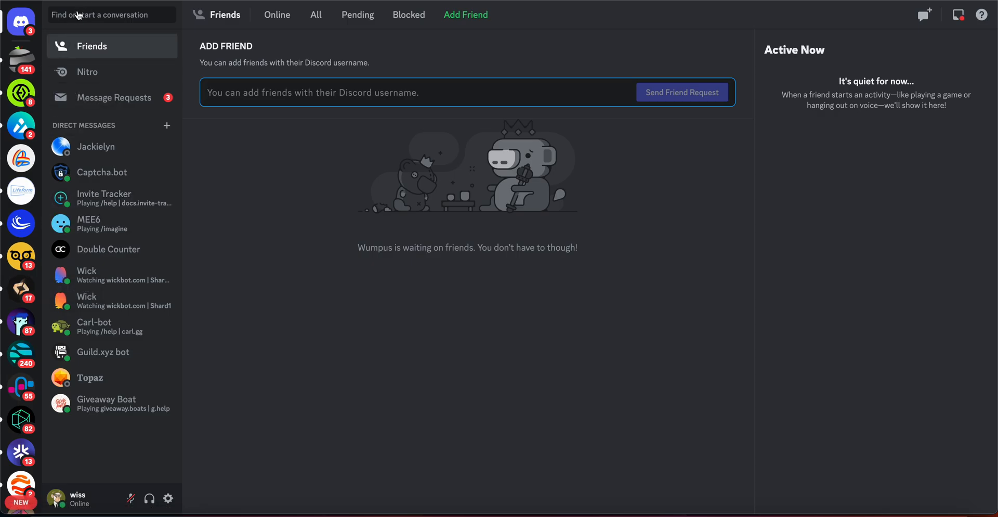
Step: Search 'arb' to enter the Arbitrum server, check own roles from #gm, then open #roles
{"action": "type", "text": "arb"}
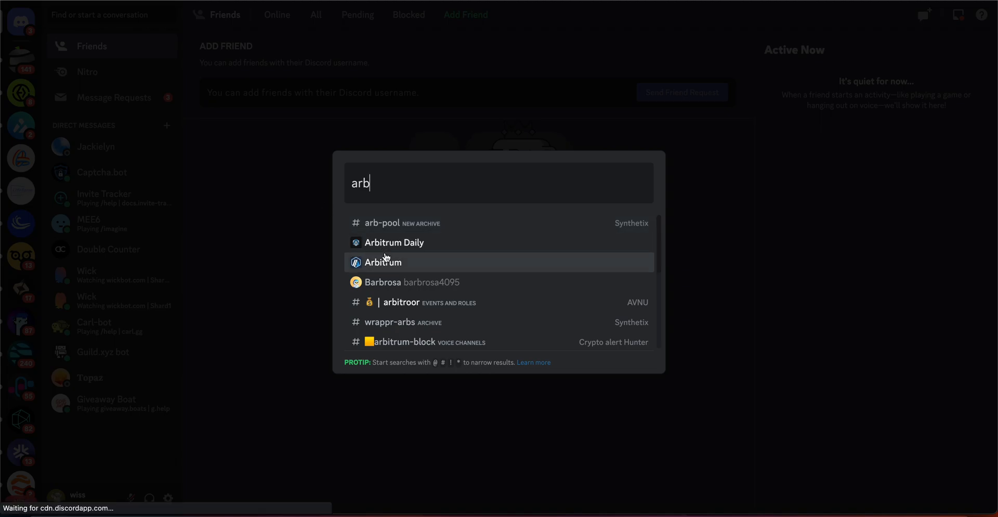
{"action": "left_click", "coordinate": [383, 261]}
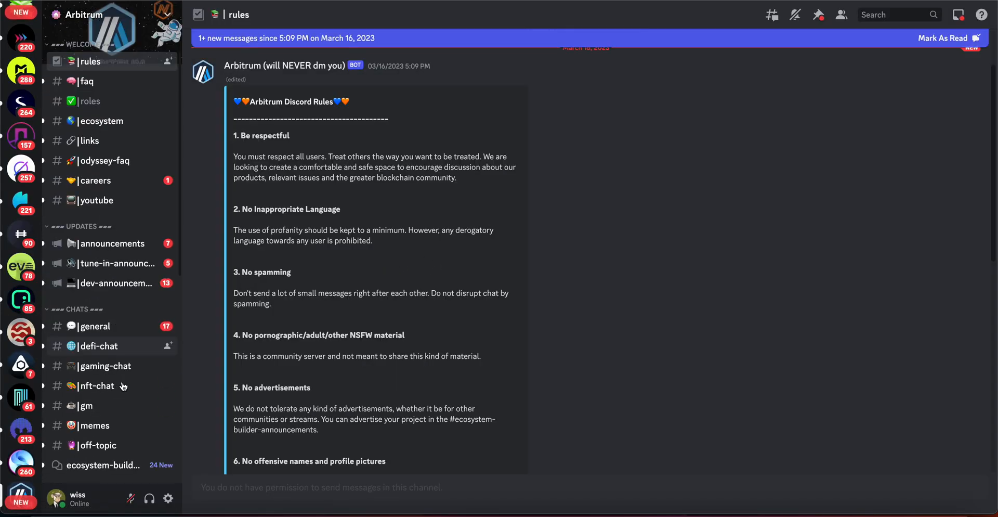
{"action": "scroll", "scroll_direction": "down", "scroll_amount": 3}
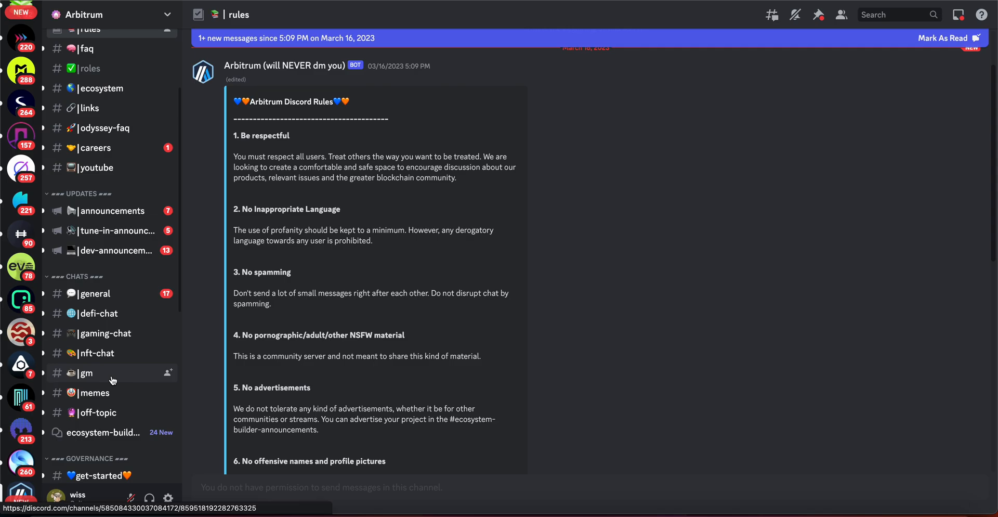
{"action": "left_click", "coordinate": [85, 373]}
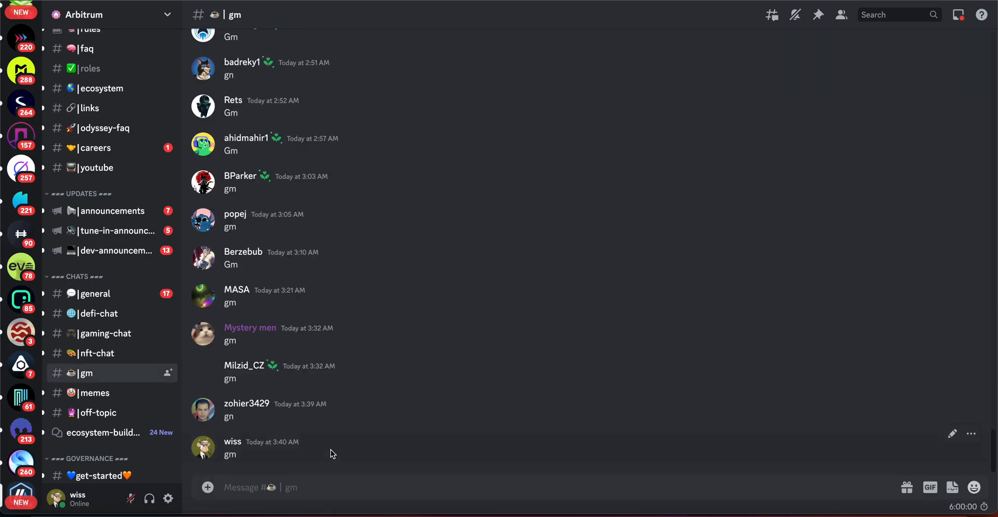
{"action": "left_click", "coordinate": [203, 448]}
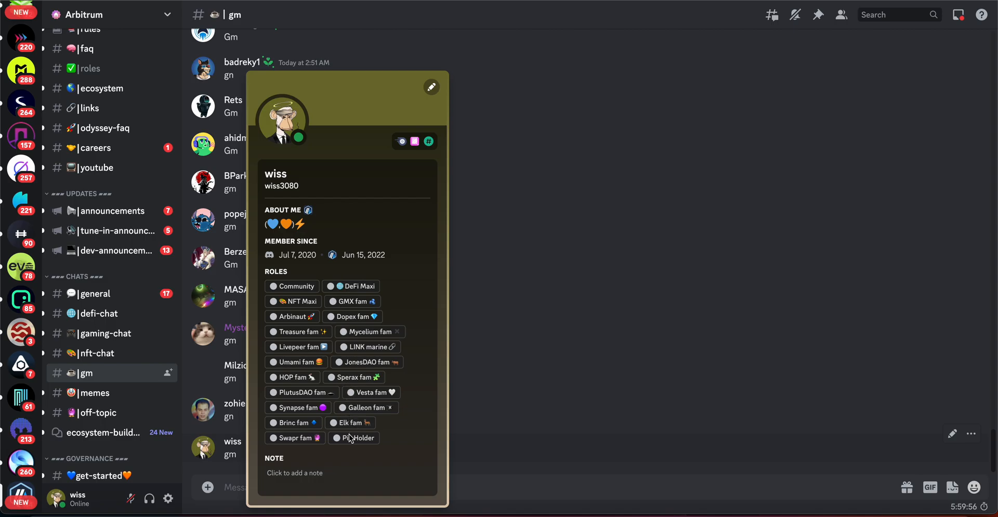
{"action": "mouse_move", "coordinate": [366, 449]}
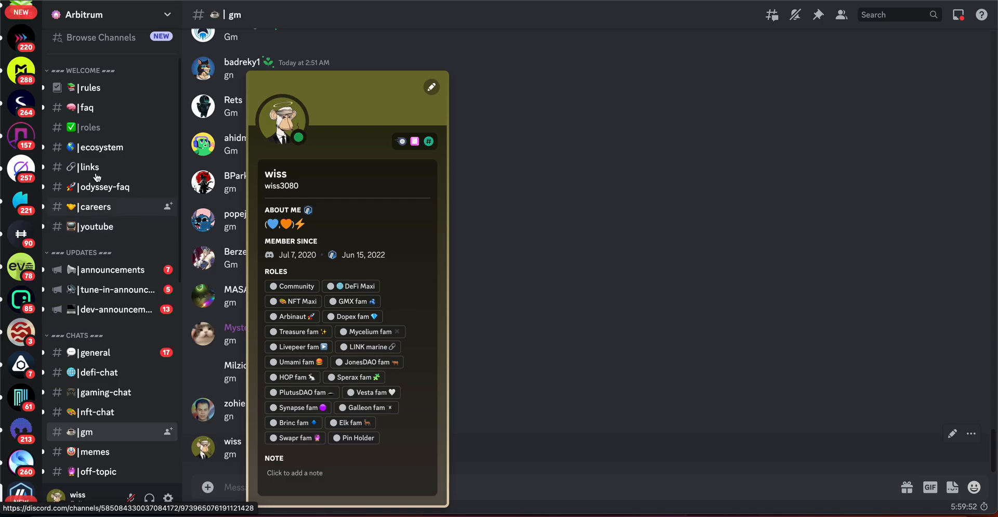
{"action": "left_click", "coordinate": [88, 128]}
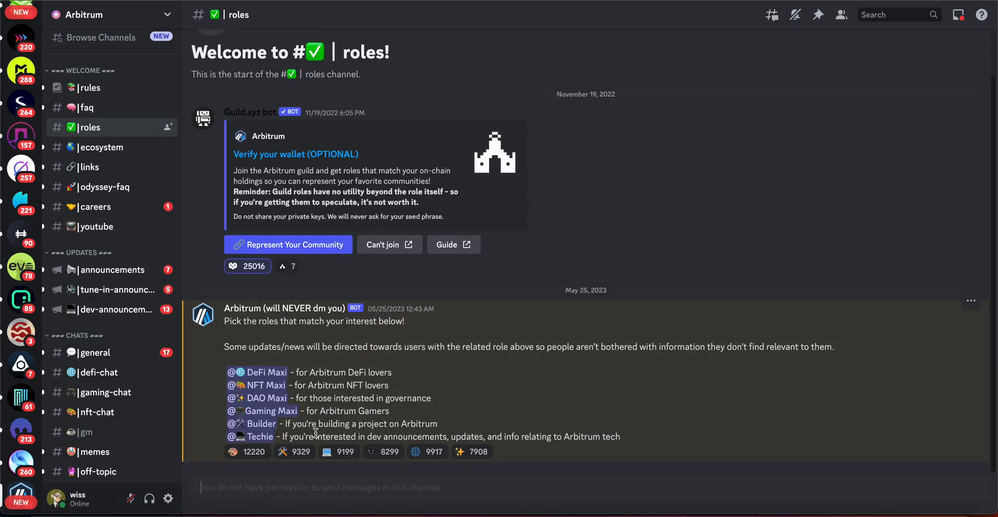
{"action": "mouse_move", "coordinate": [246, 451]}
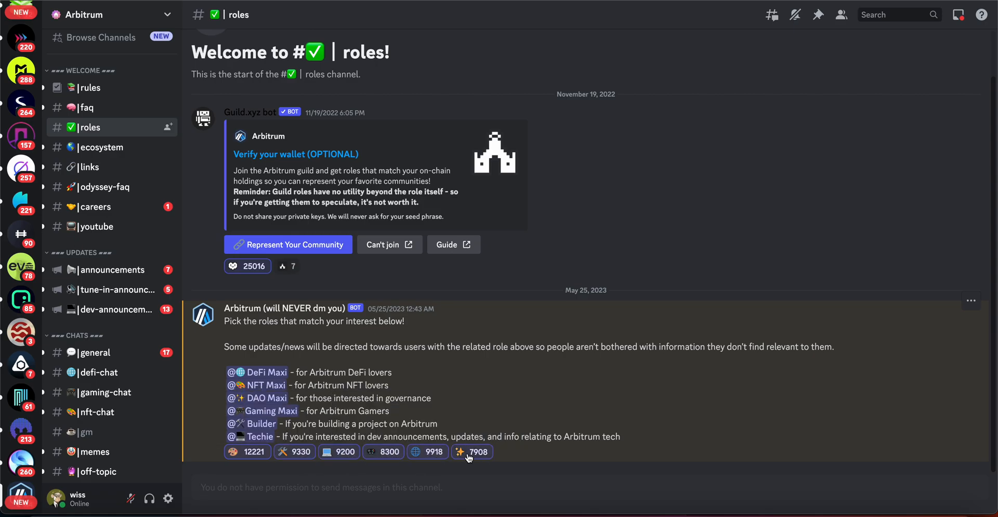
Step: Take the Techie interest role, then open the #announcements channel
{"action": "left_click", "coordinate": [471, 451]}
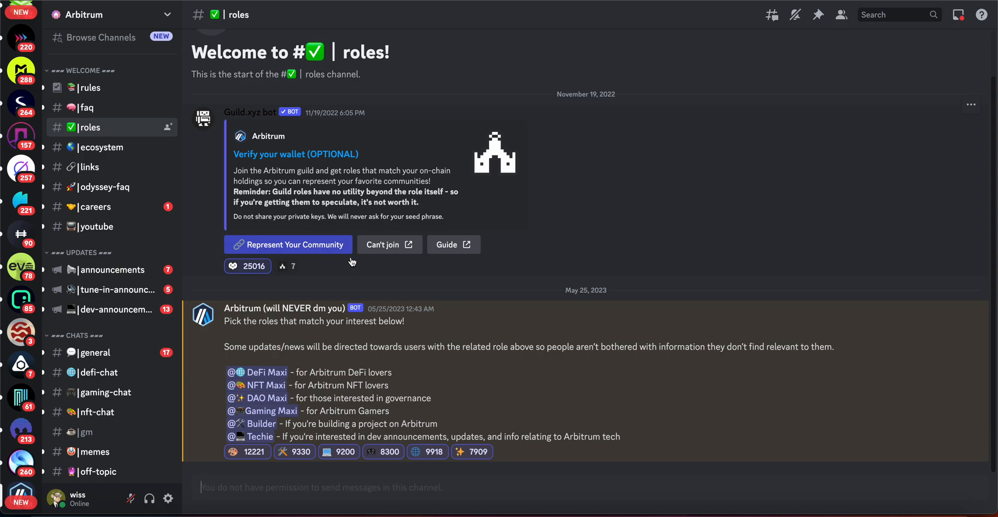
{"action": "mouse_move", "coordinate": [86, 432]}
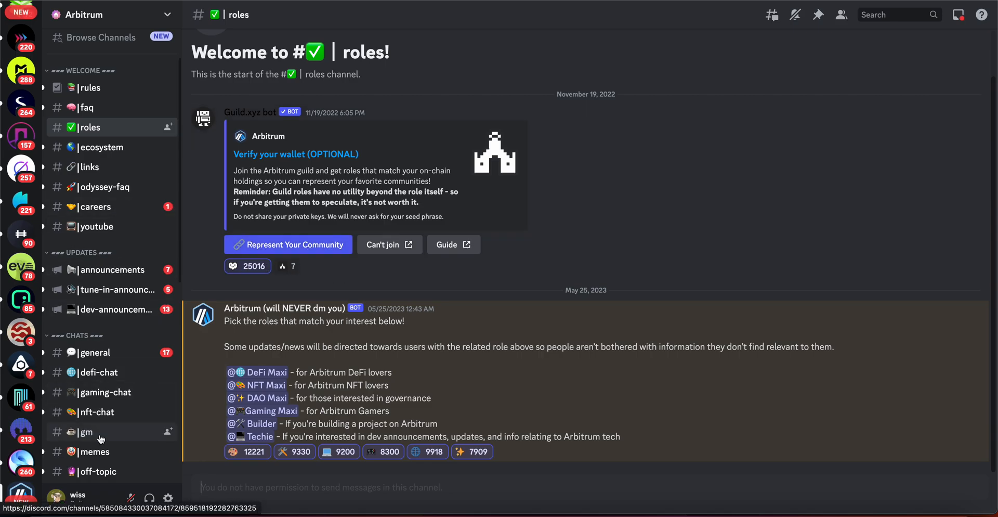
{"action": "left_click", "coordinate": [85, 432]}
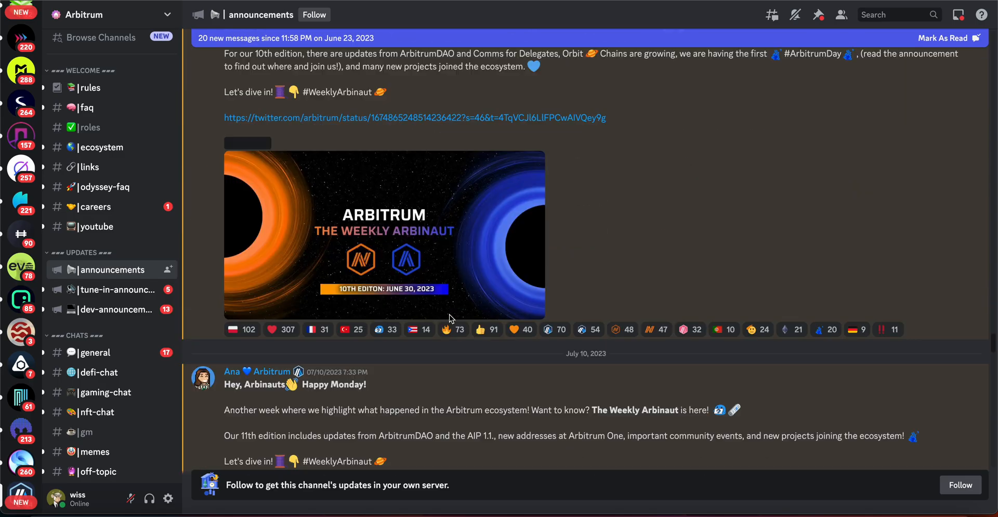
{"action": "scroll", "scroll_direction": "down", "scroll_amount": 3}
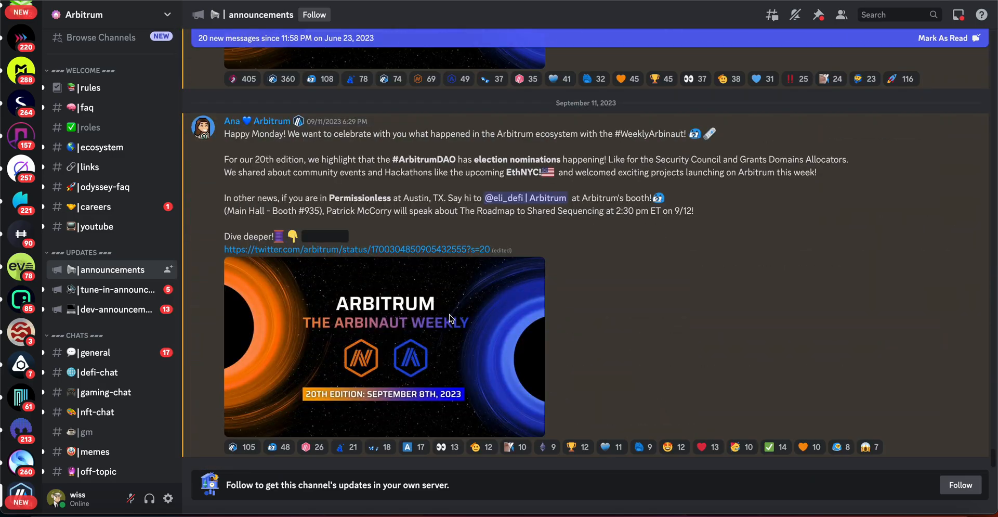
{"action": "mouse_move", "coordinate": [460, 371]}
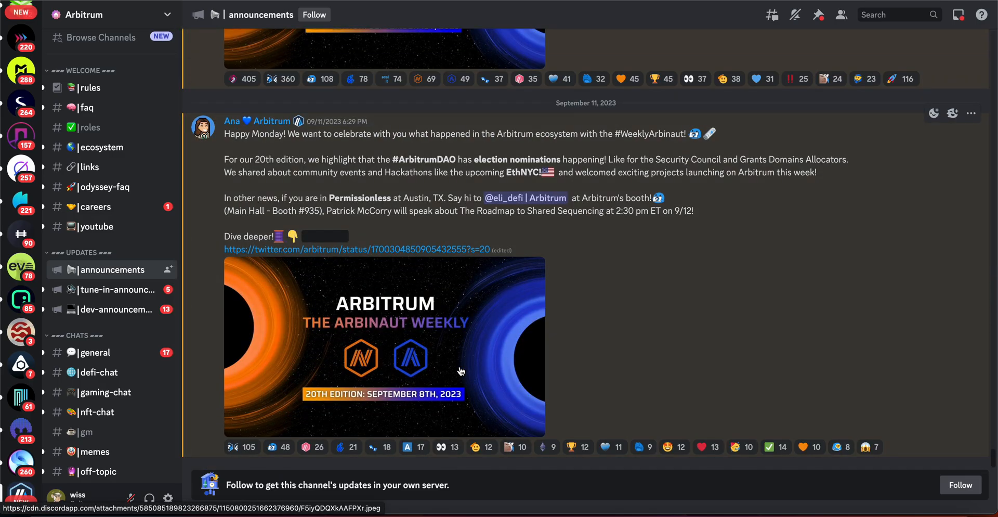
{"action": "scroll", "scroll_direction": "down", "scroll_amount": 3}
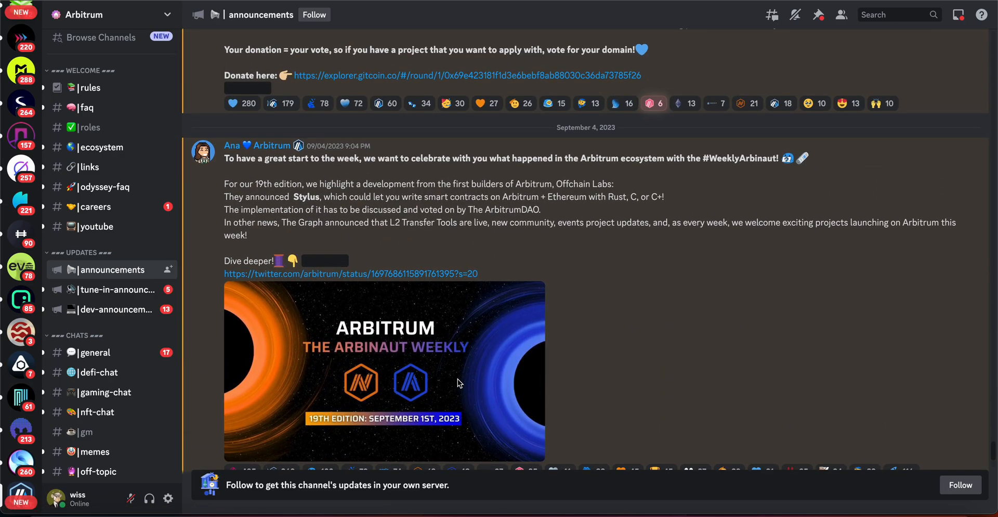
{"action": "scroll", "scroll_direction": "down", "scroll_amount": 3}
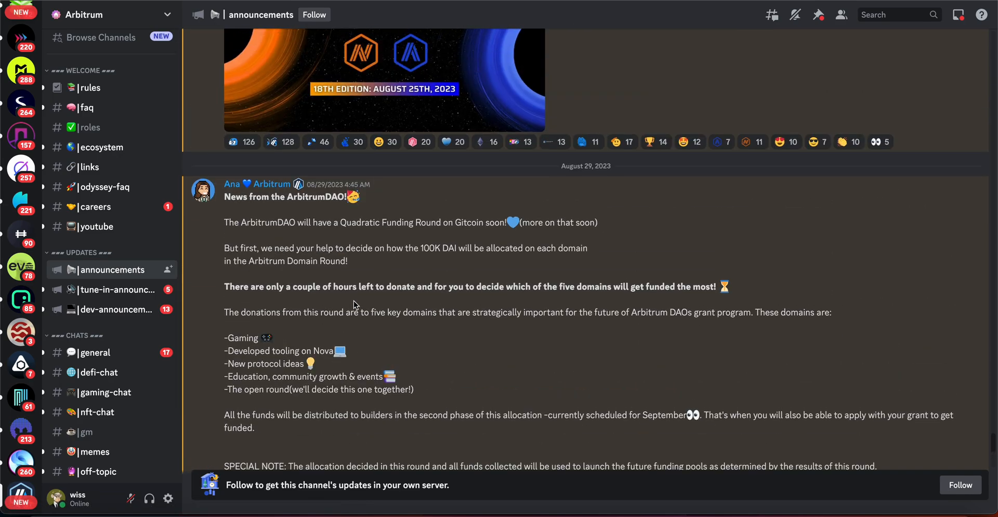
{"action": "mouse_move", "coordinate": [349, 223]}
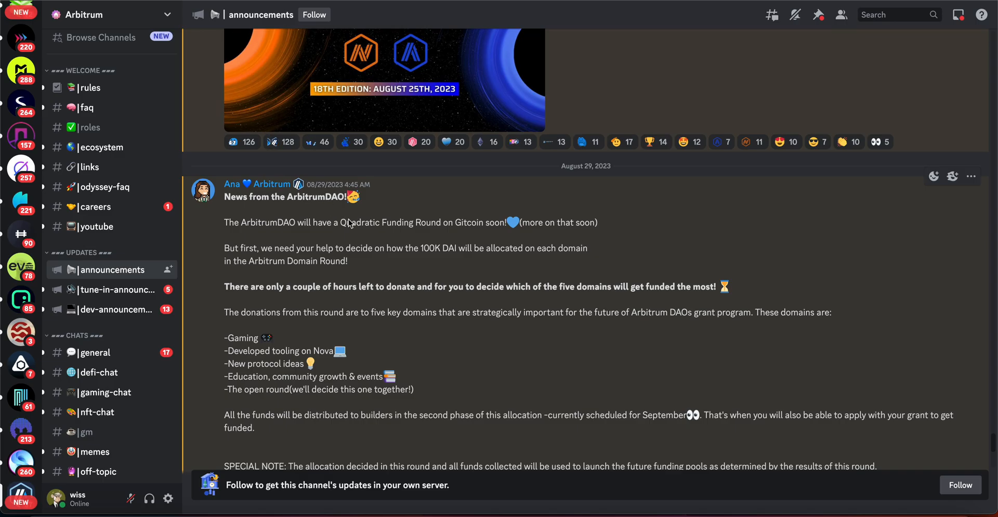
{"action": "scroll", "scroll_direction": "down", "scroll_amount": 3}
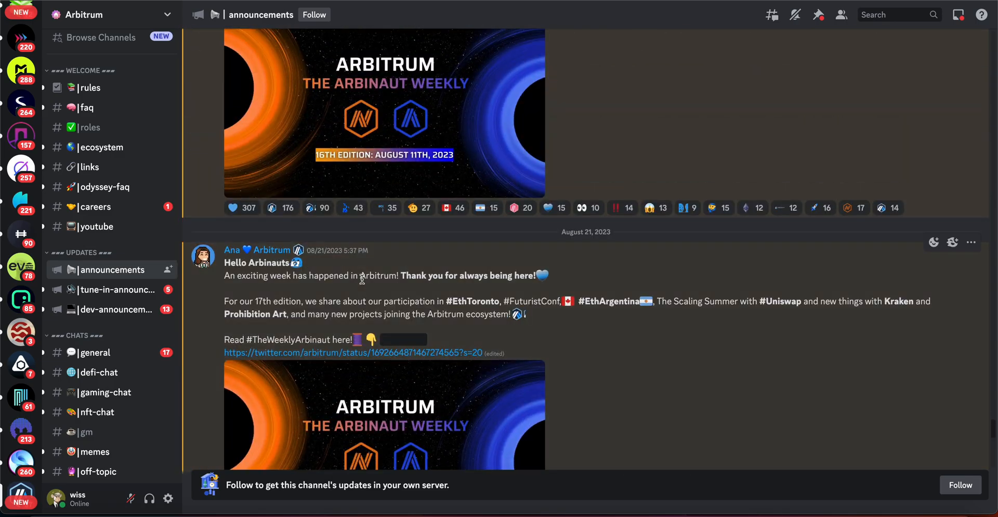
{"action": "scroll", "scroll_direction": "down", "scroll_amount": 3}
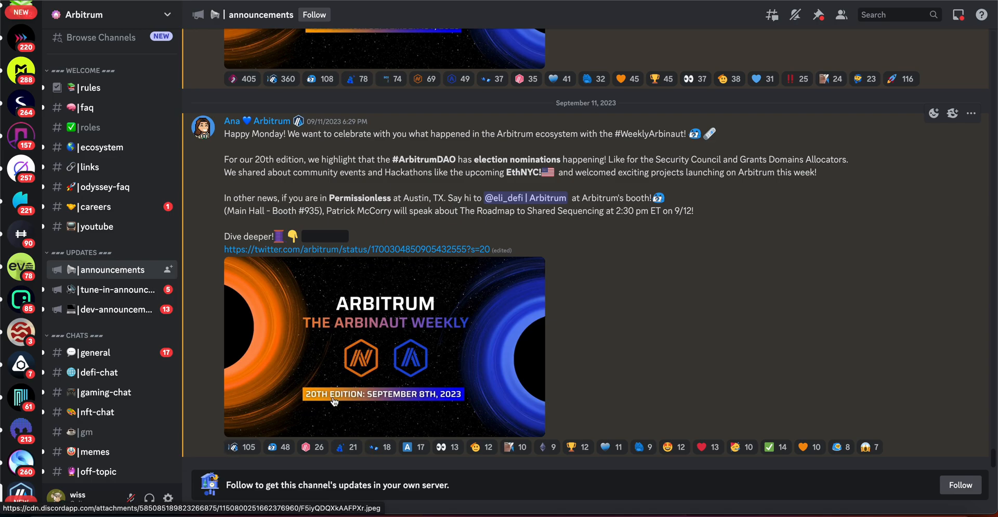
{"action": "mouse_move", "coordinate": [401, 323]}
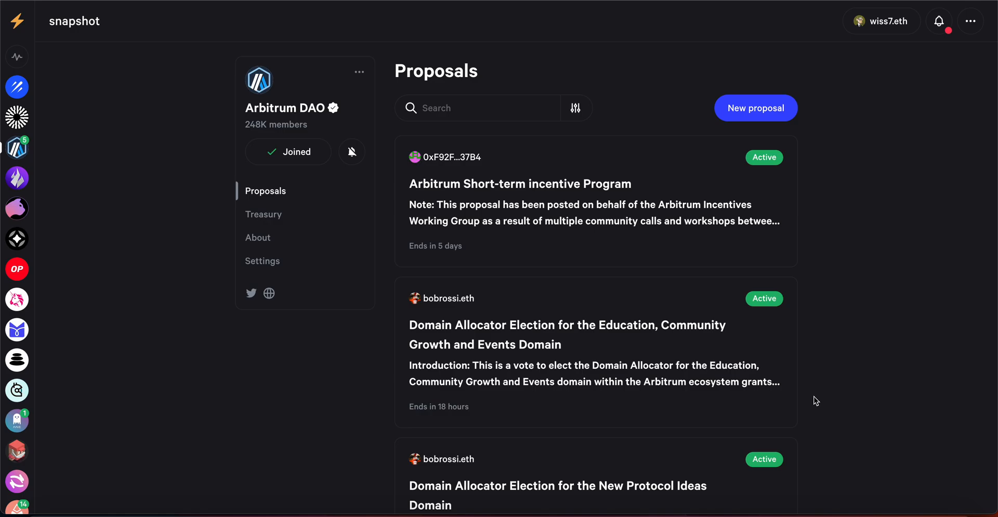
Step: Scroll the Arbitrum DAO proposals list, including the Short-term Incentive Program and Domain Allocator elections
{"action": "scroll", "scroll_direction": "down", "scroll_amount": 3}
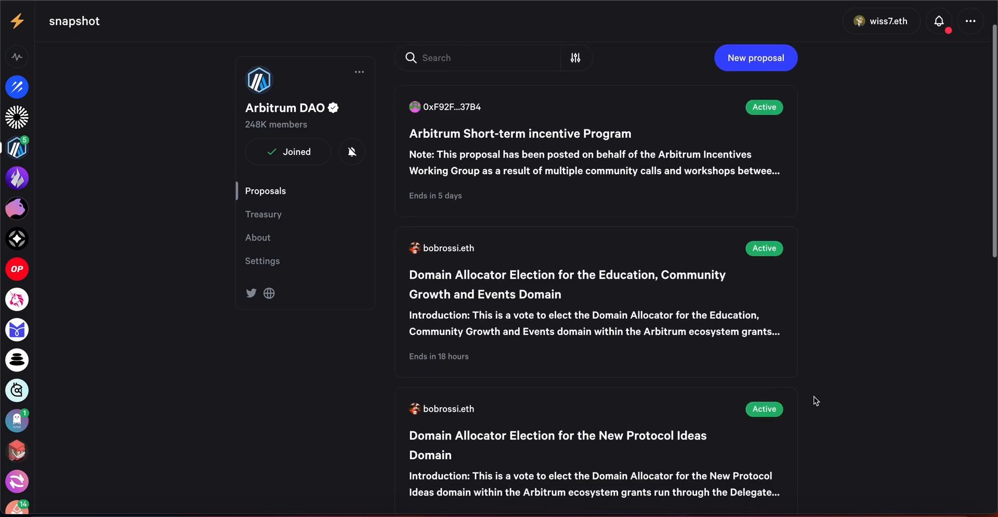
{"action": "scroll", "scroll_direction": "down", "scroll_amount": 3}
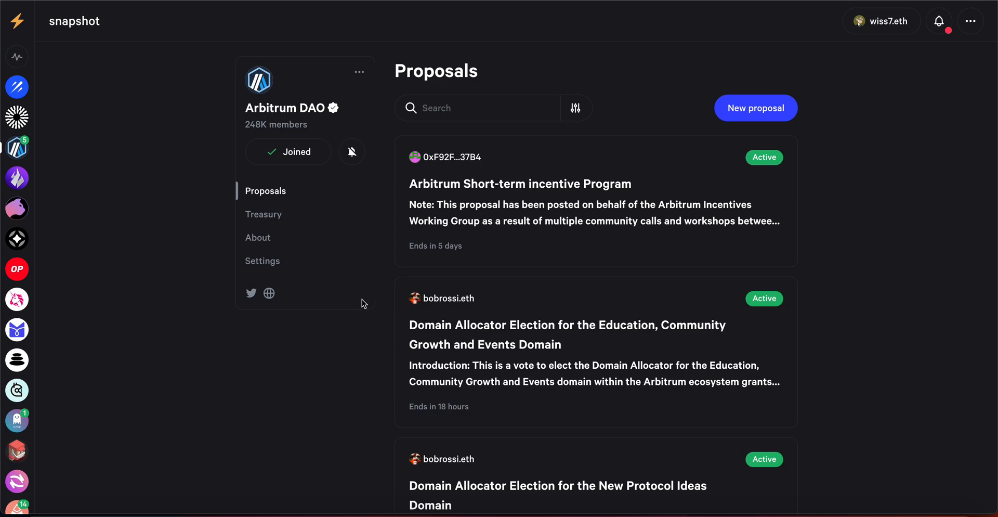
{"action": "mouse_move", "coordinate": [392, 367]}
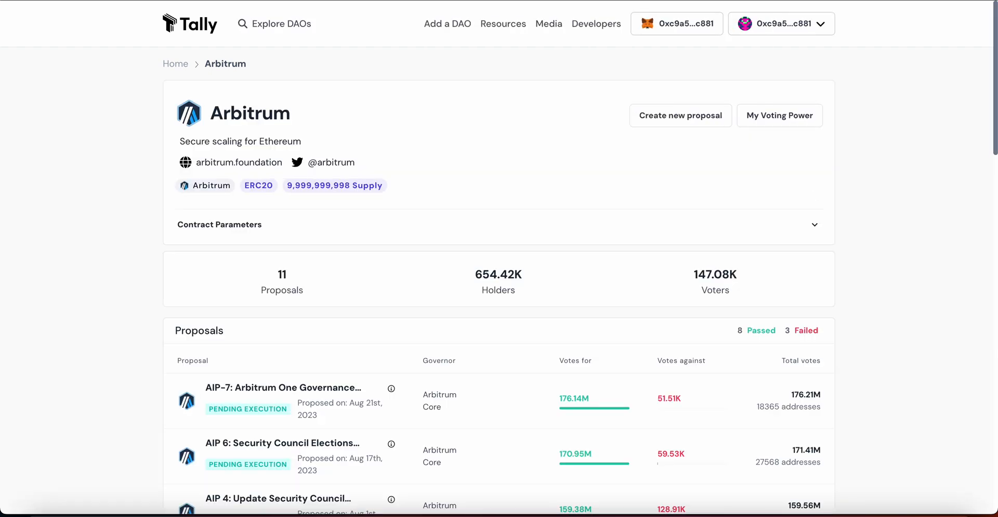
{"action": "mouse_move", "coordinate": [582, 162]}
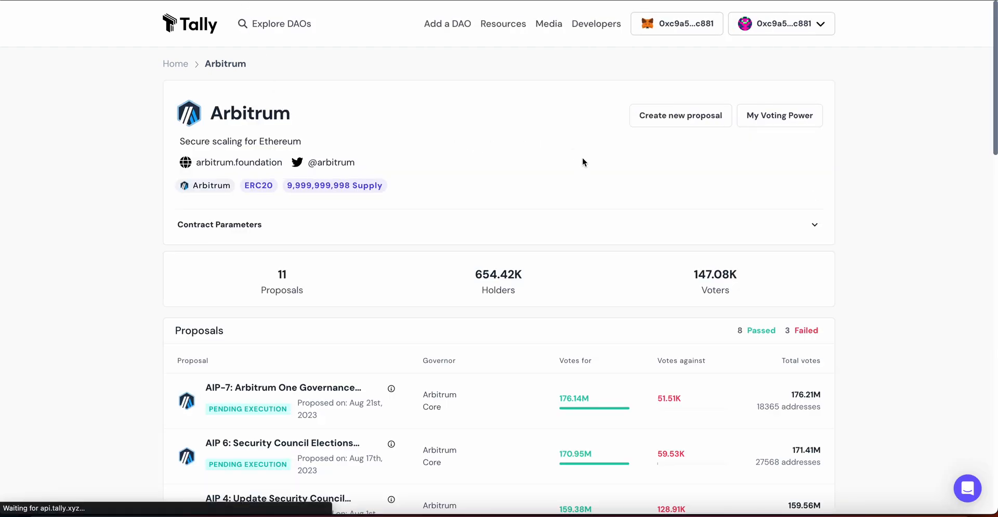
Step: Scroll Tally's Arbitrum proposals table down to earlier proposals voted FOR and ABSTAIN
{"action": "scroll", "scroll_direction": "down", "scroll_amount": 3}
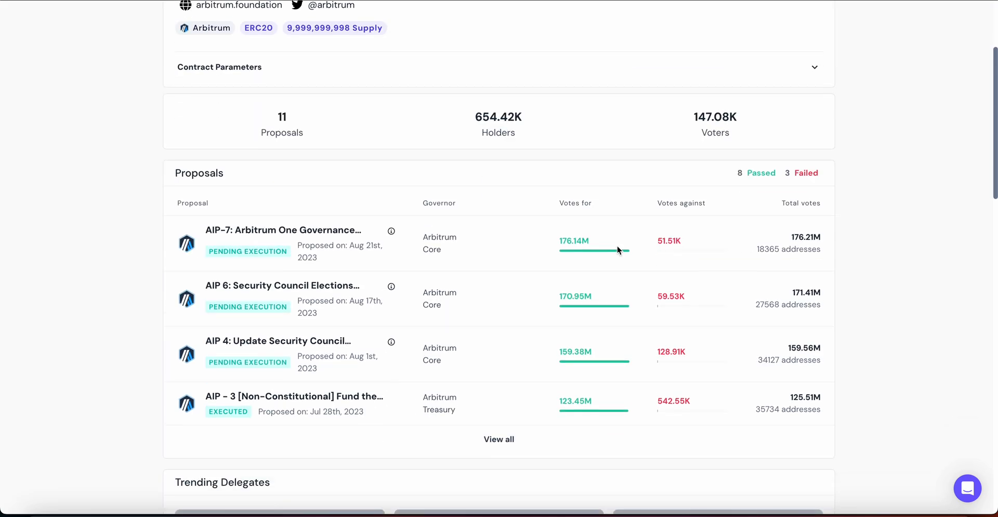
{"action": "scroll", "scroll_direction": "down", "scroll_amount": 3}
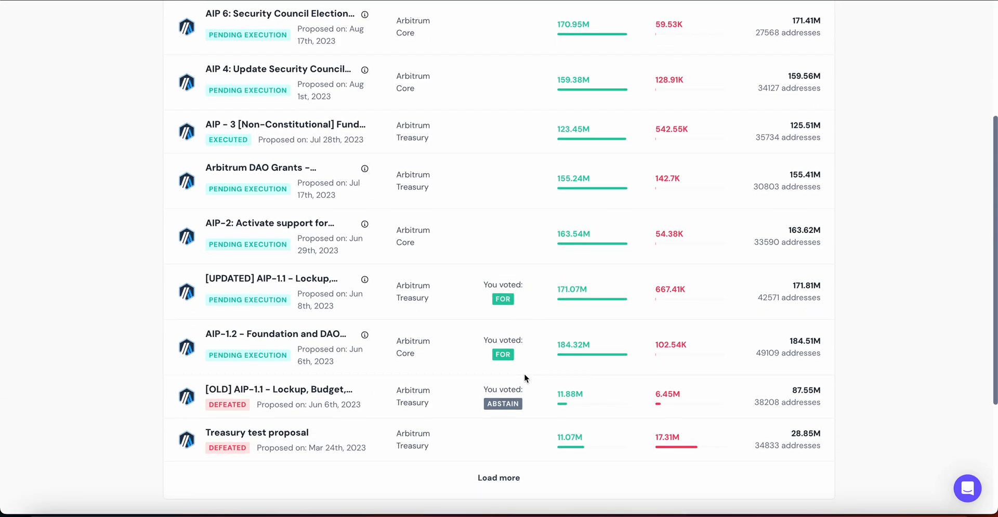
{"action": "mouse_move", "coordinate": [515, 320]}
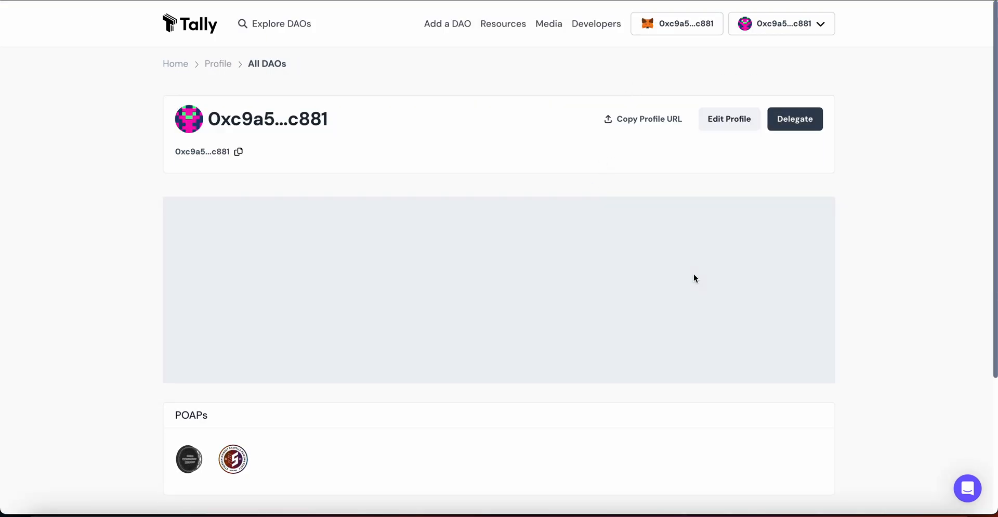
{"action": "scroll", "scroll_direction": "down", "scroll_amount": 3}
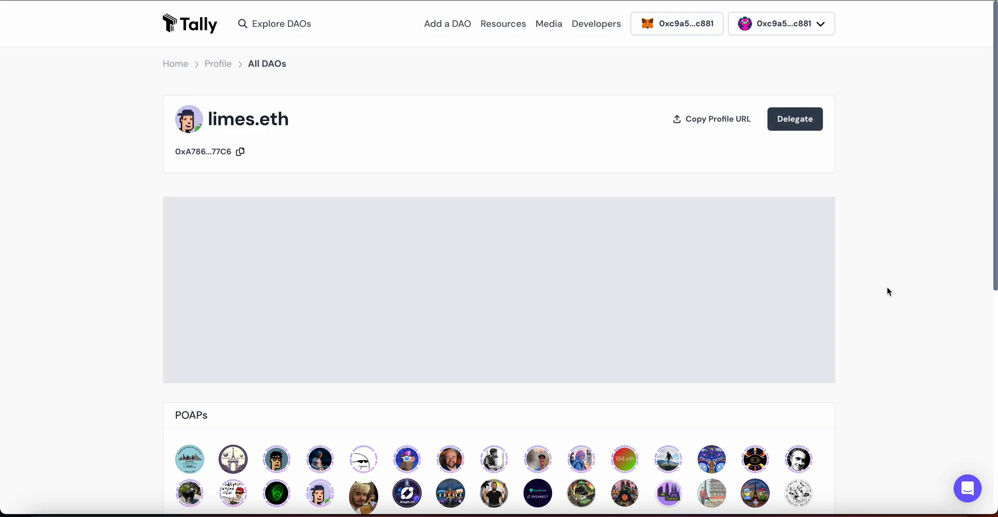
{"action": "scroll", "scroll_direction": "down", "scroll_amount": 3}
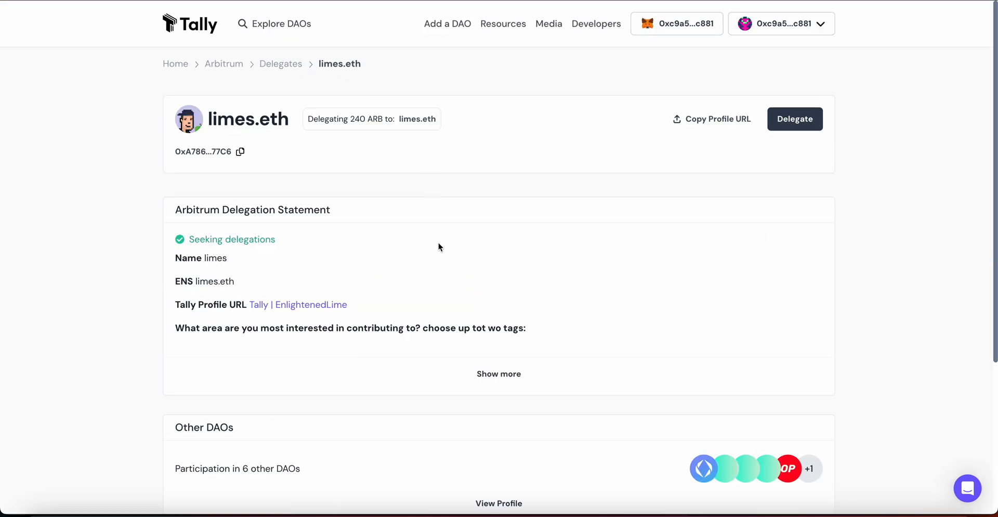
{"action": "scroll", "scroll_direction": "down", "scroll_amount": 3}
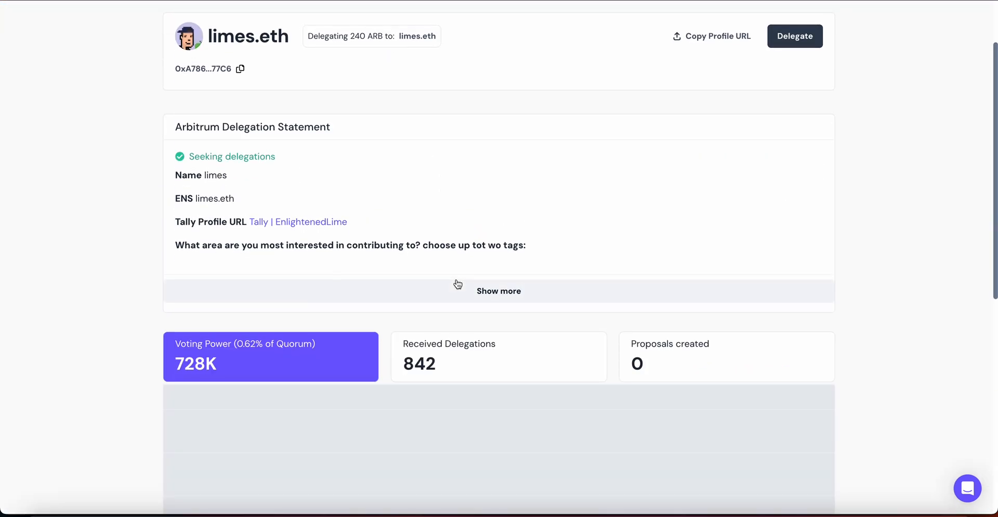
{"action": "scroll", "scroll_direction": "down", "scroll_amount": 3}
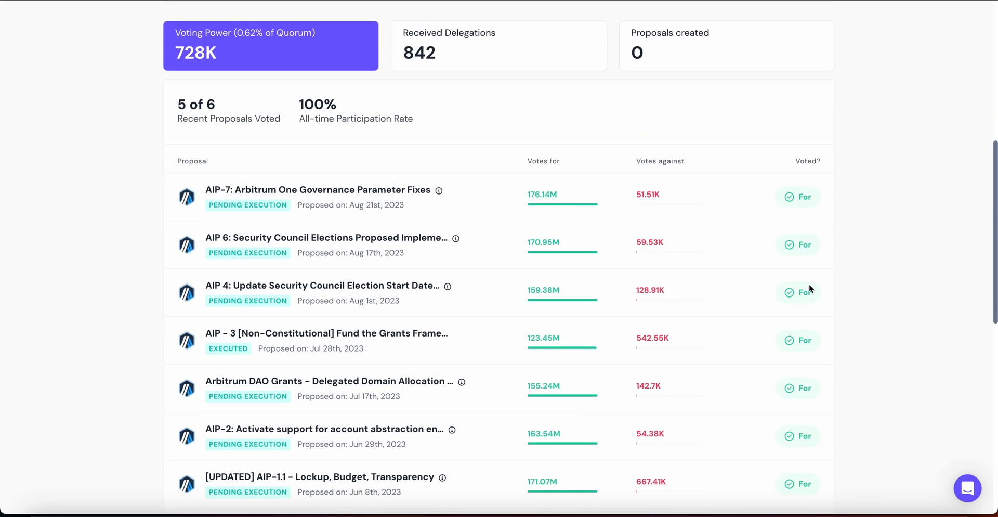
{"action": "scroll", "scroll_direction": "down", "scroll_amount": 3}
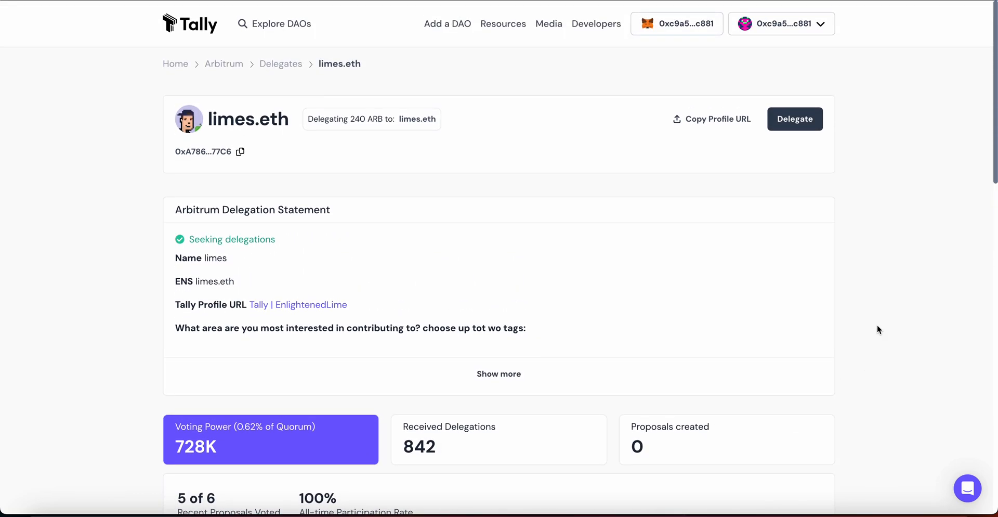
{"action": "mouse_move", "coordinate": [785, 215]}
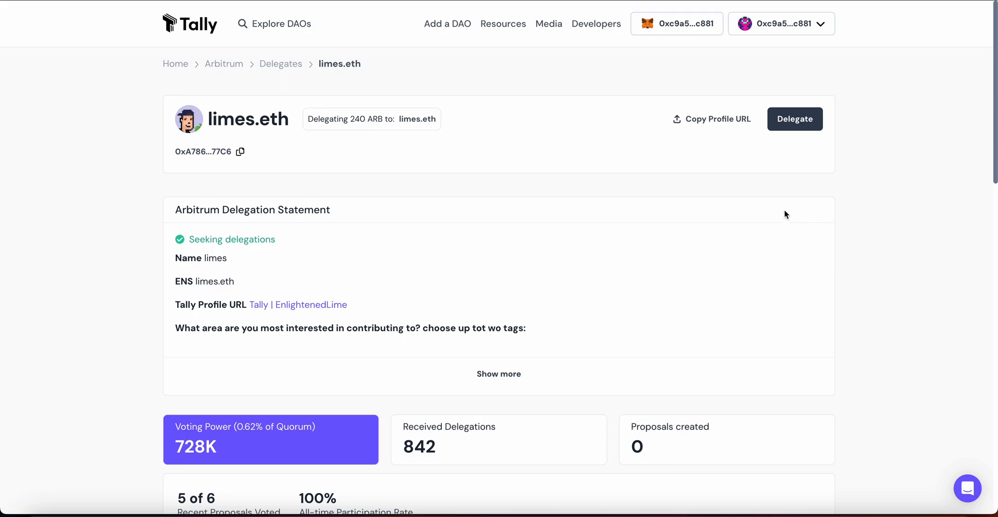
{"action": "mouse_move", "coordinate": [795, 119]}
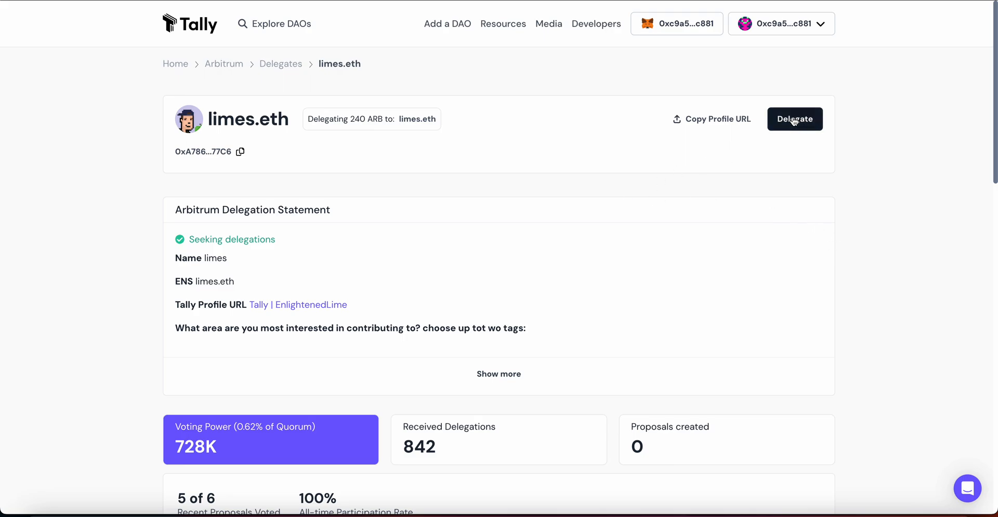
{"action": "left_click", "coordinate": [795, 119]}
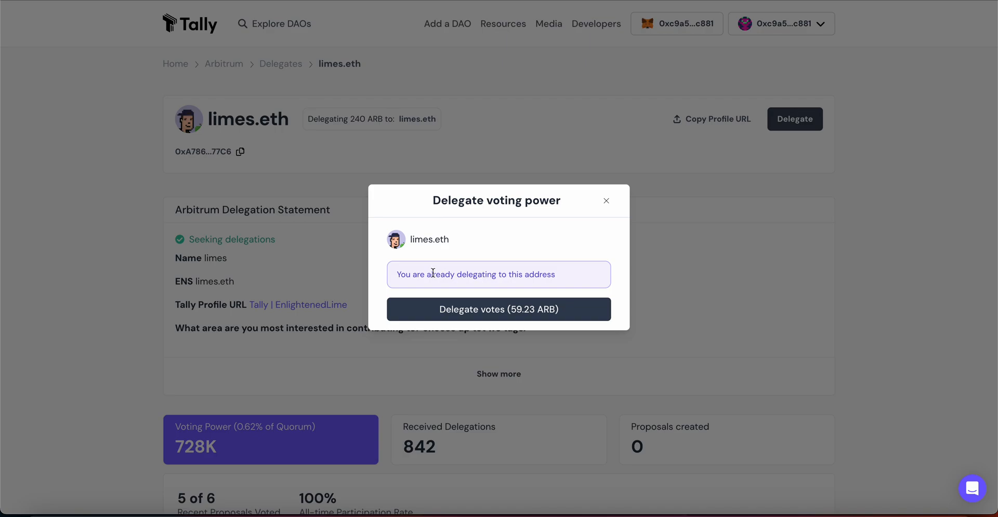
{"action": "mouse_move", "coordinate": [493, 318]}
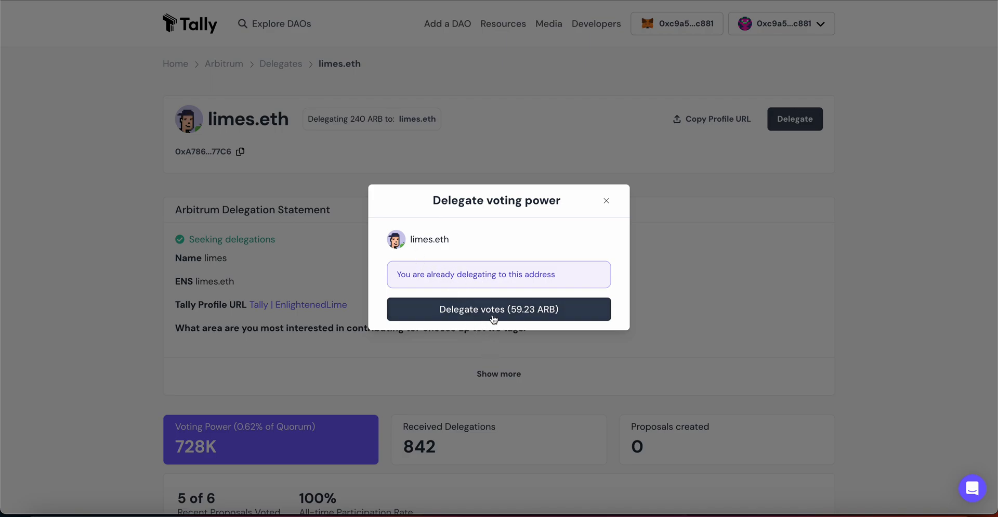
{"action": "mouse_move", "coordinate": [528, 320]}
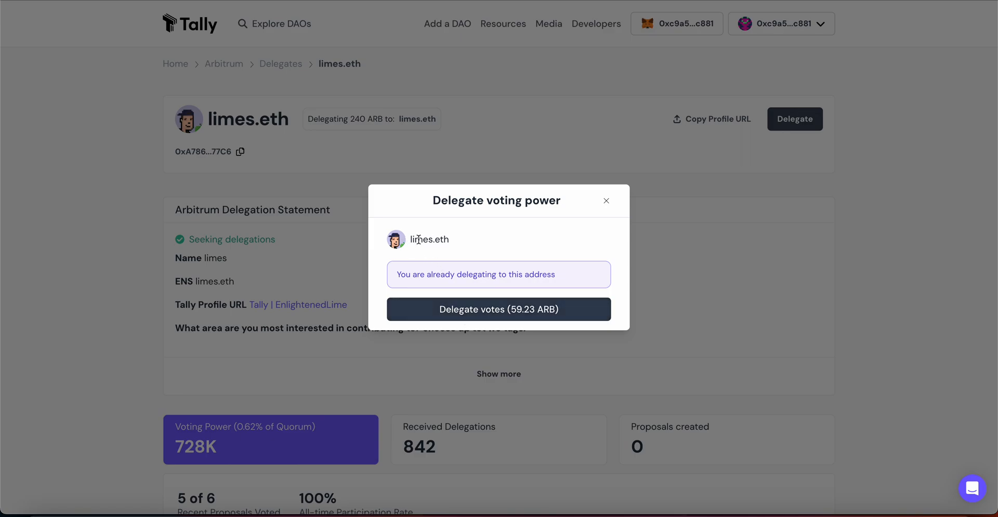
{"action": "mouse_move", "coordinate": [418, 233]}
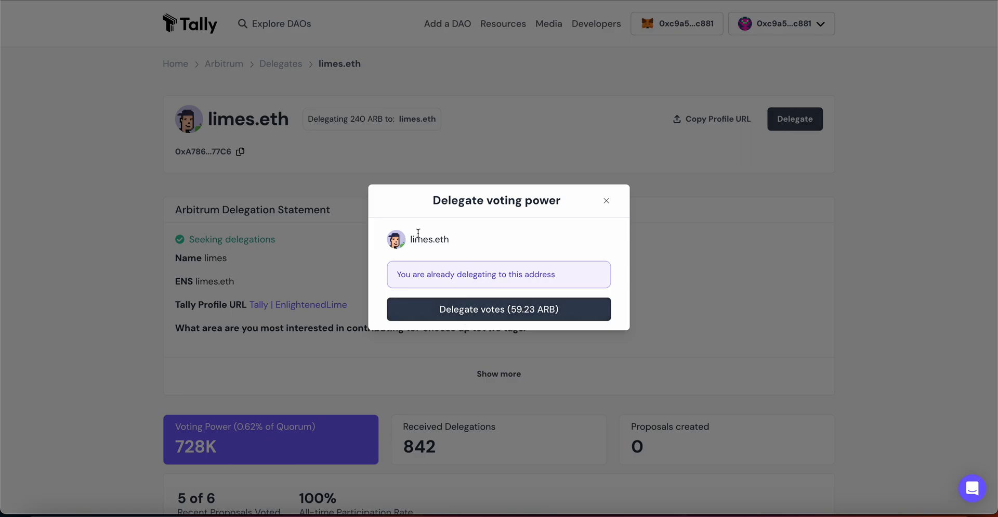
{"action": "mouse_move", "coordinate": [426, 252]}
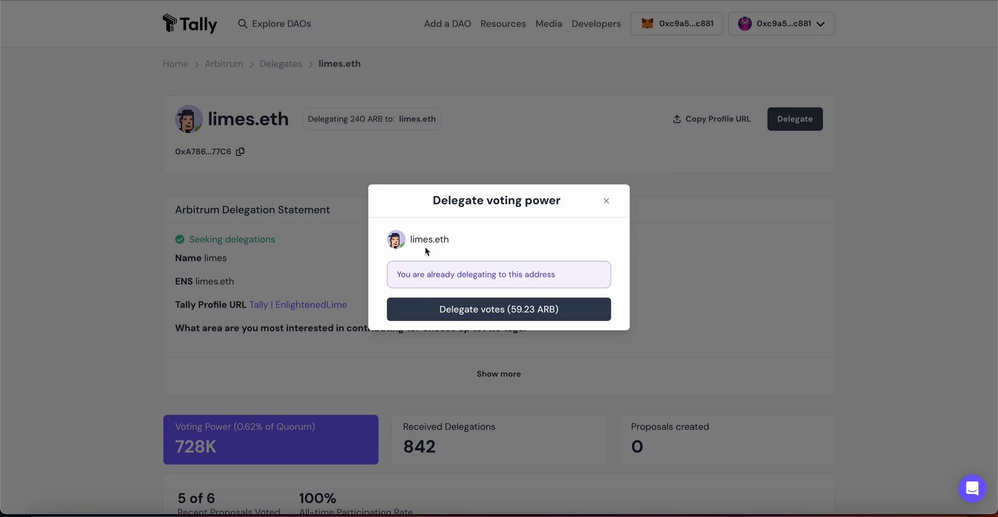
{"action": "mouse_move", "coordinate": [509, 249]}
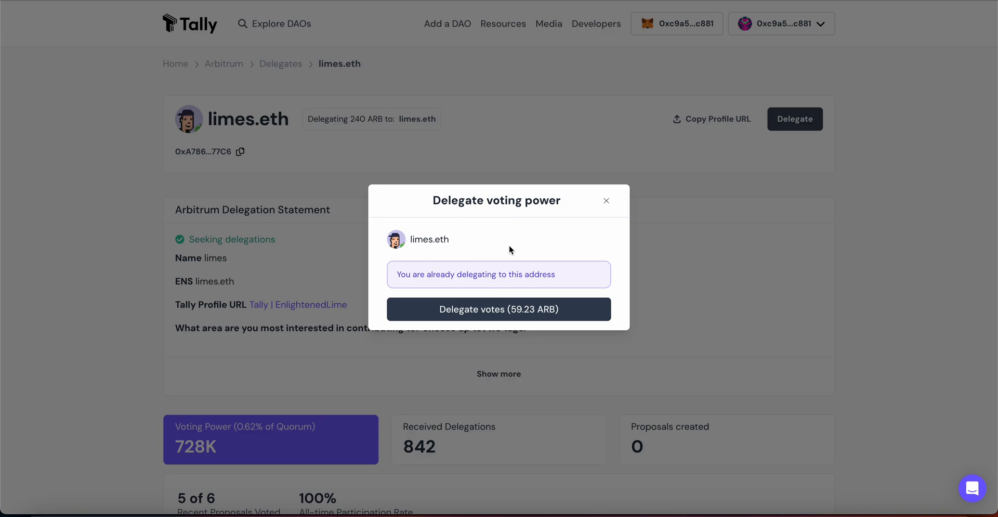
{"action": "left_click", "coordinate": [605, 200]}
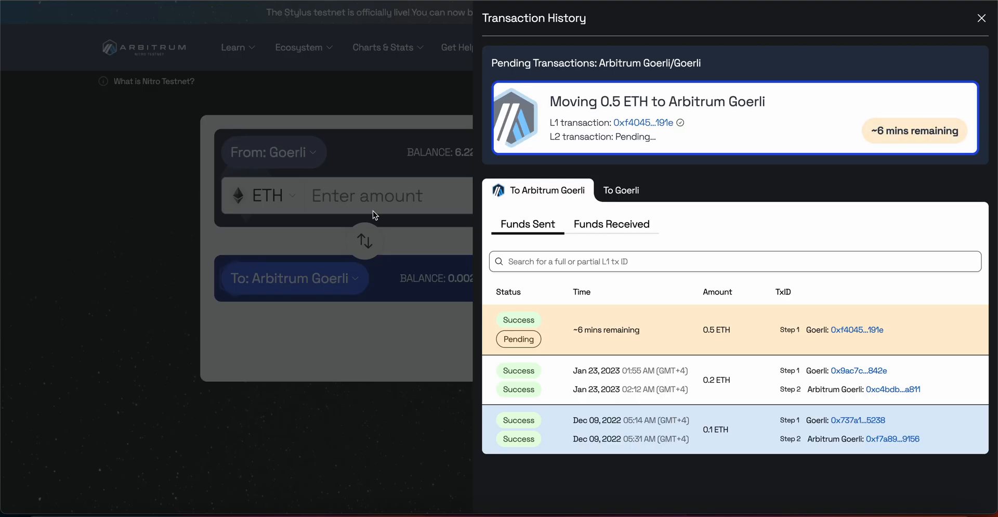
{"action": "mouse_move", "coordinate": [655, 341]}
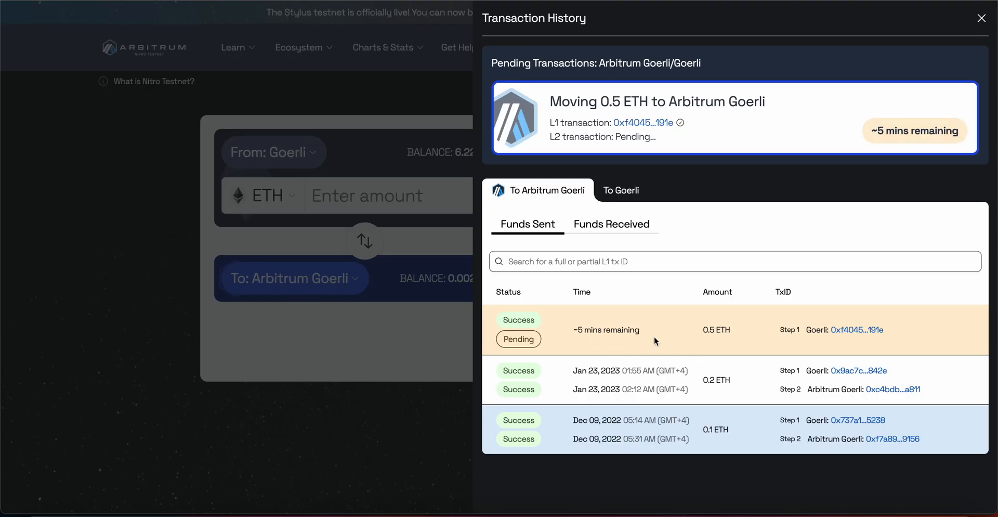
Step: Close the transaction history after reviewing the pending 0.5 ETH transfer
{"action": "left_click", "coordinate": [980, 17]}
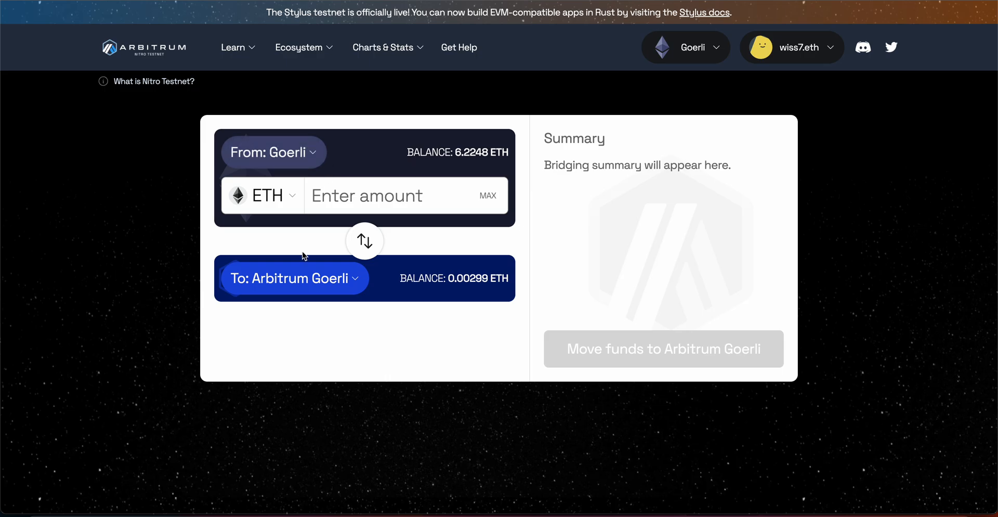
Step: Set the bridge route from Arbitrum Goerli to Xai Testnet
{"action": "left_click", "coordinate": [364, 241]}
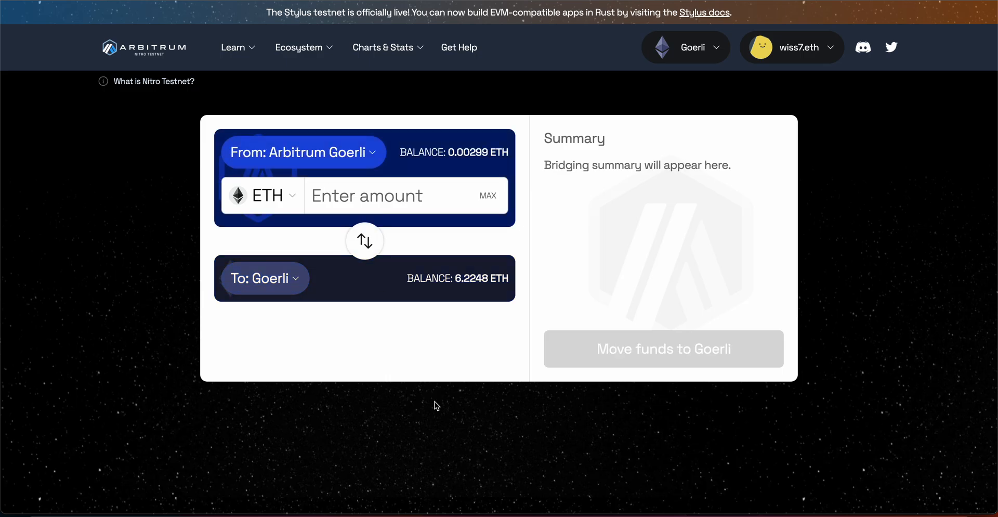
{"action": "mouse_move", "coordinate": [287, 286]}
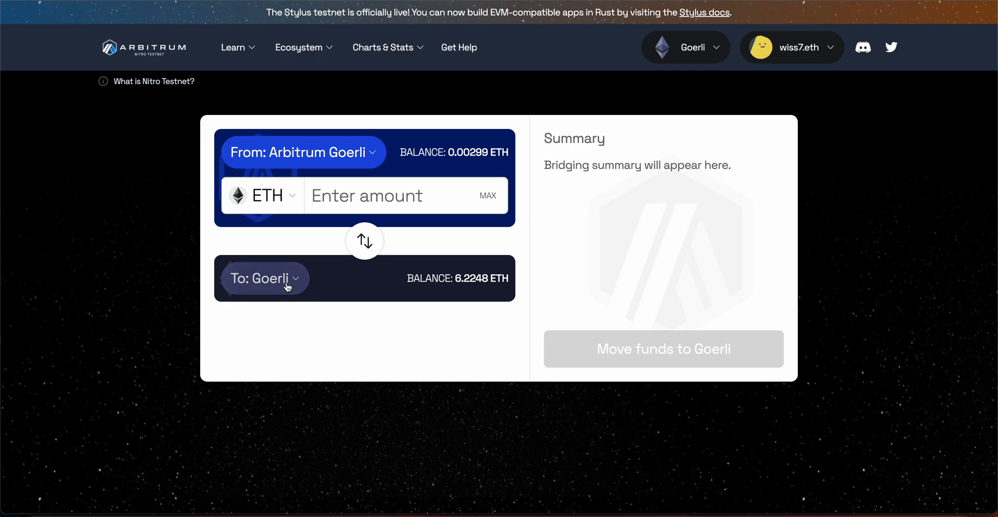
{"action": "left_click", "coordinate": [264, 278]}
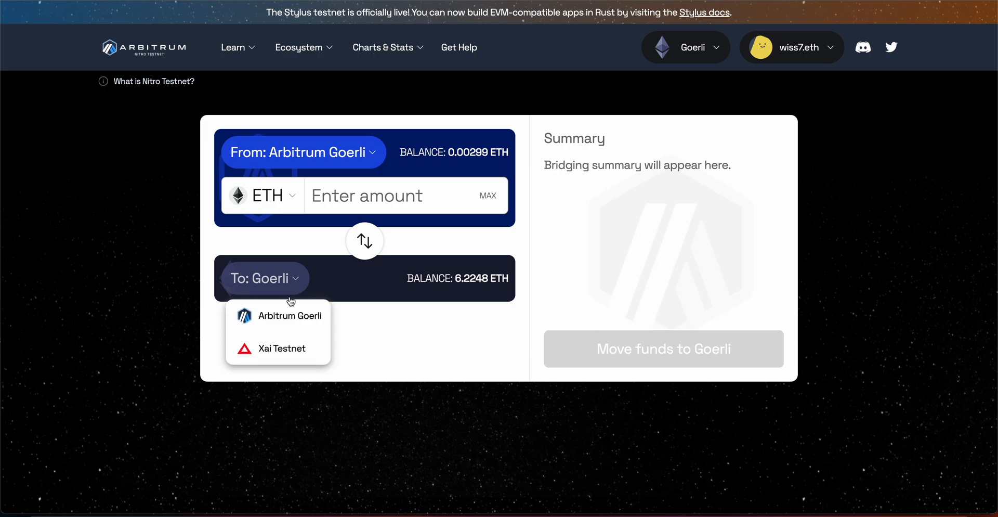
{"action": "mouse_move", "coordinate": [280, 348]}
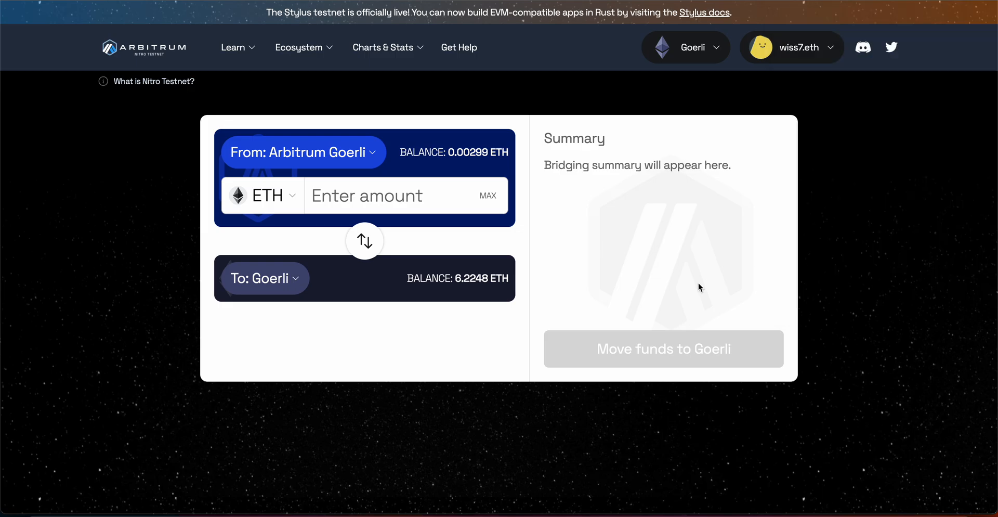
{"action": "left_click", "coordinate": [264, 278]}
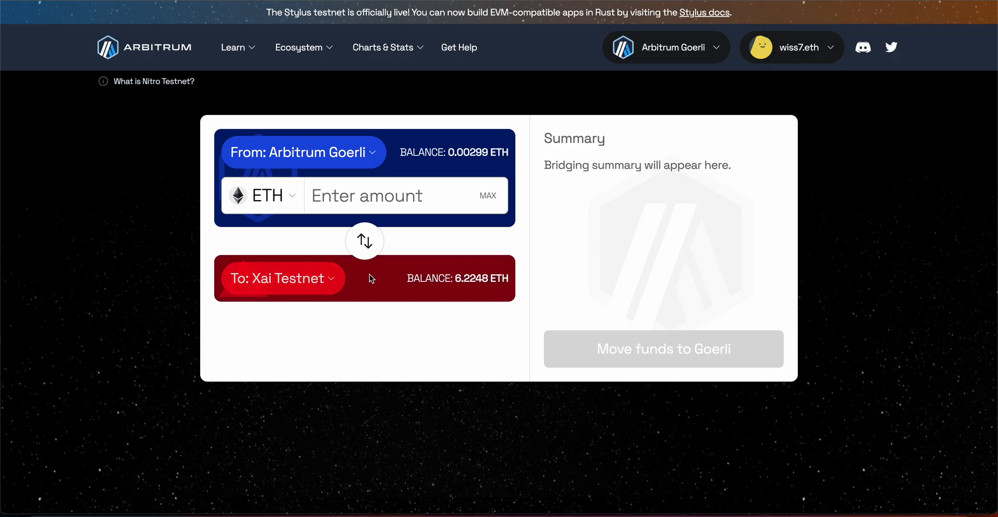
Step: Enter 0.001 ETH, move funds to Xai Testnet, and confirm the deposit in MetaMask
{"action": "left_click", "coordinate": [364, 241]}
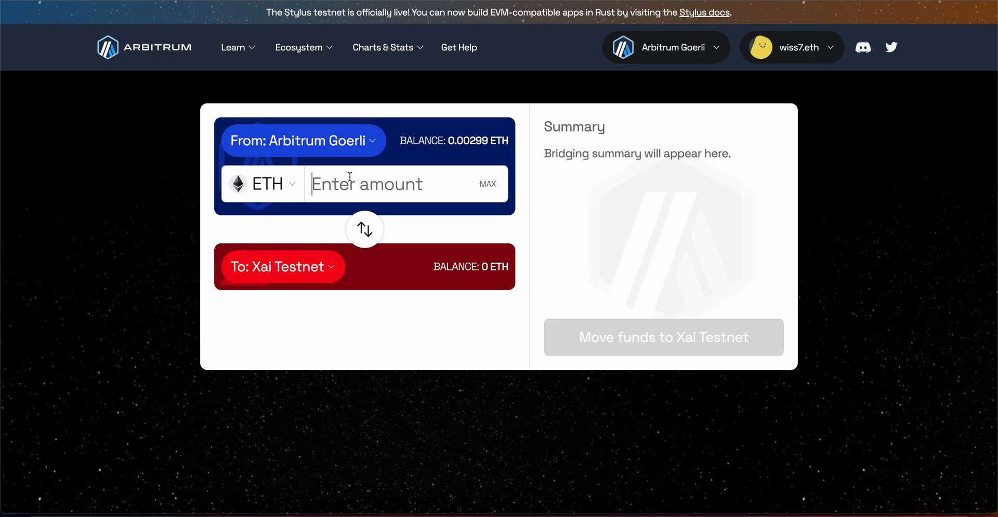
{"action": "type", "text": "0.001"}
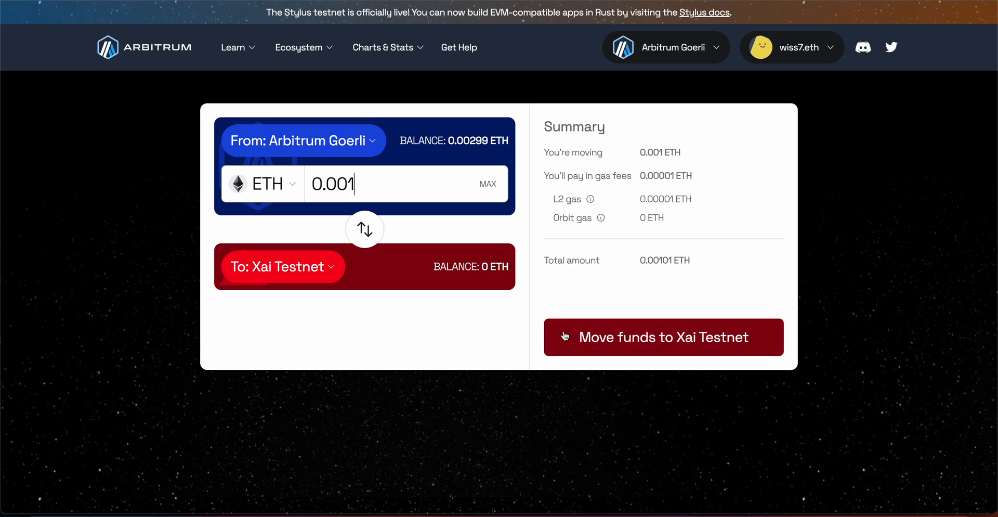
{"action": "left_click", "coordinate": [663, 337]}
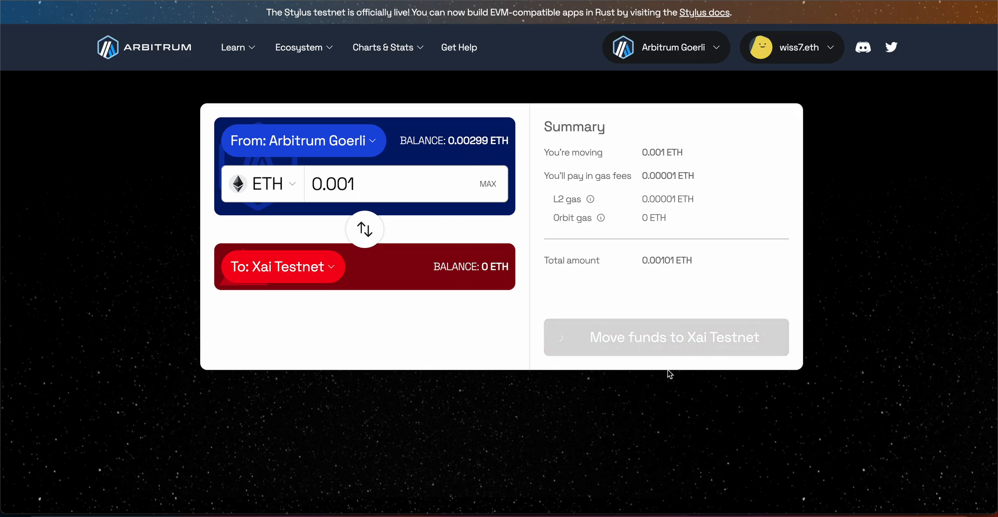
{"action": "left_click", "coordinate": [665, 337]}
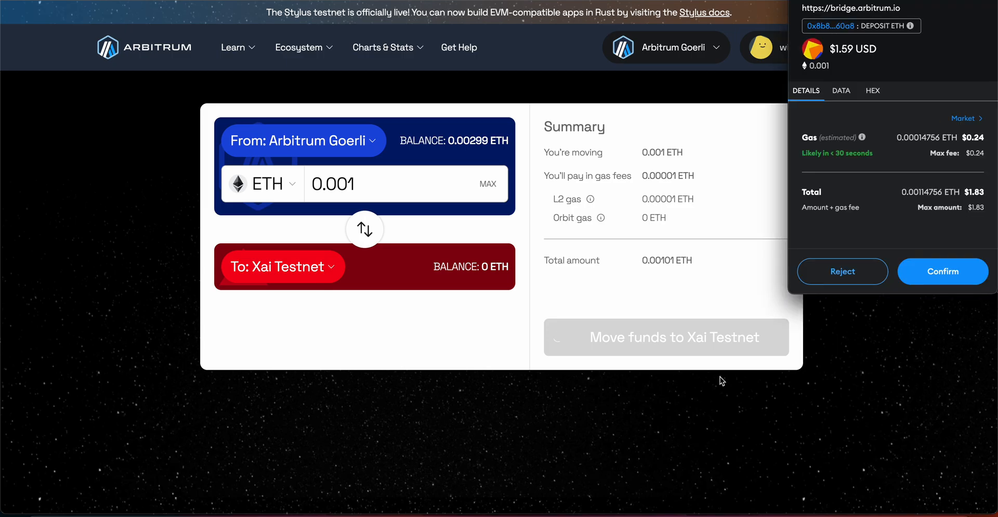
{"action": "left_click", "coordinate": [943, 271]}
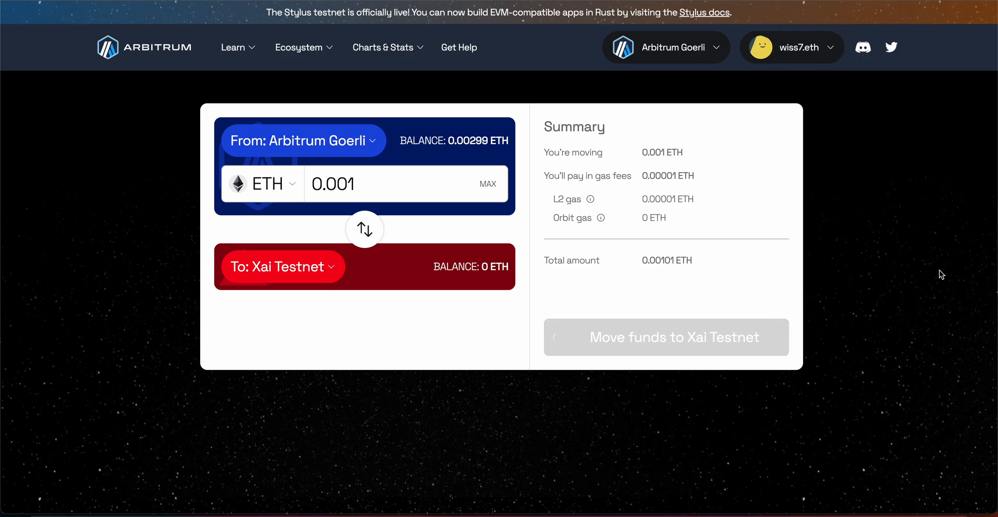
Step: Open the transaction history to track the 0.001 ETH Xai Testnet deposit
{"action": "left_click", "coordinate": [665, 336]}
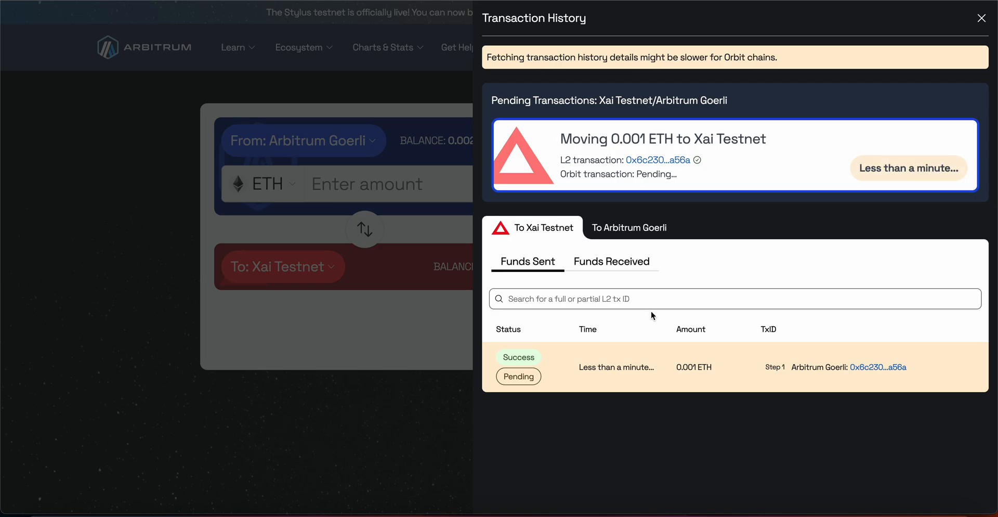
{"action": "mouse_move", "coordinate": [823, 230]}
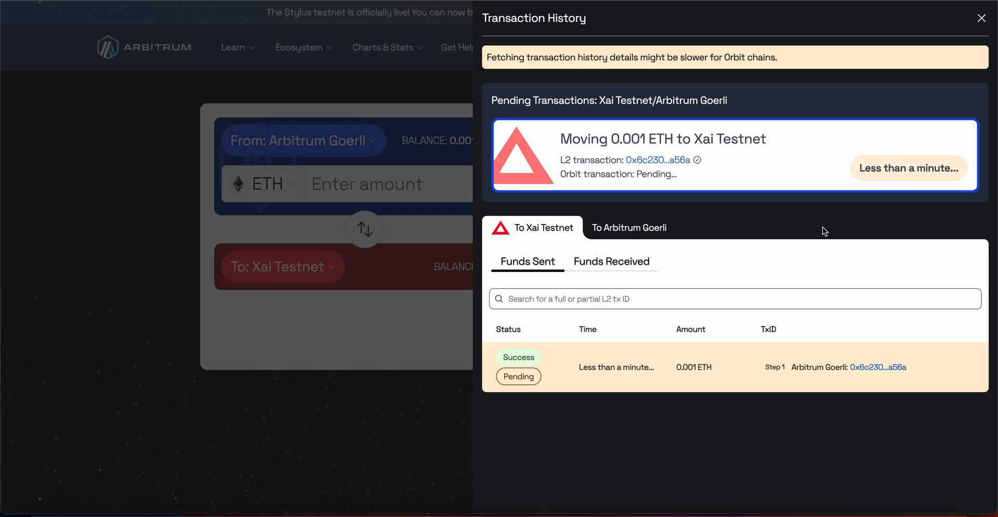
{"action": "mouse_move", "coordinate": [472, 462]}
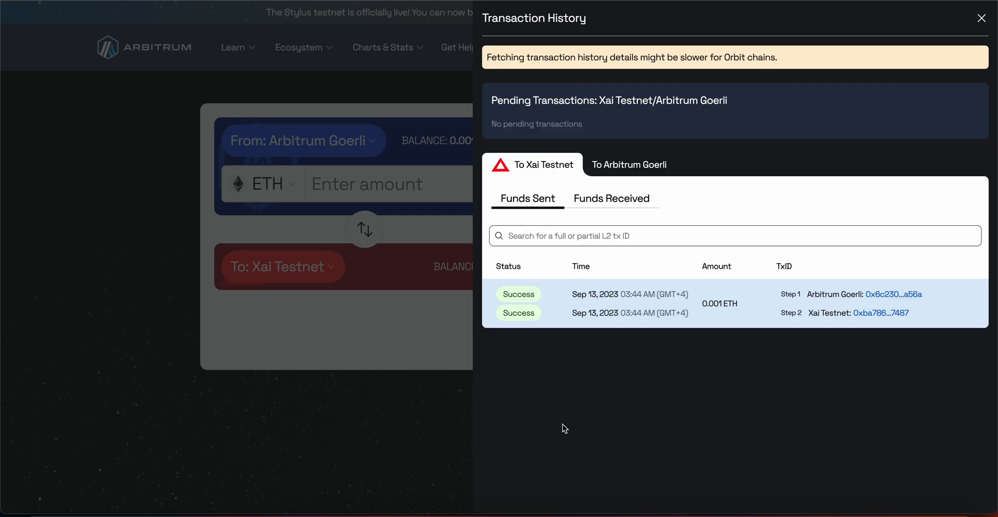
{"action": "mouse_move", "coordinate": [624, 382]}
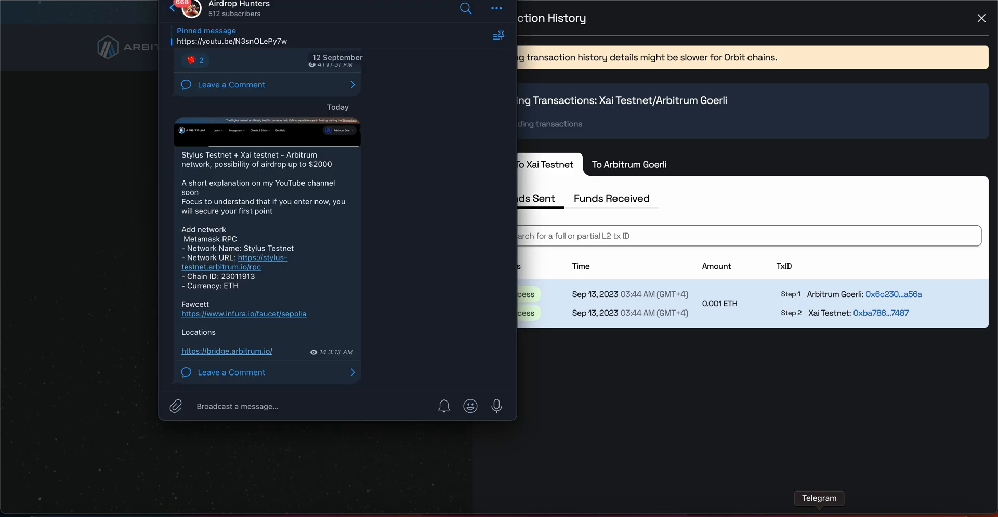
Step: Scroll through the history to see both 0.001 ETH transfer steps succeeded
{"action": "scroll", "scroll_direction": "down", "scroll_amount": 3}
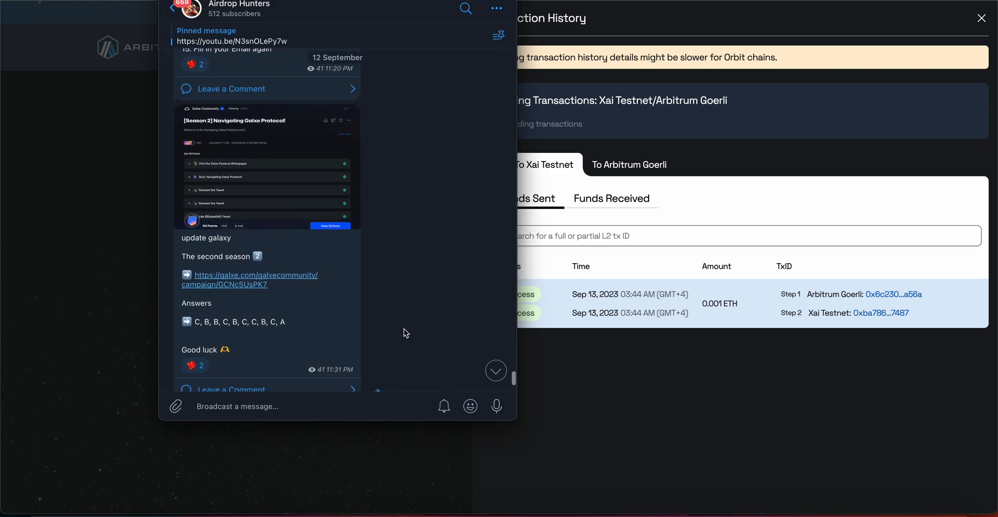
{"action": "scroll", "scroll_direction": "down", "scroll_amount": 3}
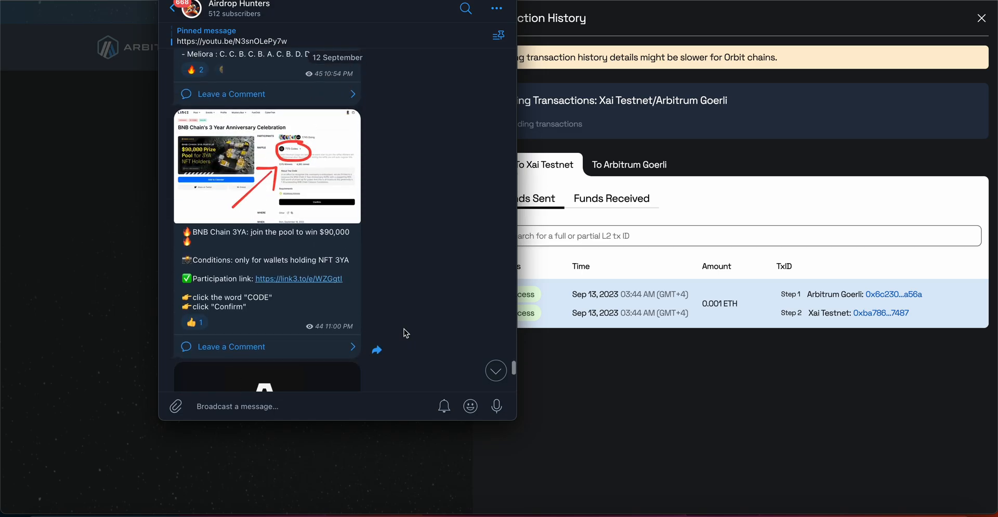
{"action": "scroll", "scroll_direction": "down", "scroll_amount": 3}
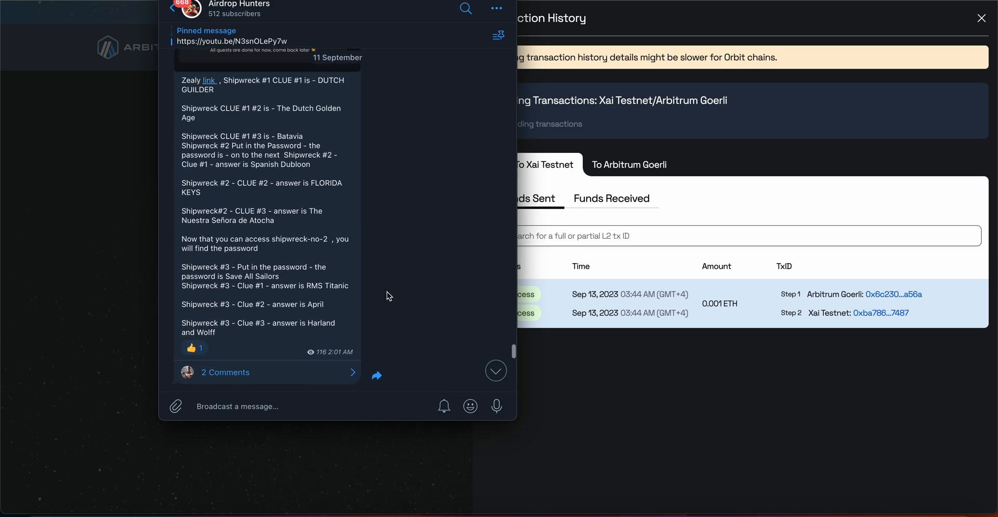
{"action": "scroll", "scroll_direction": "down", "scroll_amount": 3}
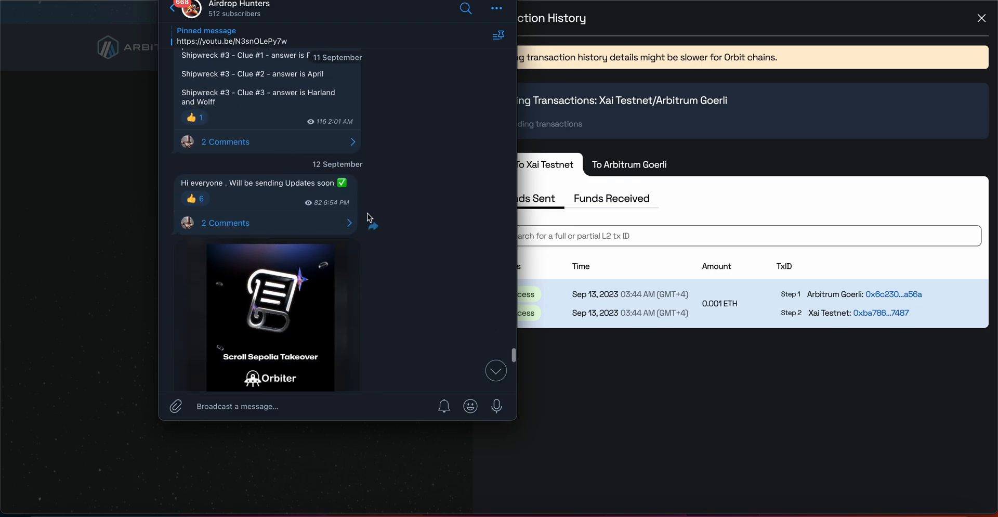
{"action": "scroll", "scroll_direction": "down", "scroll_amount": 3}
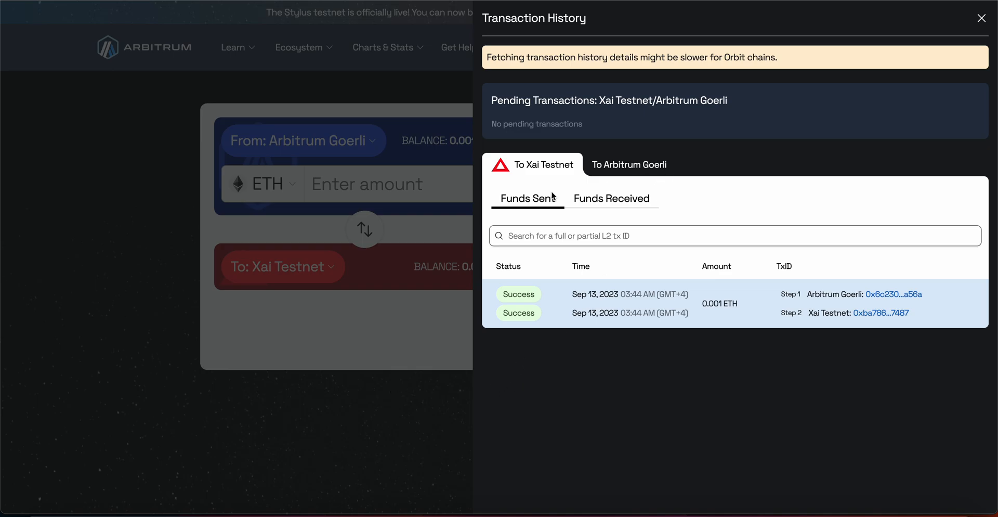
Step: Close history, reverse the route, and submit 0.0009 ETH from Xai Testnet to Arbitrum Goerli
{"action": "left_click", "coordinate": [981, 18]}
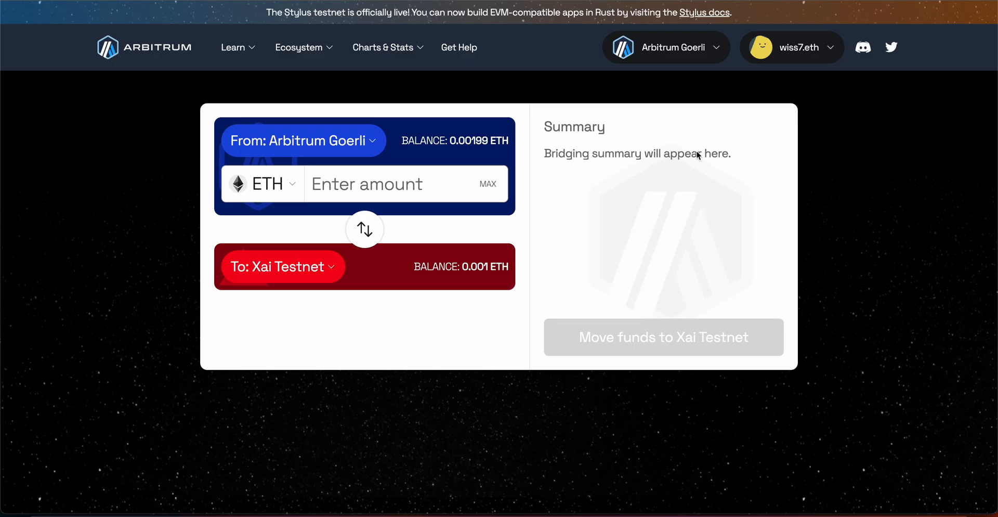
{"action": "mouse_move", "coordinate": [422, 323]}
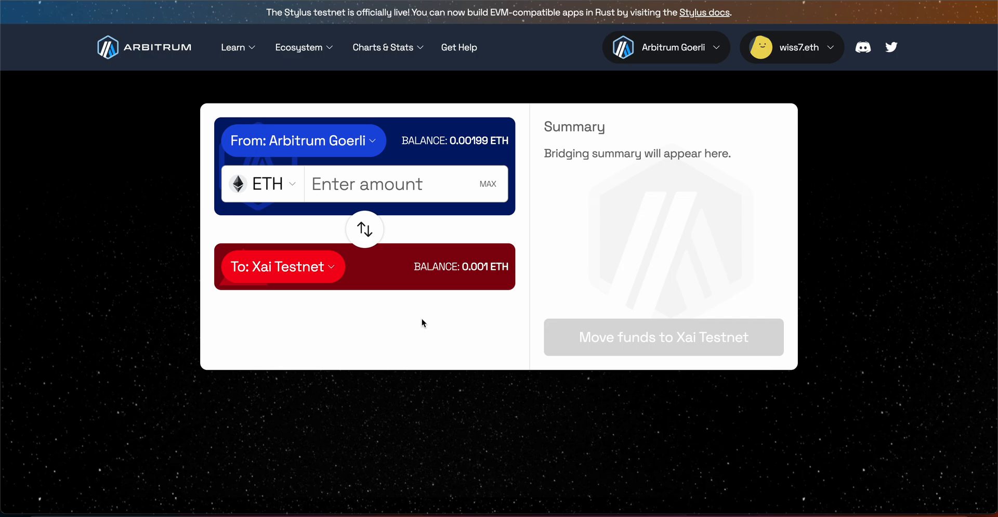
{"action": "mouse_move", "coordinate": [365, 229]}
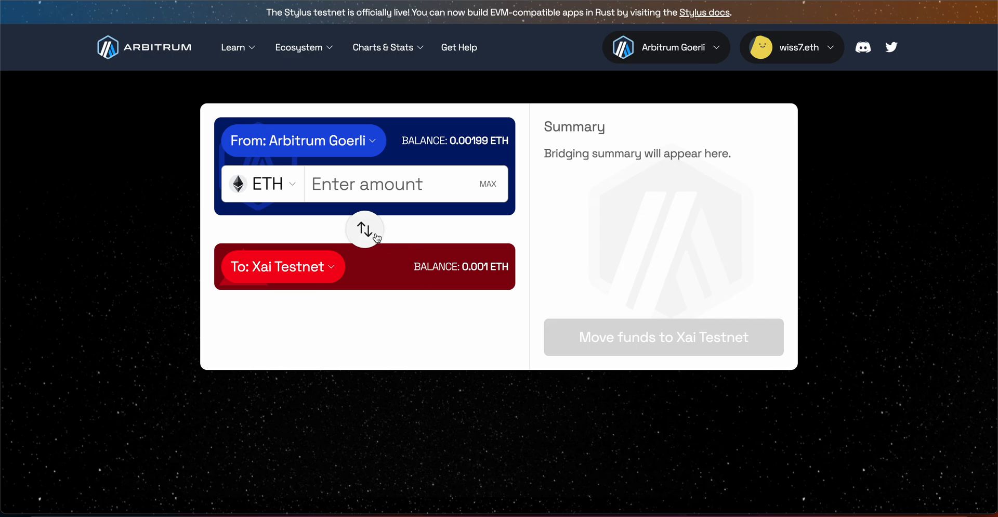
{"action": "left_click", "coordinate": [365, 229]}
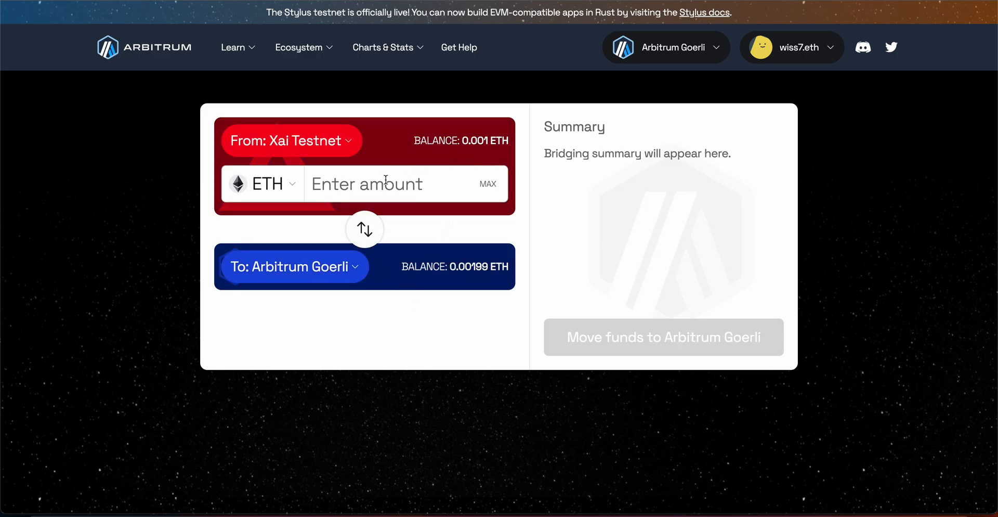
{"action": "type", "text": "0.0009"}
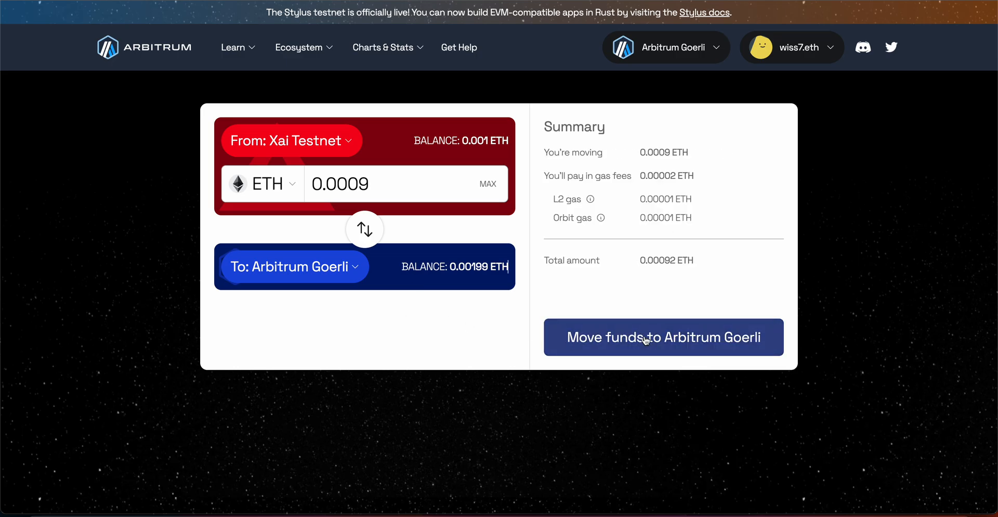
{"action": "left_click", "coordinate": [662, 337]}
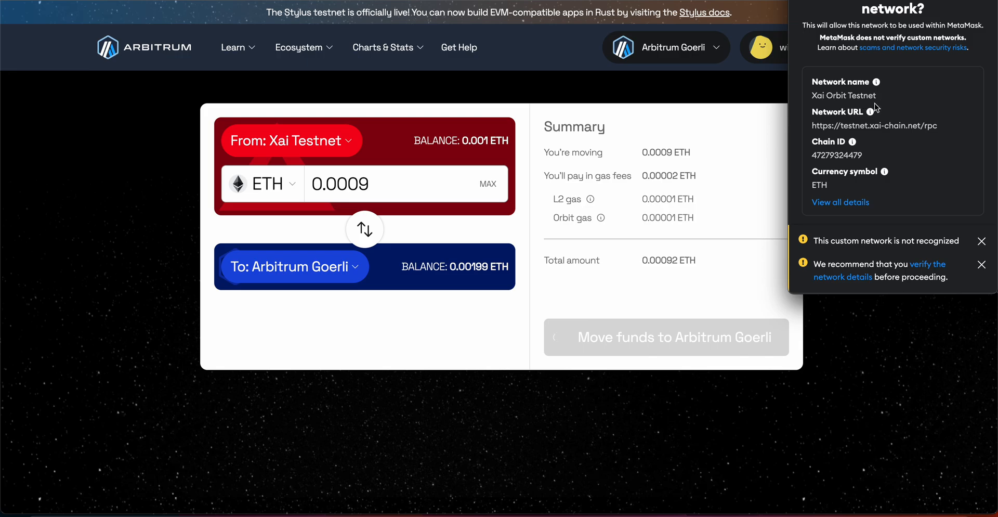
Step: Approve adding Xai Orbit Testnet in MetaMask, switch to it, and check the network list
{"action": "left_click", "coordinate": [981, 240]}
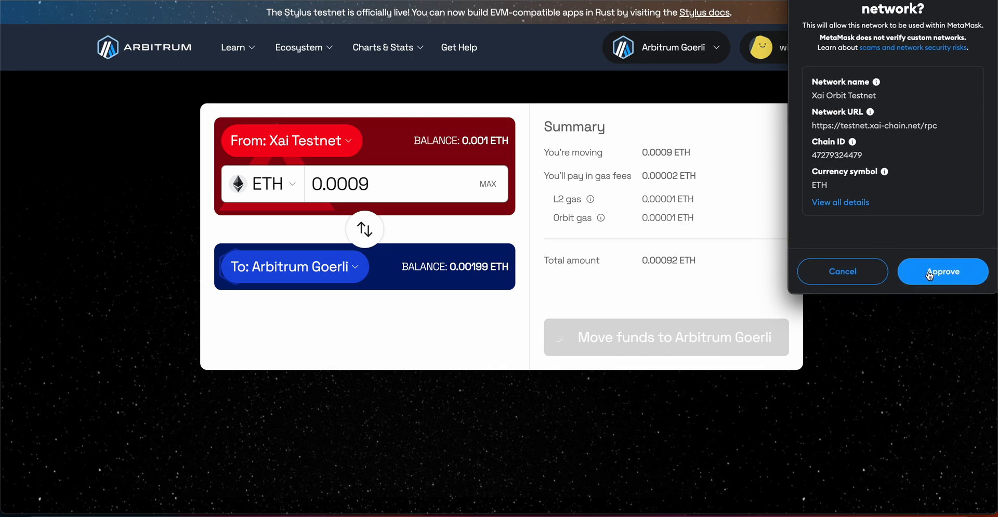
{"action": "left_click", "coordinate": [942, 270]}
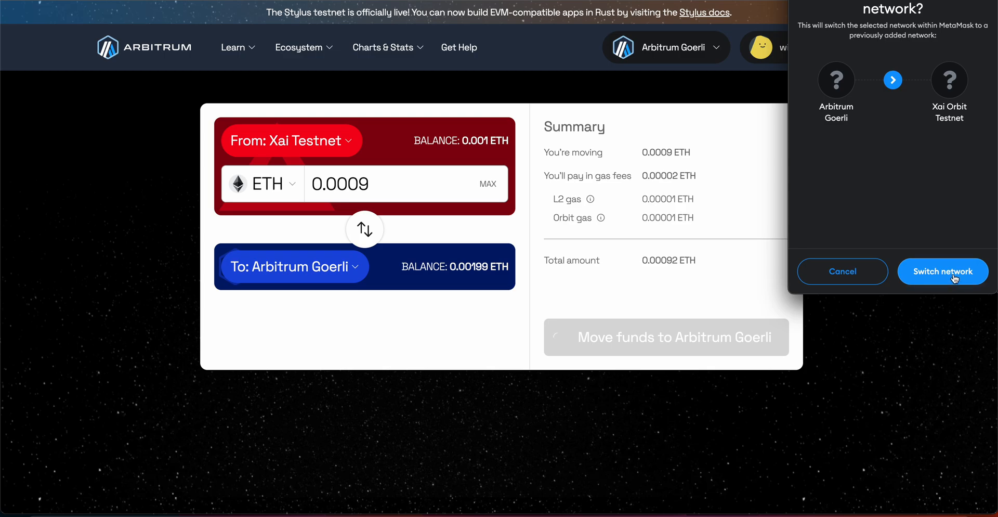
{"action": "left_click", "coordinate": [943, 270]}
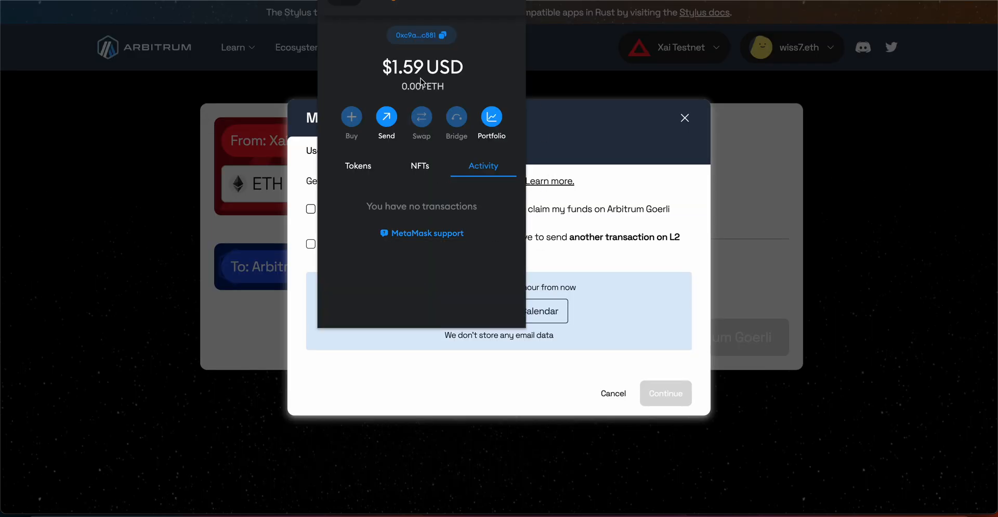
{"action": "left_click", "coordinate": [403, 4]}
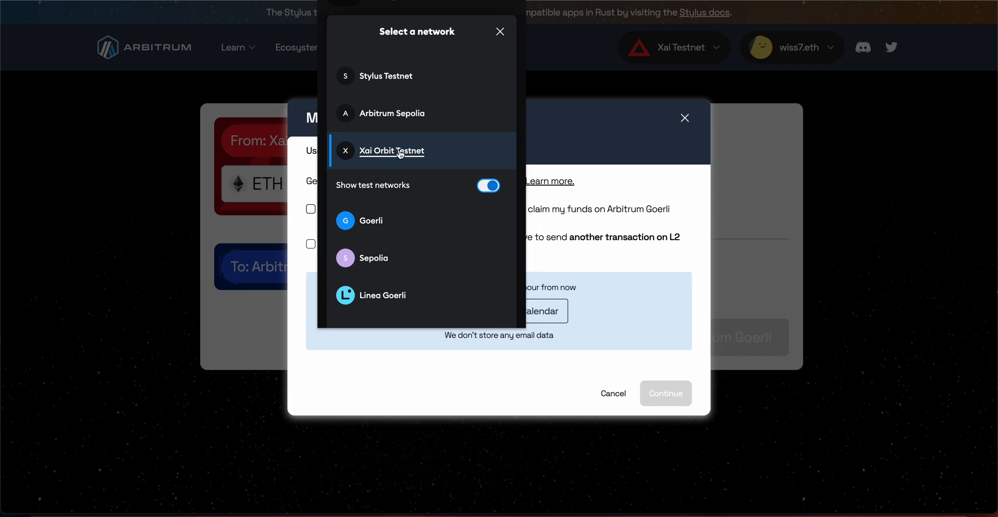
{"action": "mouse_move", "coordinate": [326, 151]}
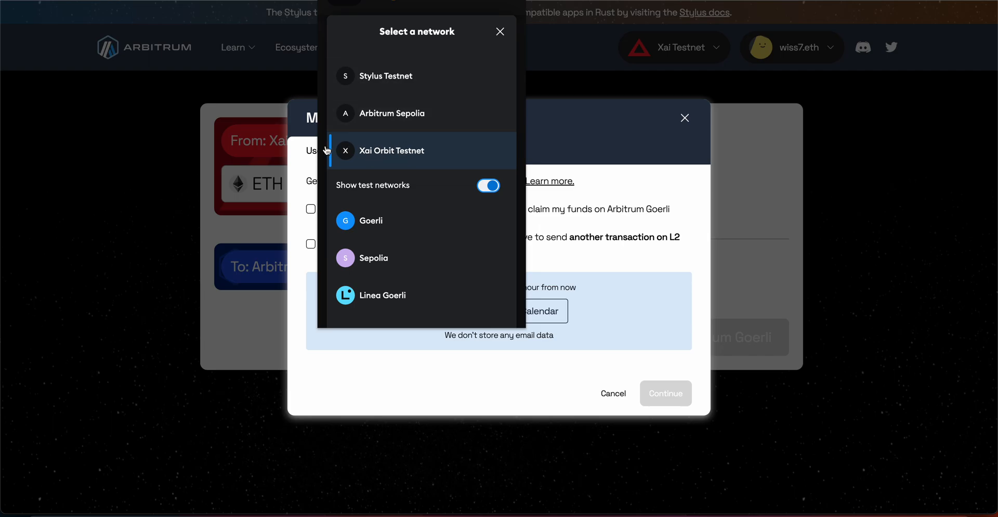
{"action": "left_click", "coordinate": [500, 32]}
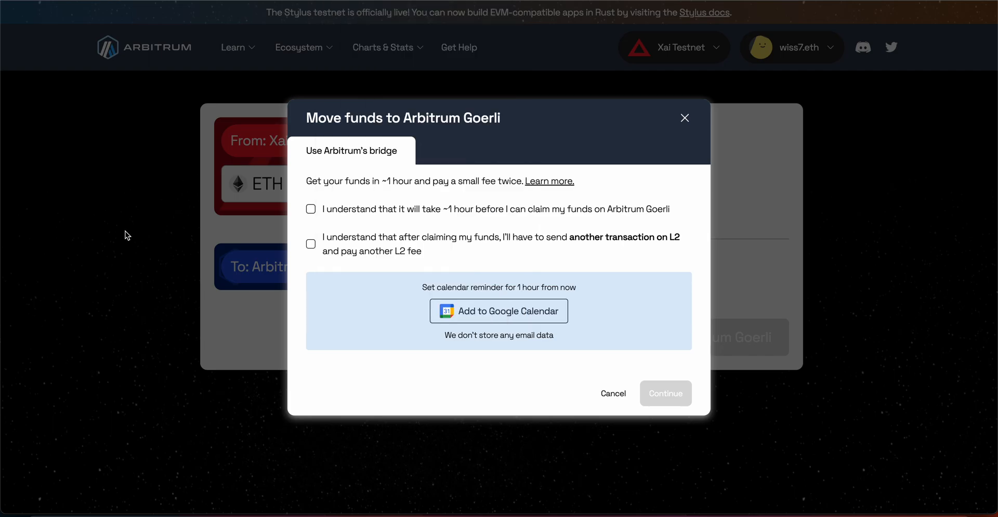
Step: Accept the withdrawal terms, reject the underfunded request, and confirm the 0.0009 ETH withdrawal
{"action": "left_click", "coordinate": [311, 209]}
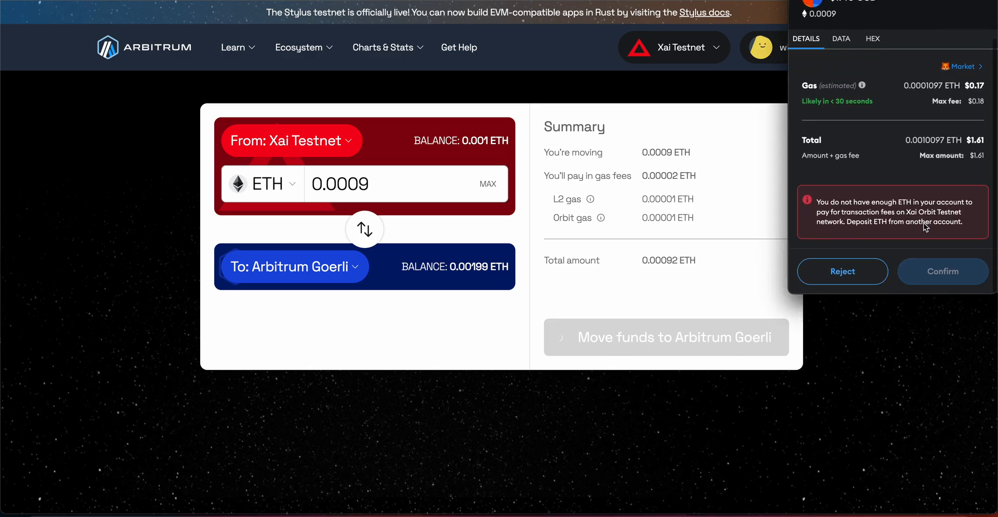
{"action": "mouse_move", "coordinate": [390, 193]}
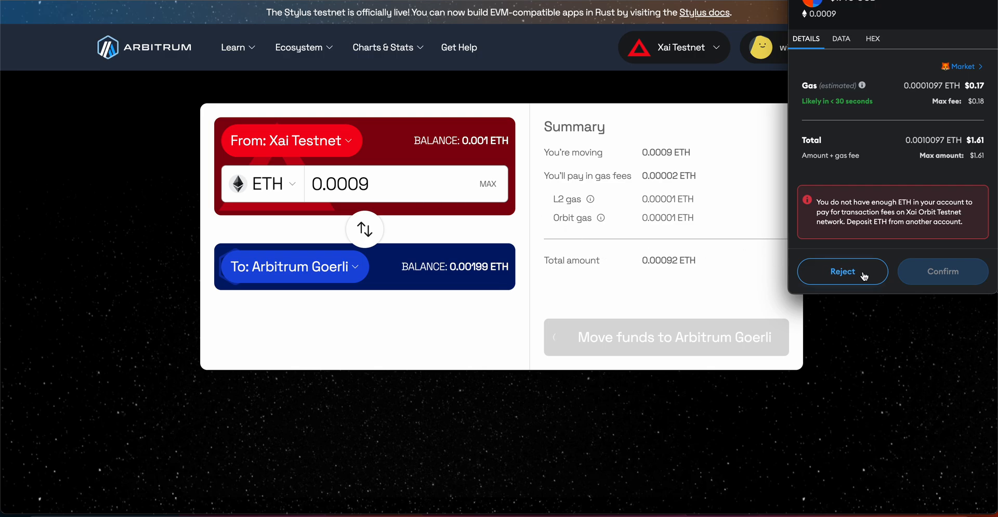
{"action": "left_click", "coordinate": [962, 66]}
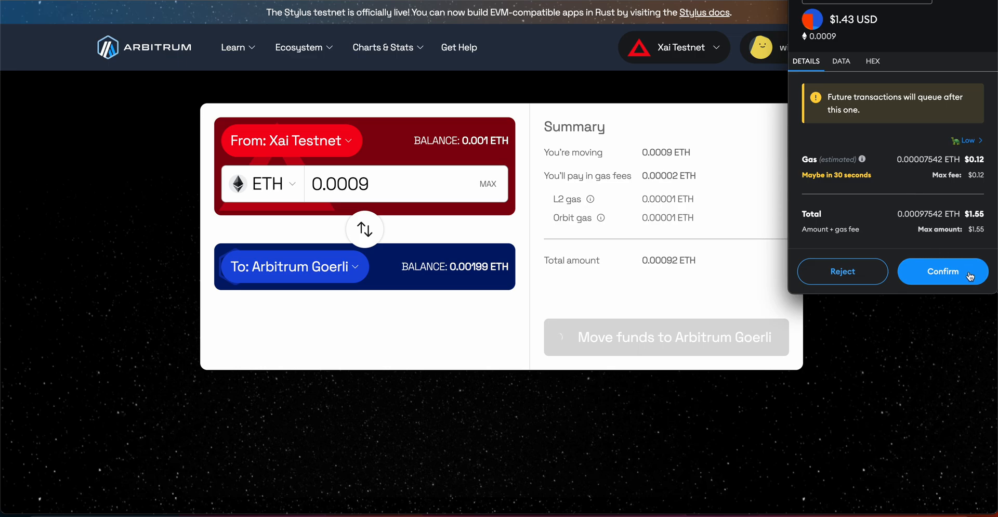
{"action": "left_click", "coordinate": [942, 271]}
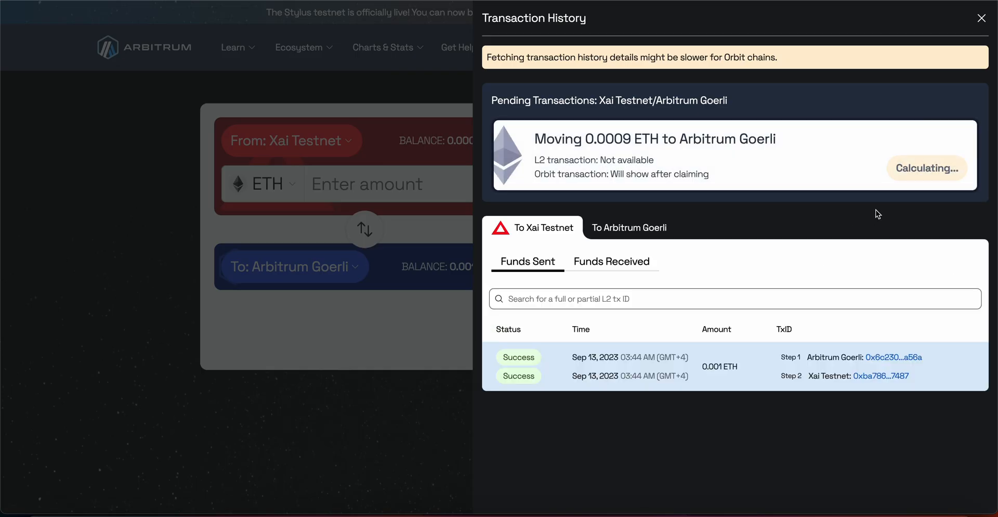
{"action": "mouse_move", "coordinate": [916, 202]}
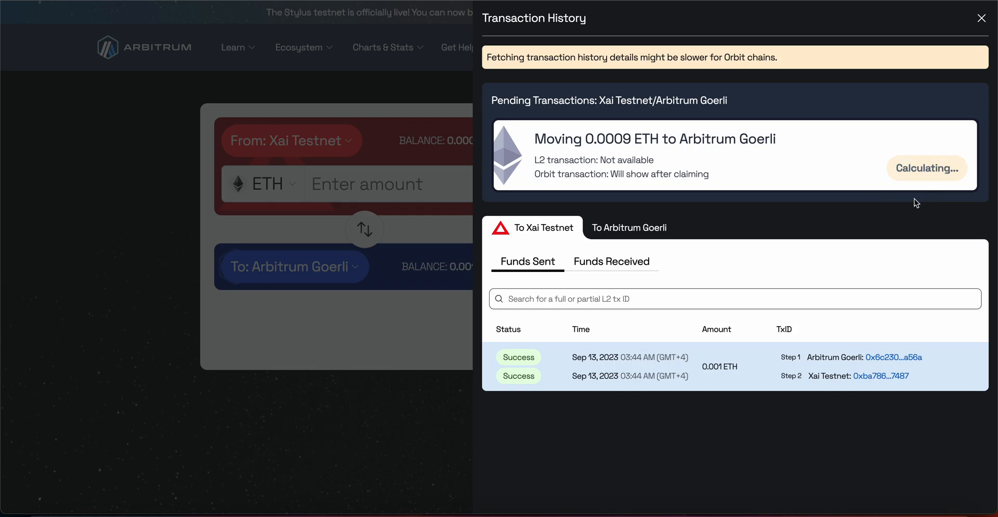
{"action": "mouse_move", "coordinate": [541, 252]}
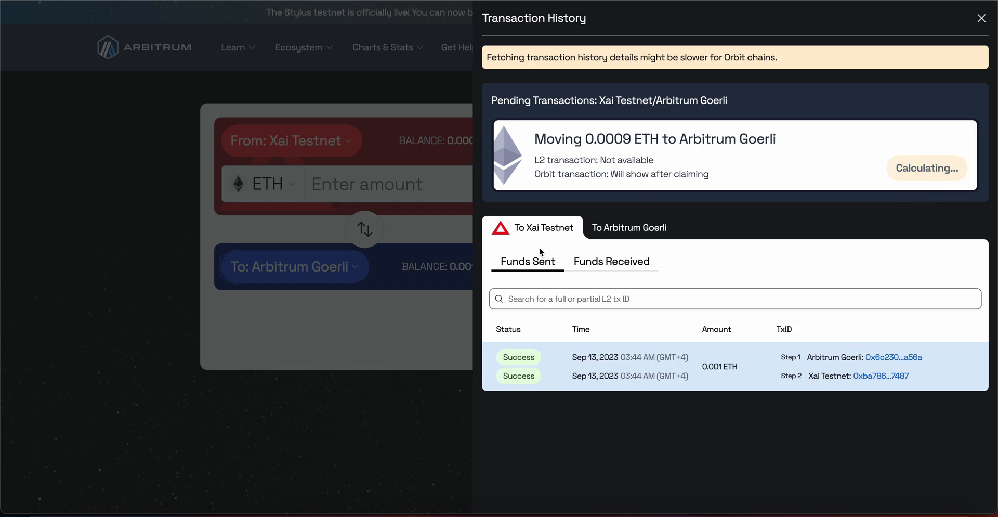
{"action": "mouse_move", "coordinate": [432, 253]}
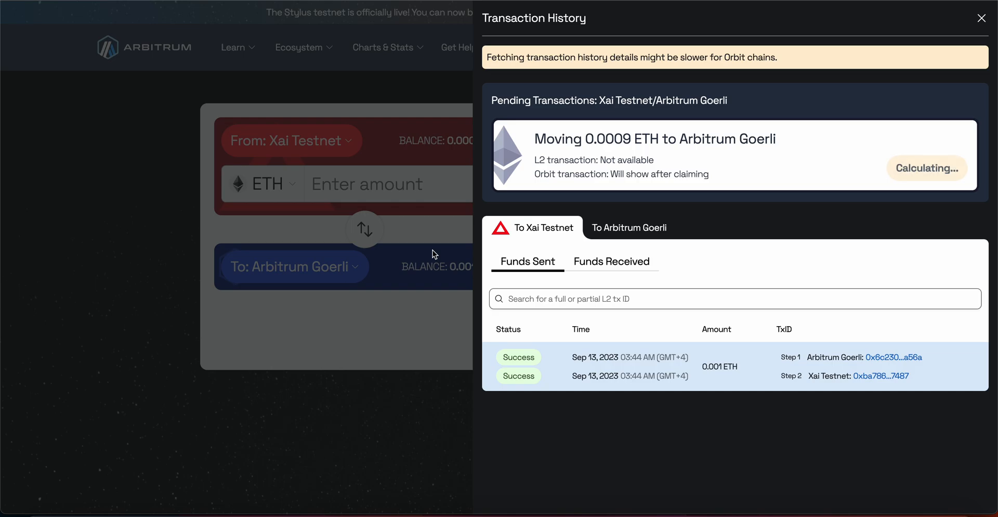
{"action": "mouse_move", "coordinate": [471, 383]}
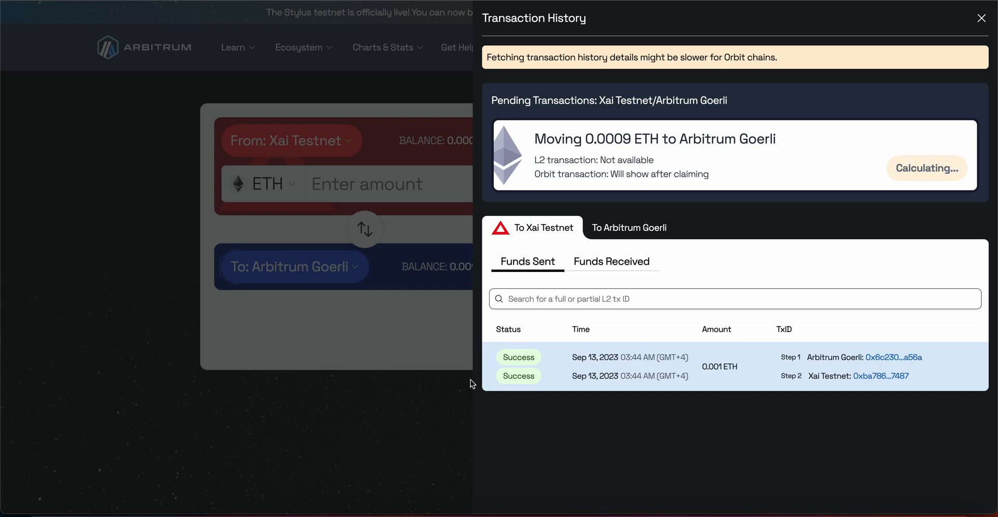
{"action": "mouse_move", "coordinate": [507, 424]}
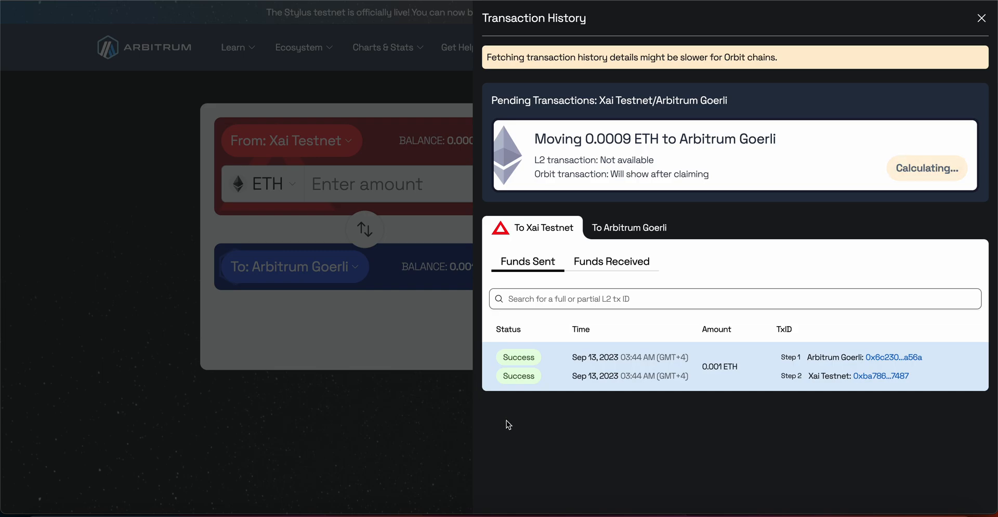
{"action": "mouse_move", "coordinate": [433, 382]}
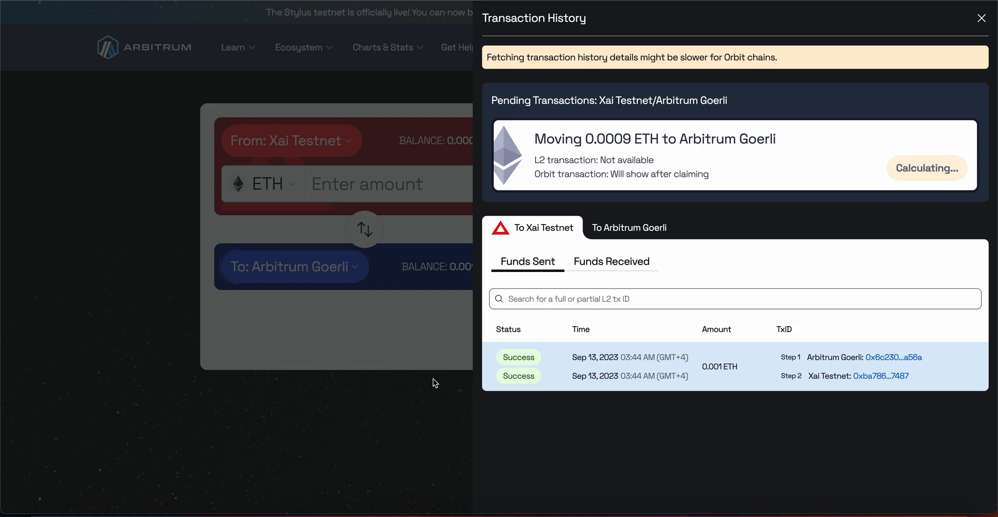
{"action": "mouse_move", "coordinate": [533, 444]}
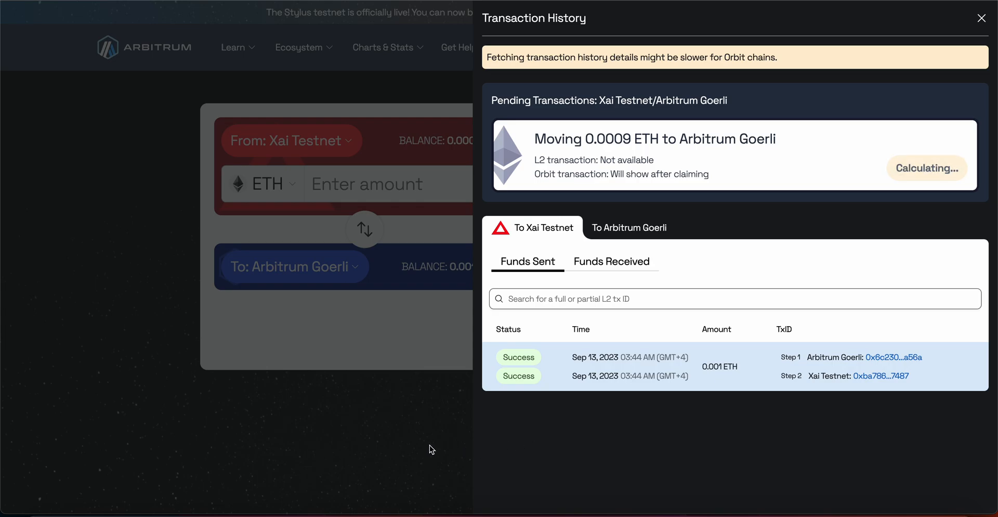
Step: Close the history panel after reviewing the pending 0.0009 ETH withdrawal
{"action": "left_click", "coordinate": [981, 17]}
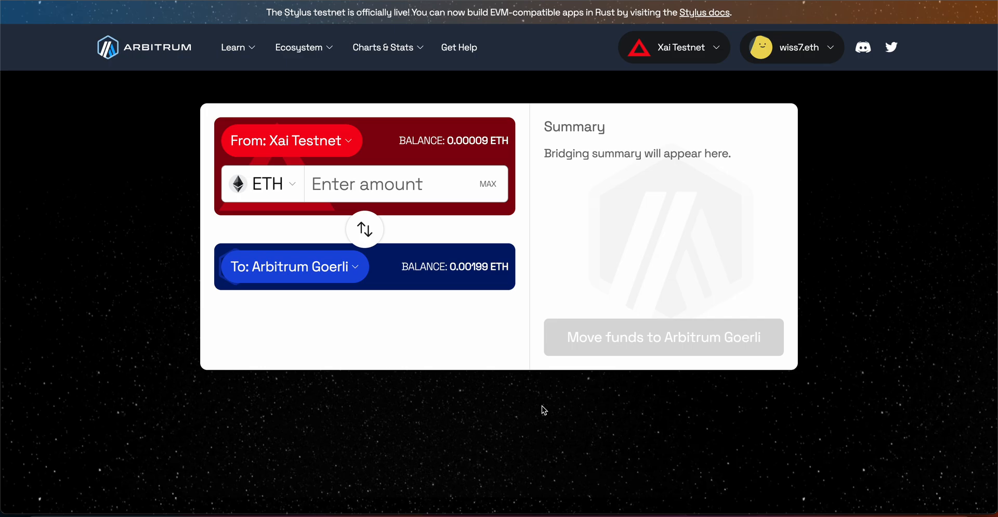
{"action": "mouse_move", "coordinate": [757, 413]}
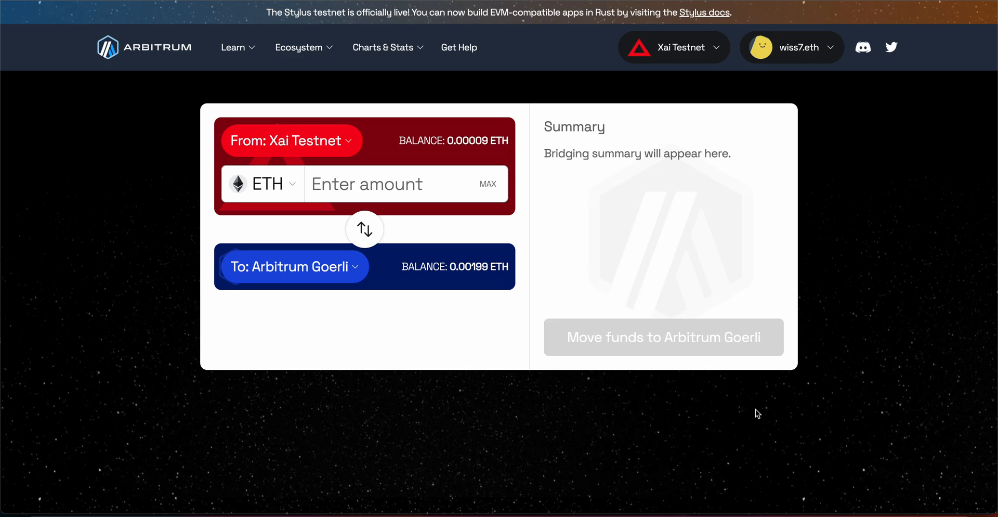
{"action": "mouse_move", "coordinate": [755, 263]}
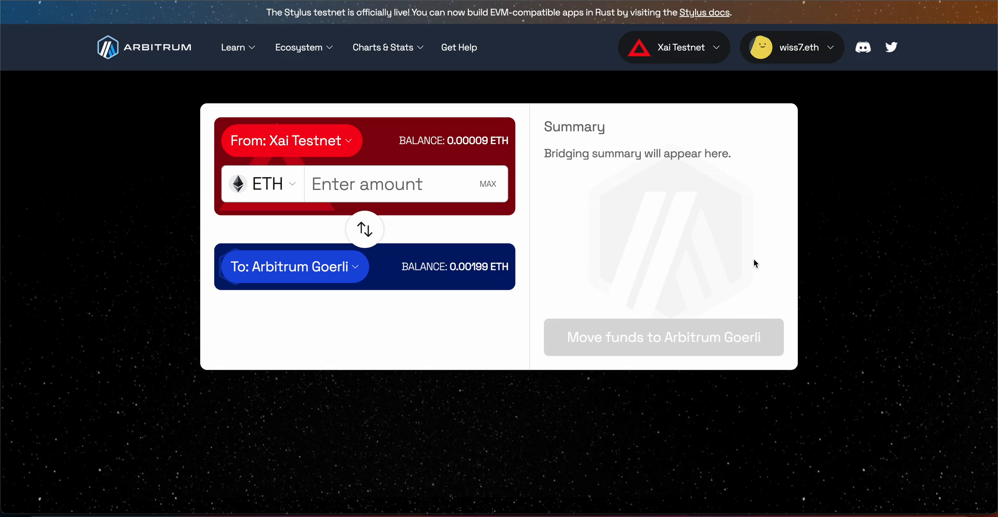